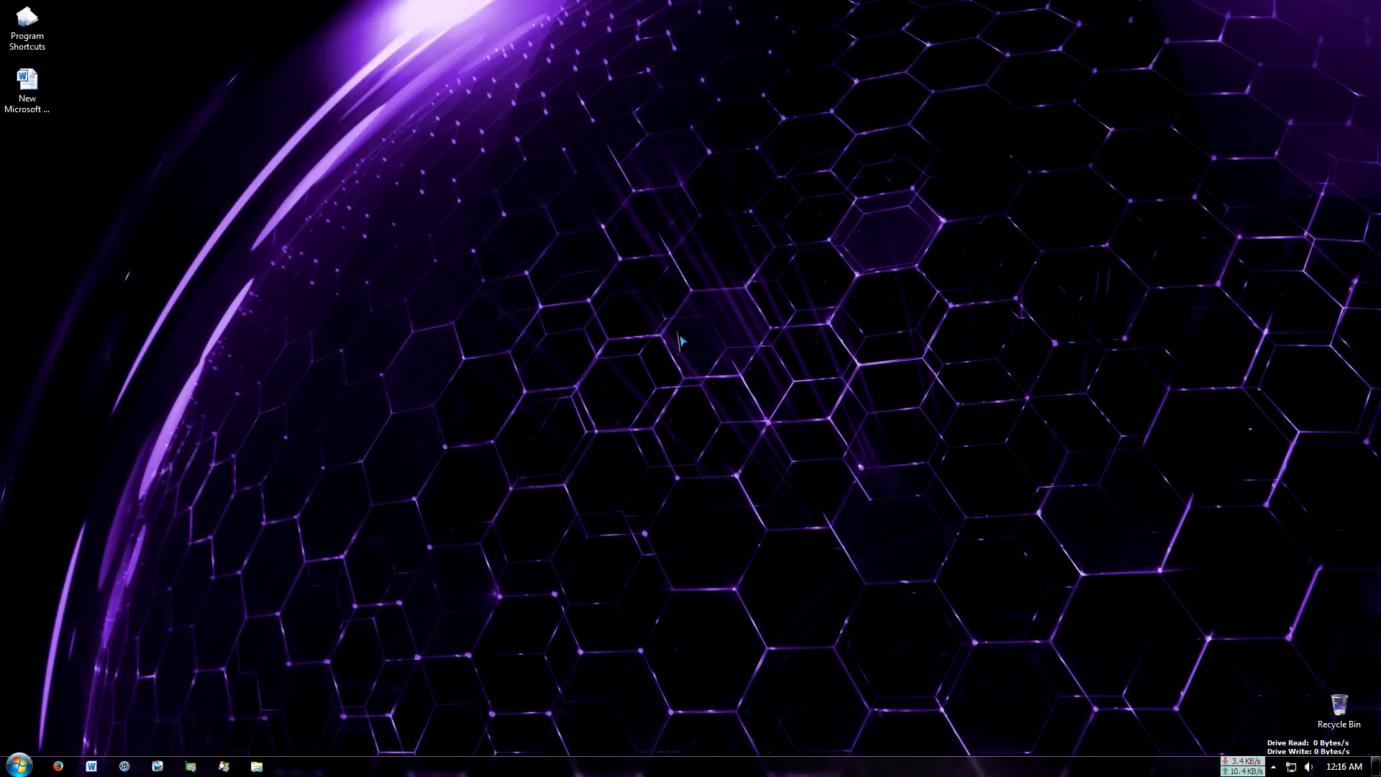
mouse_move(8, 601)
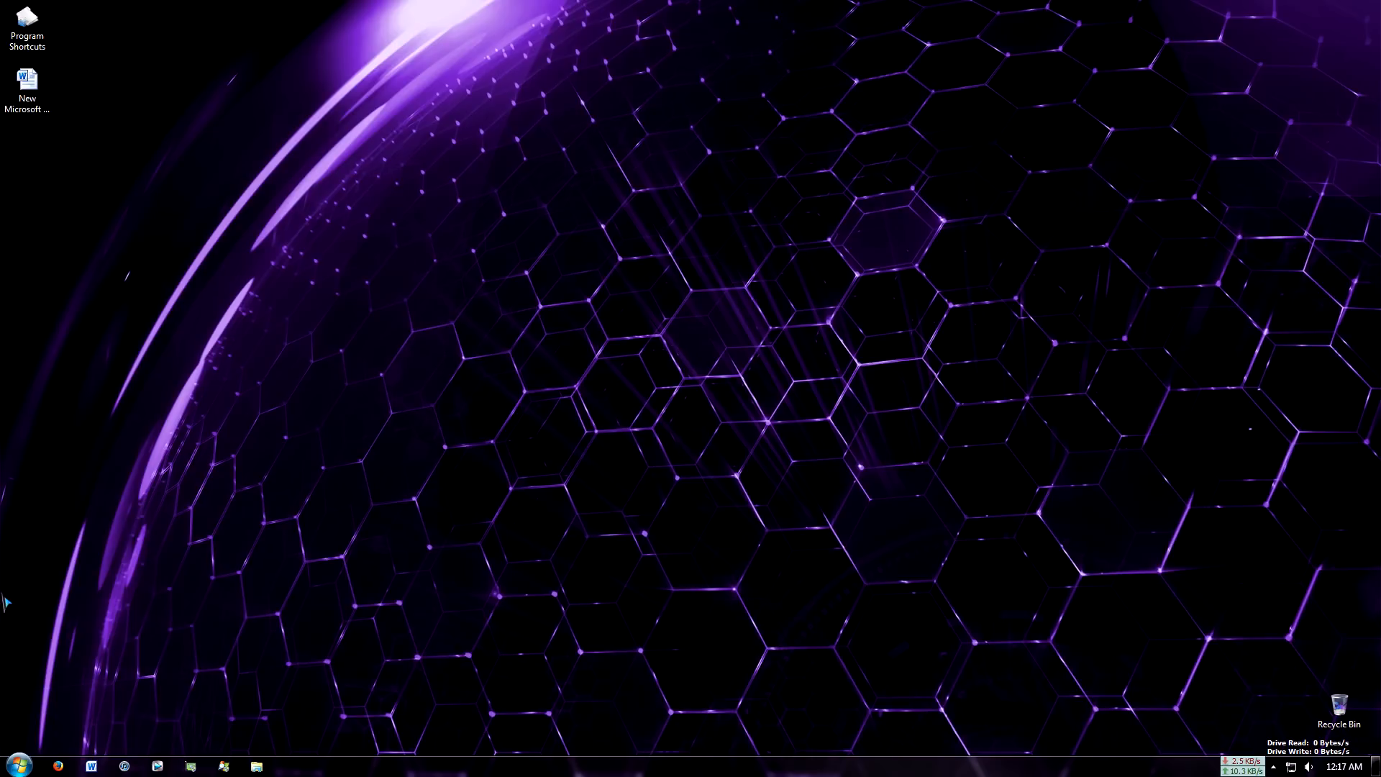
- Browse All Programs with the Microsoft Office and Microsoft Office 2013 folders expanded
click(13, 763)
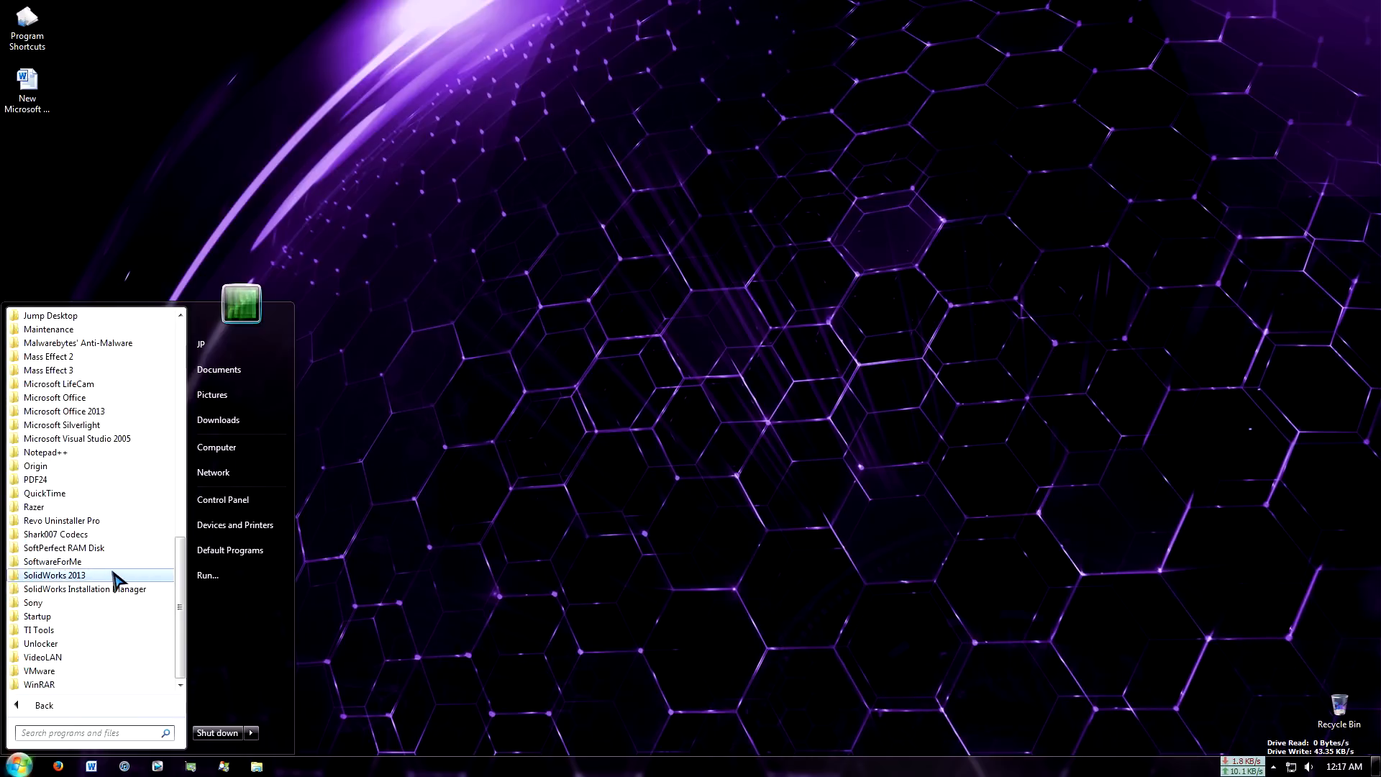
click(55, 479)
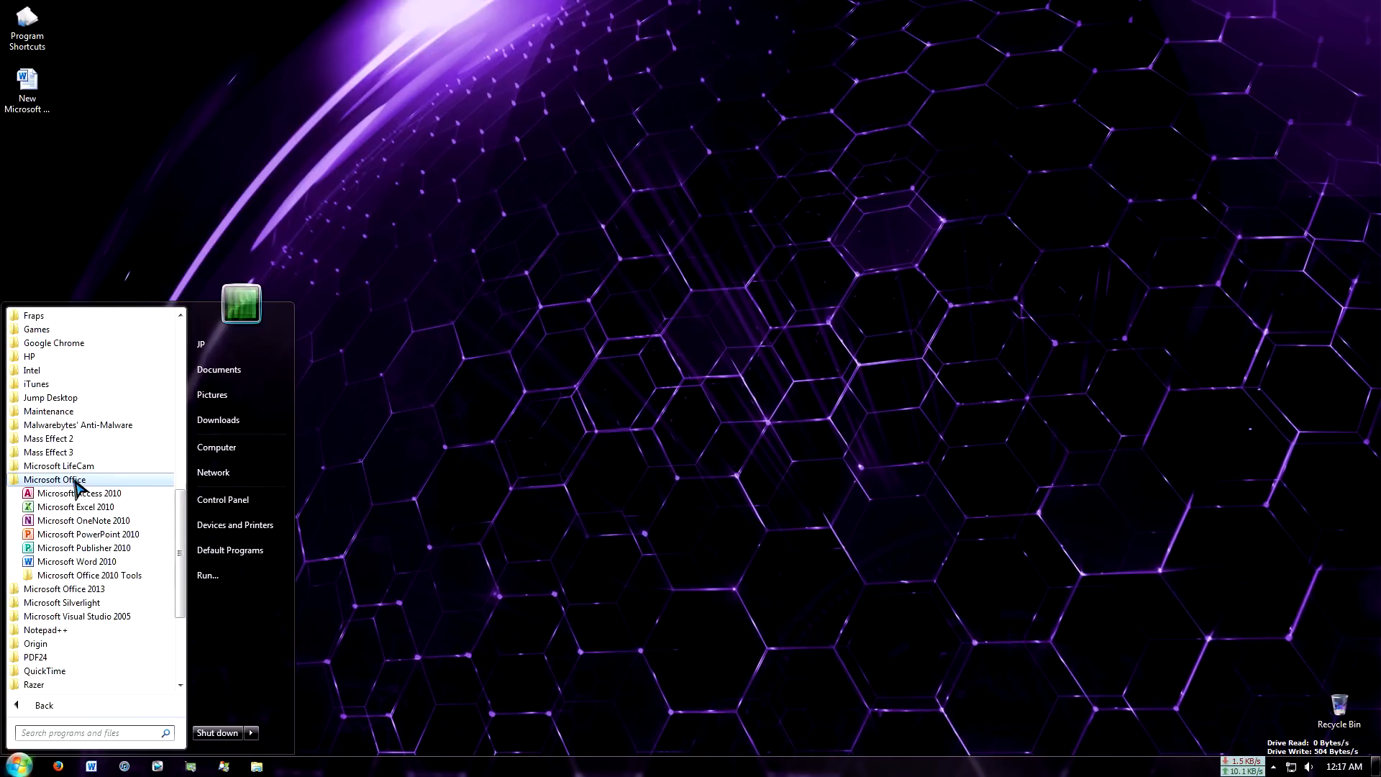
mouse_move(91, 574)
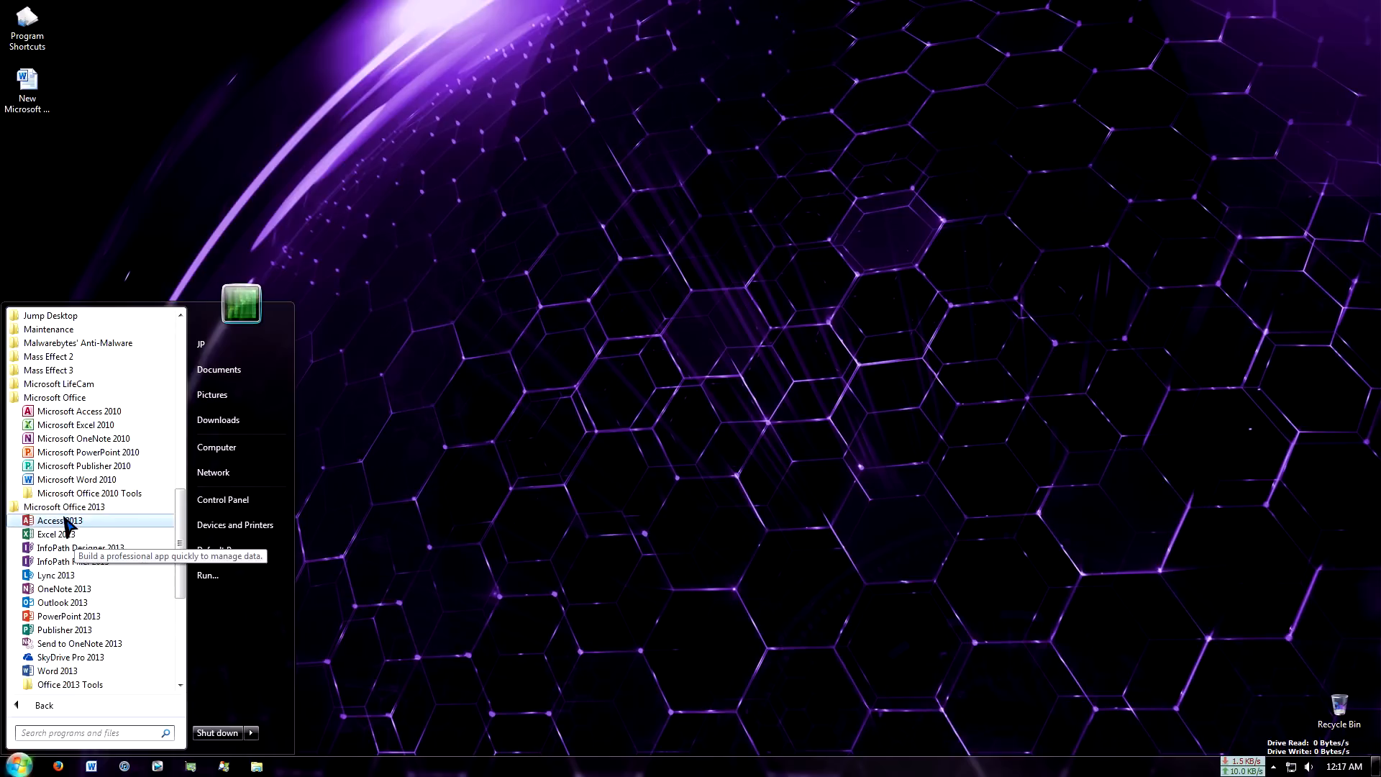
scroll(down, 3)
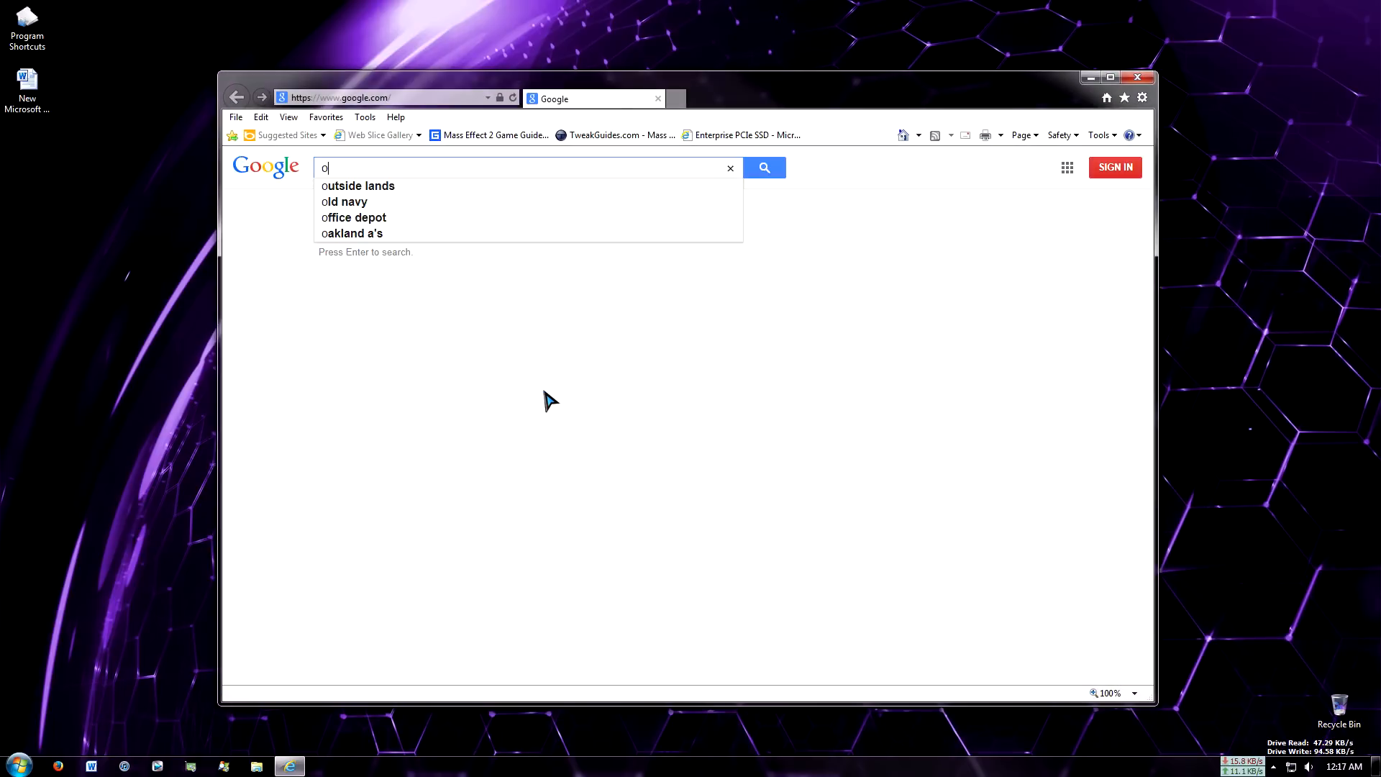
- Search Google for 'microsoft hup' and open the Home Use Program's United States page
text(microsoft)
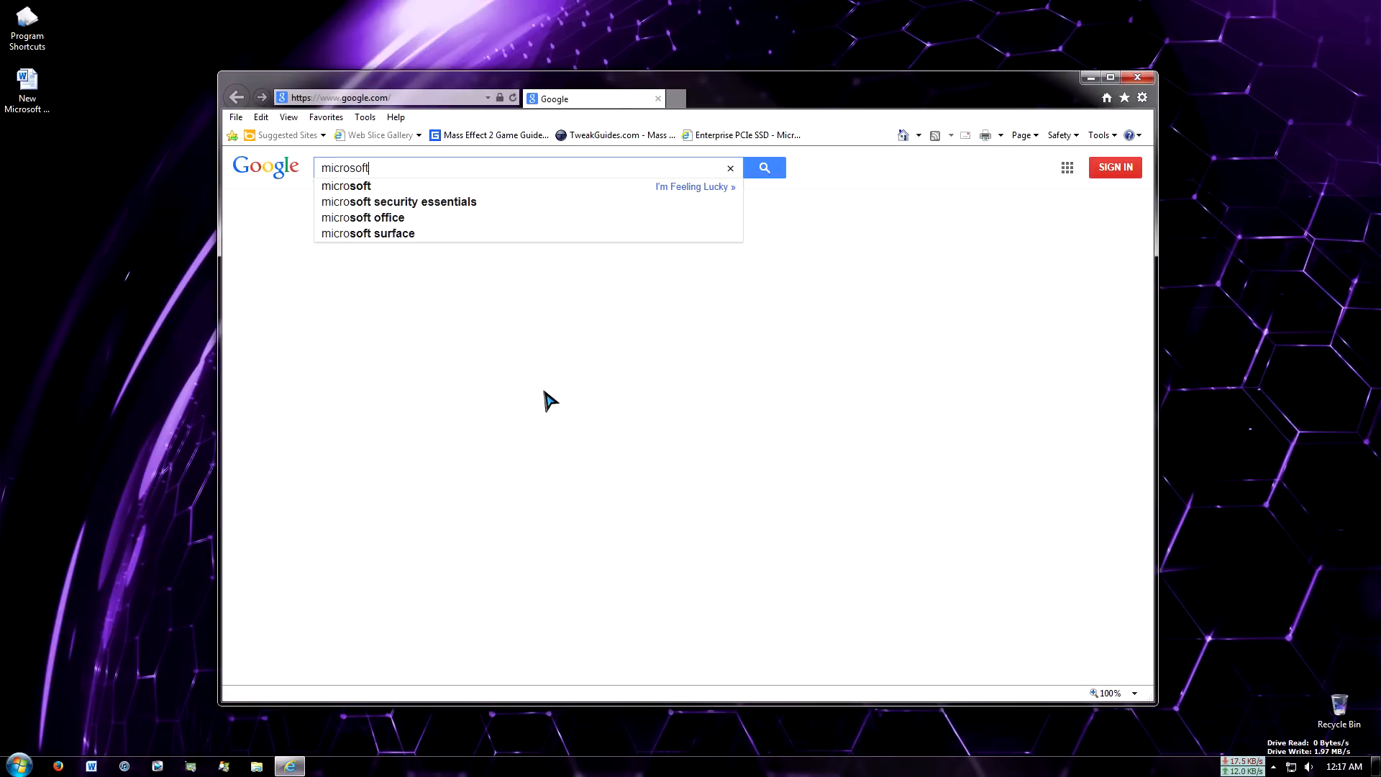
text(hu)
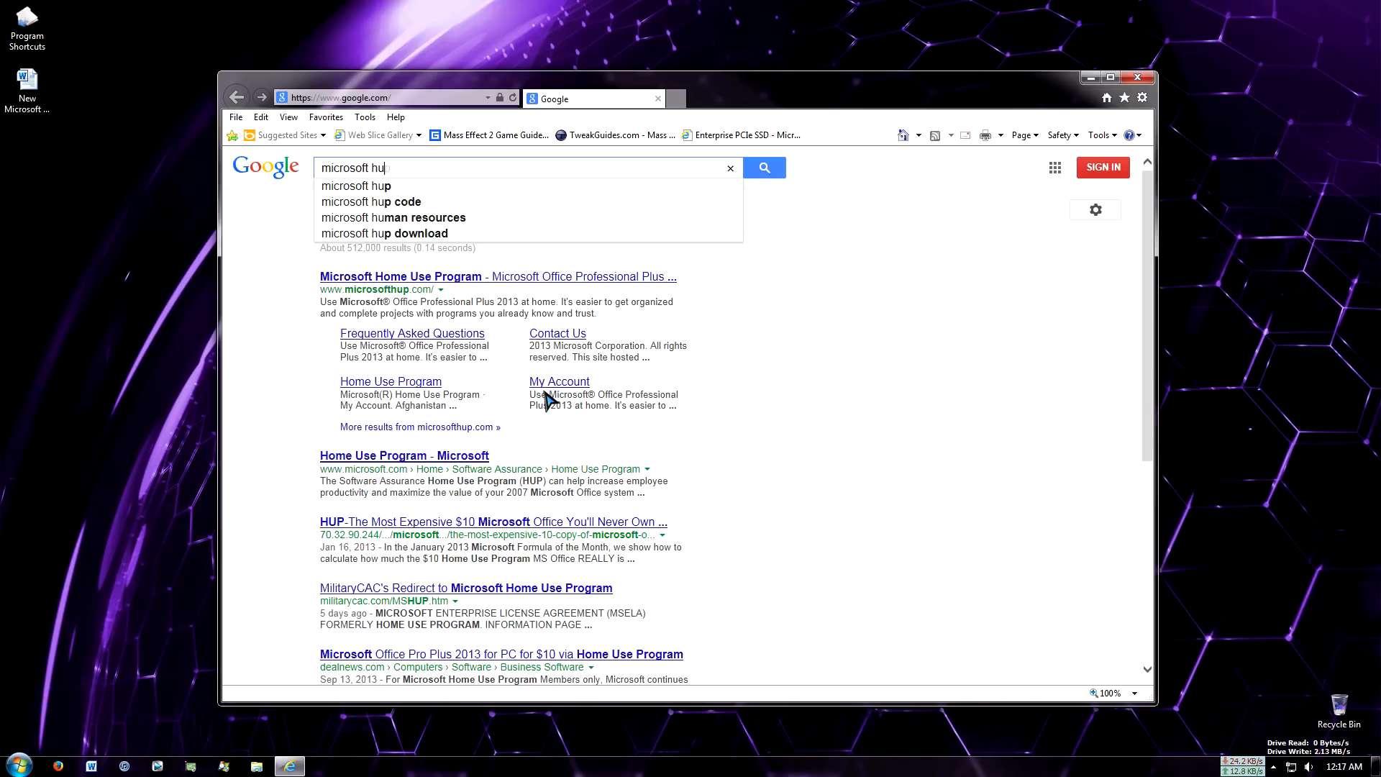
click(420, 276)
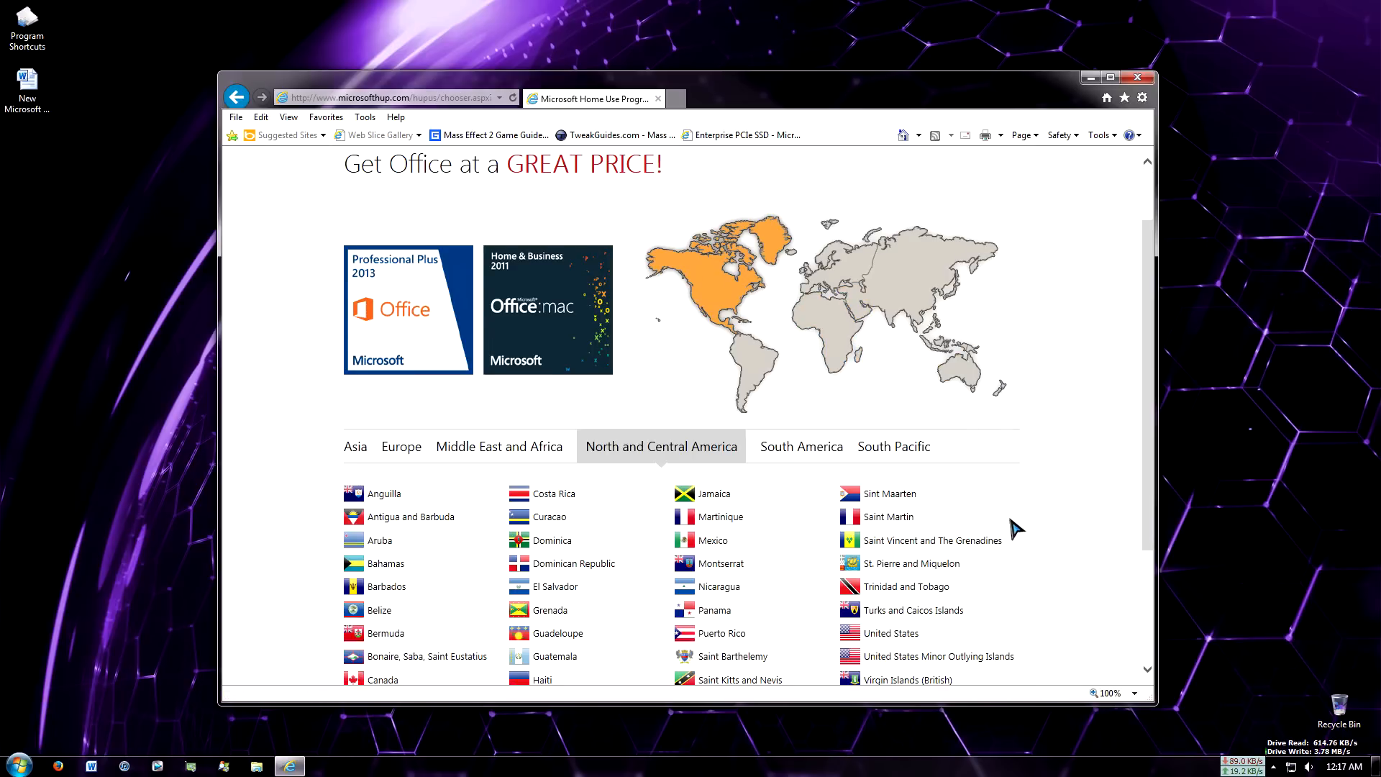
mouse_move(890, 632)
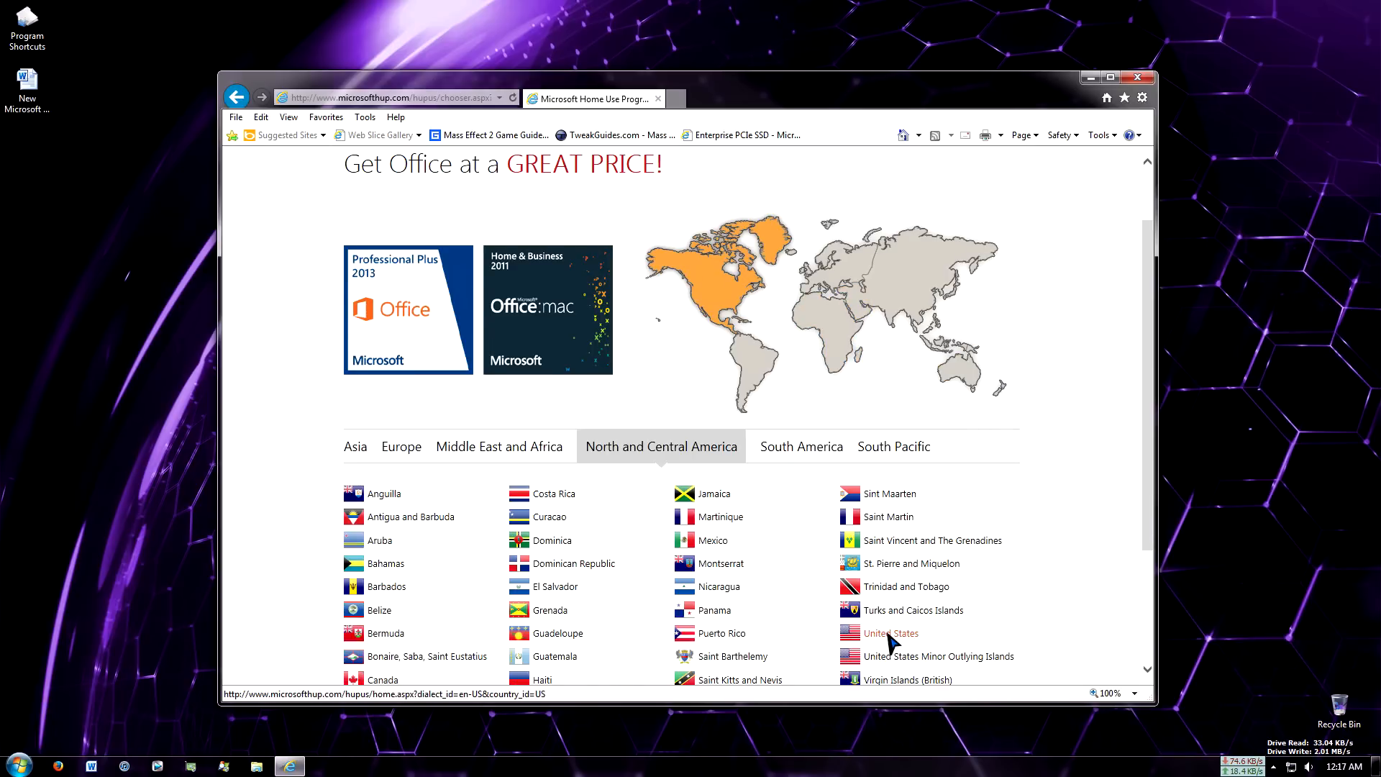
click(891, 632)
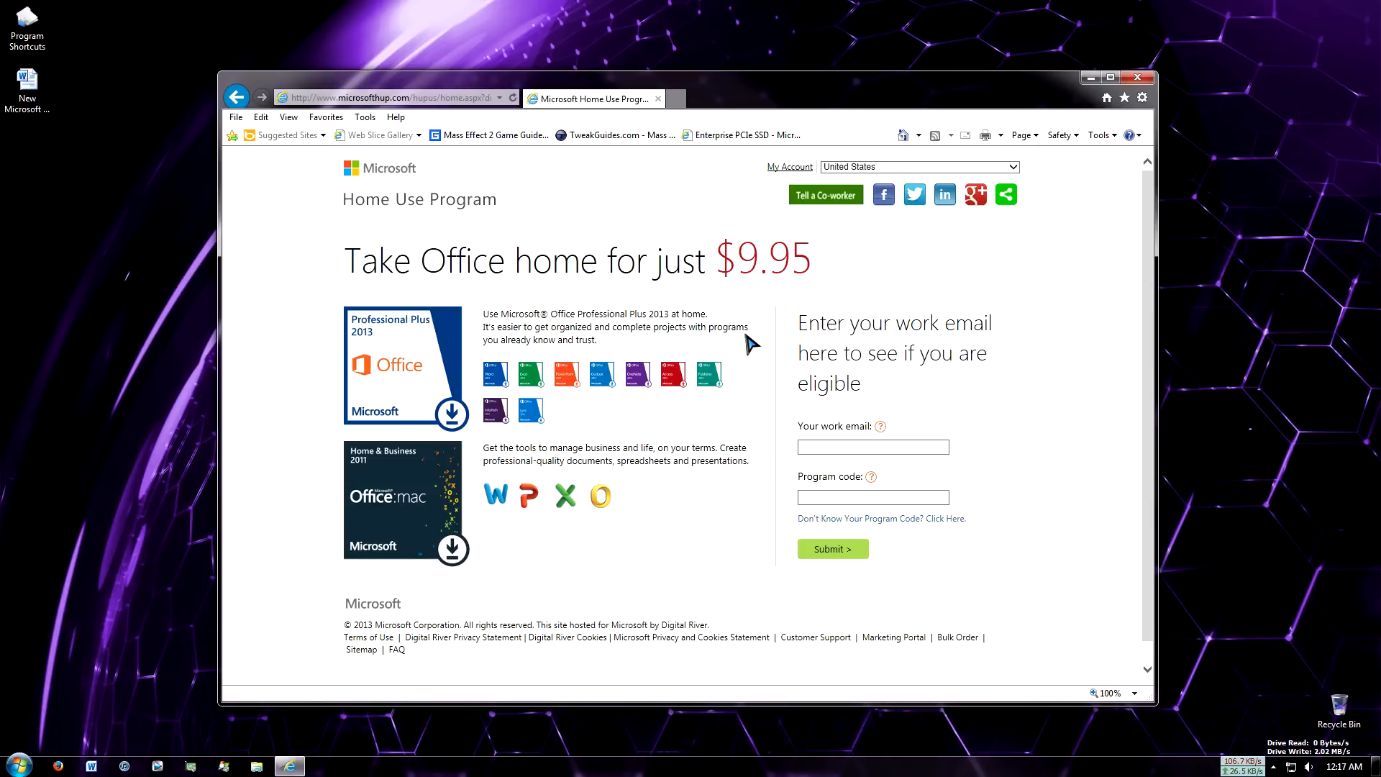
mouse_move(806, 373)
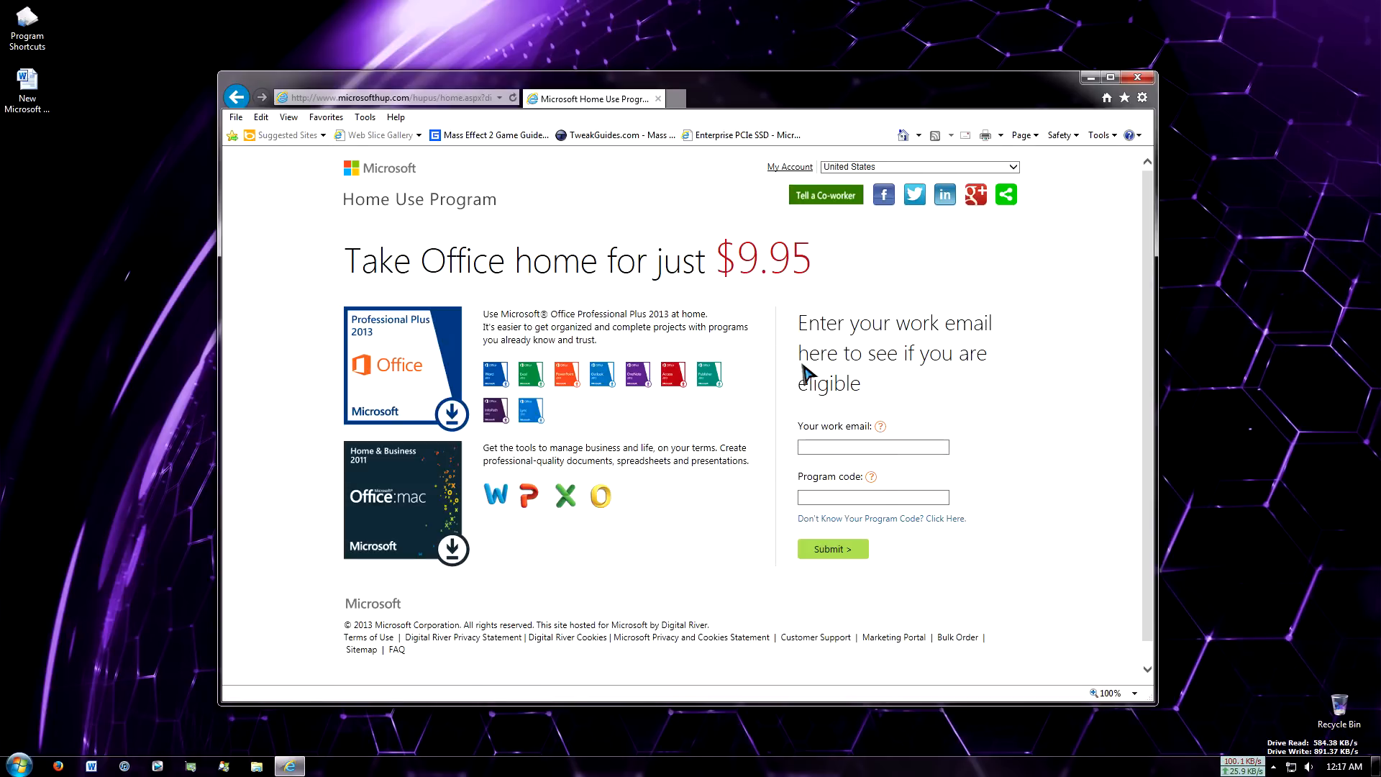
mouse_move(796, 350)
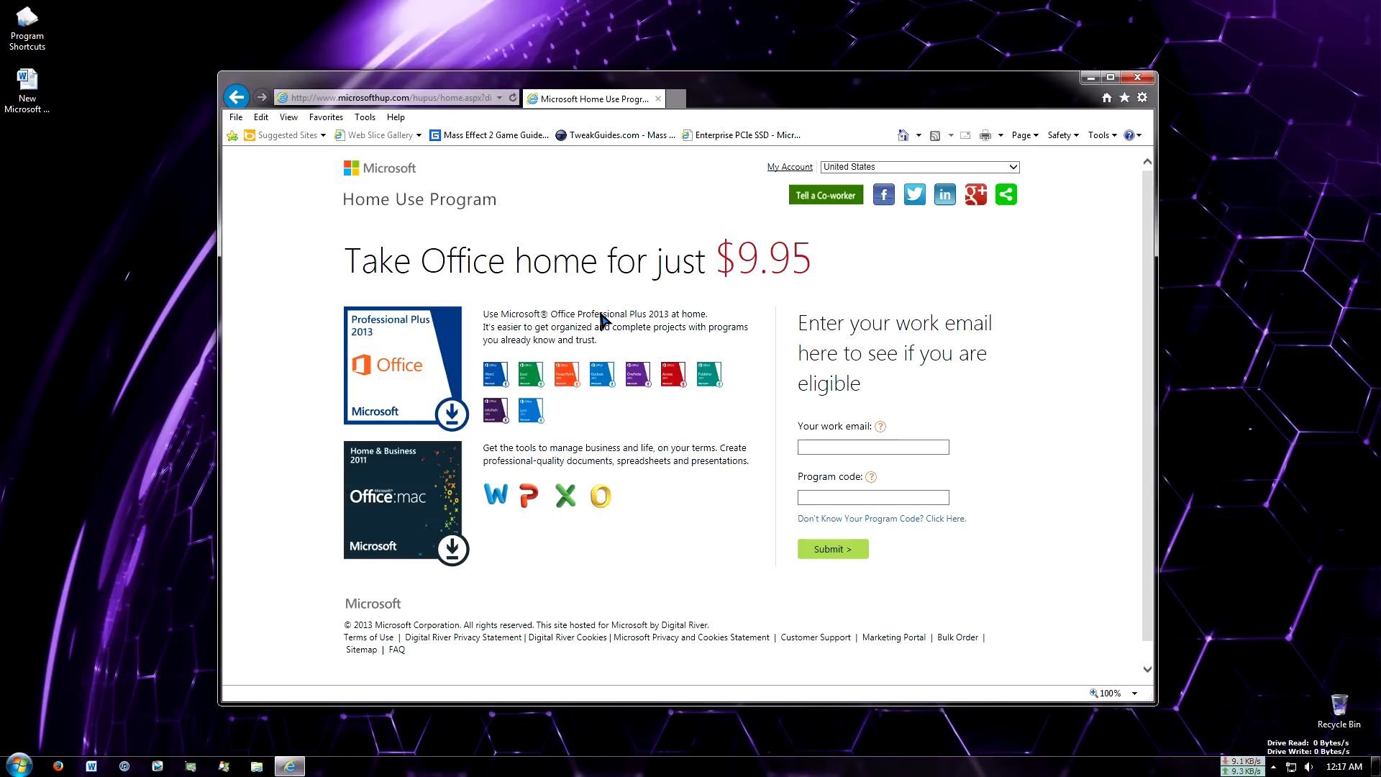
mouse_move(624, 295)
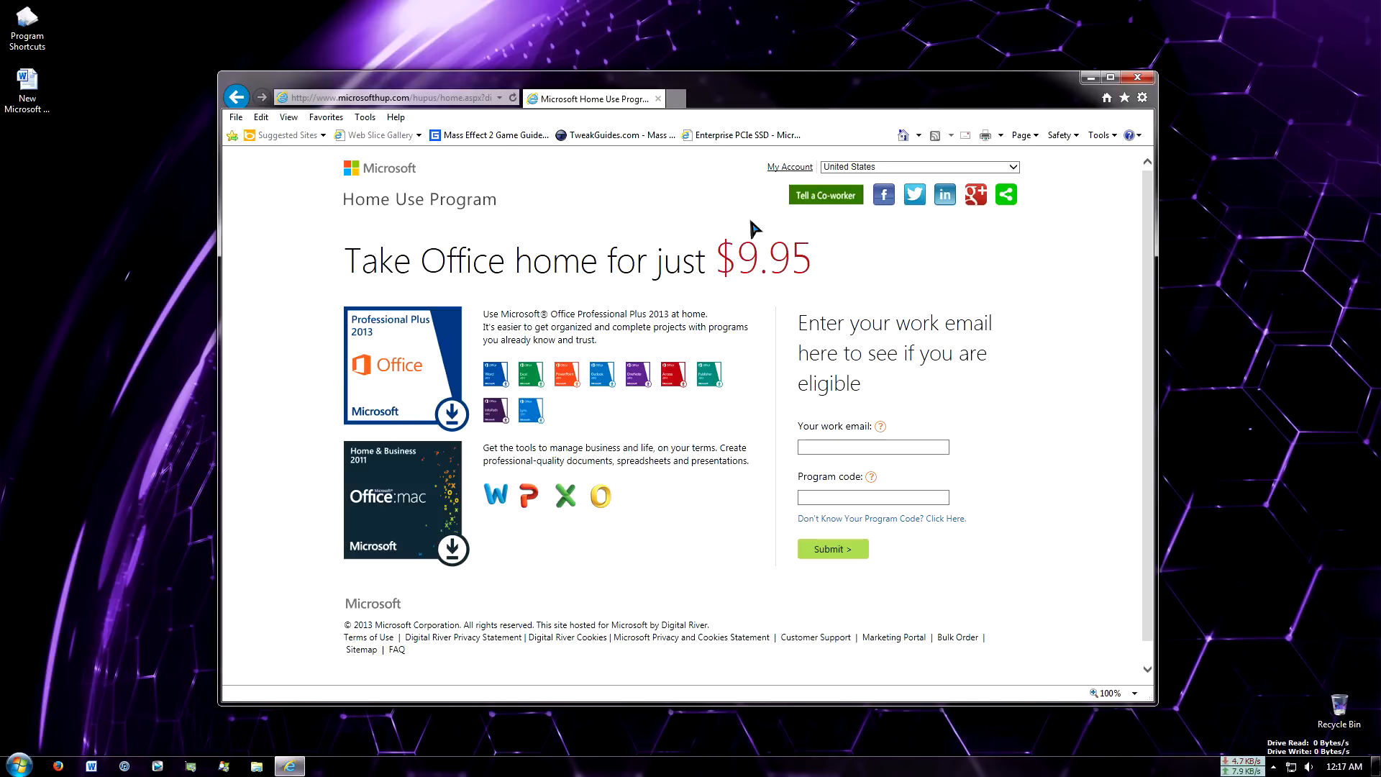
mouse_move(177, 297)
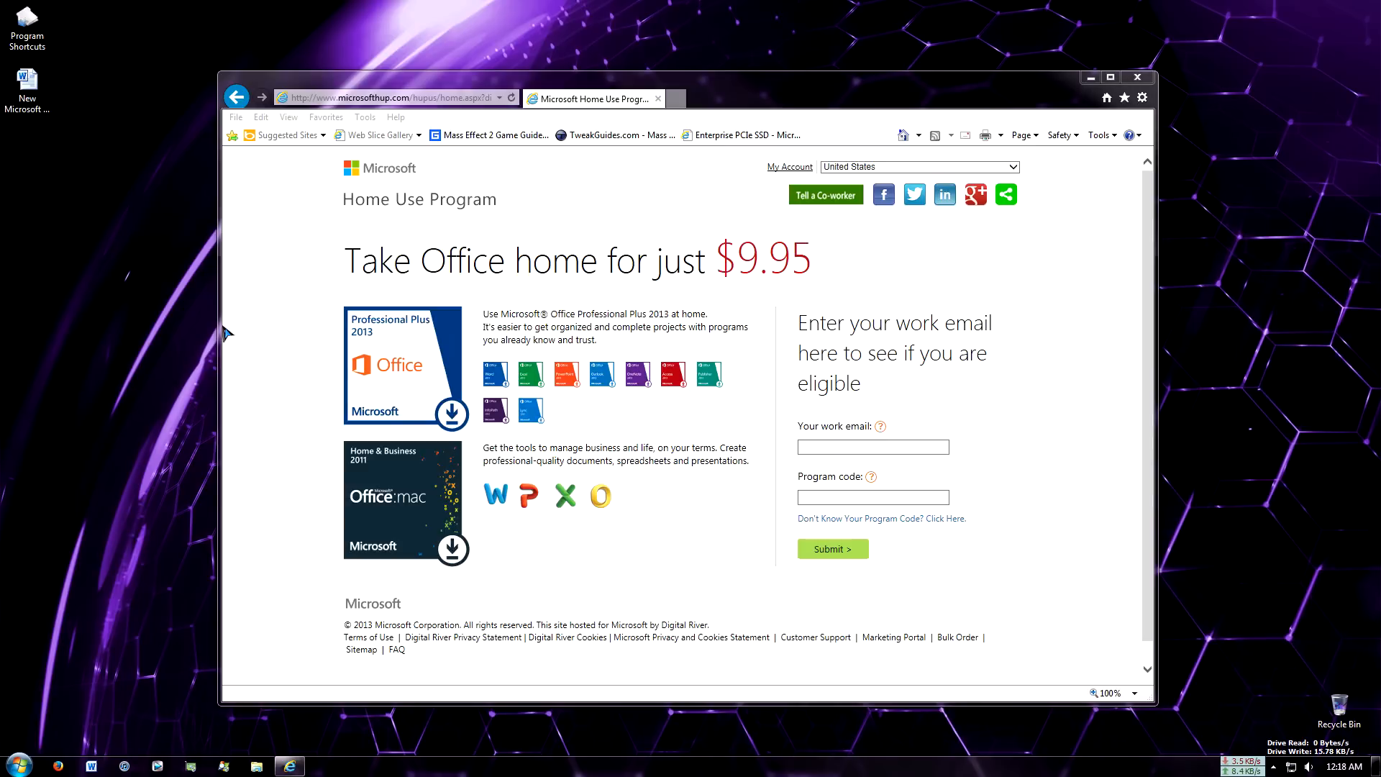
mouse_move(1142, 123)
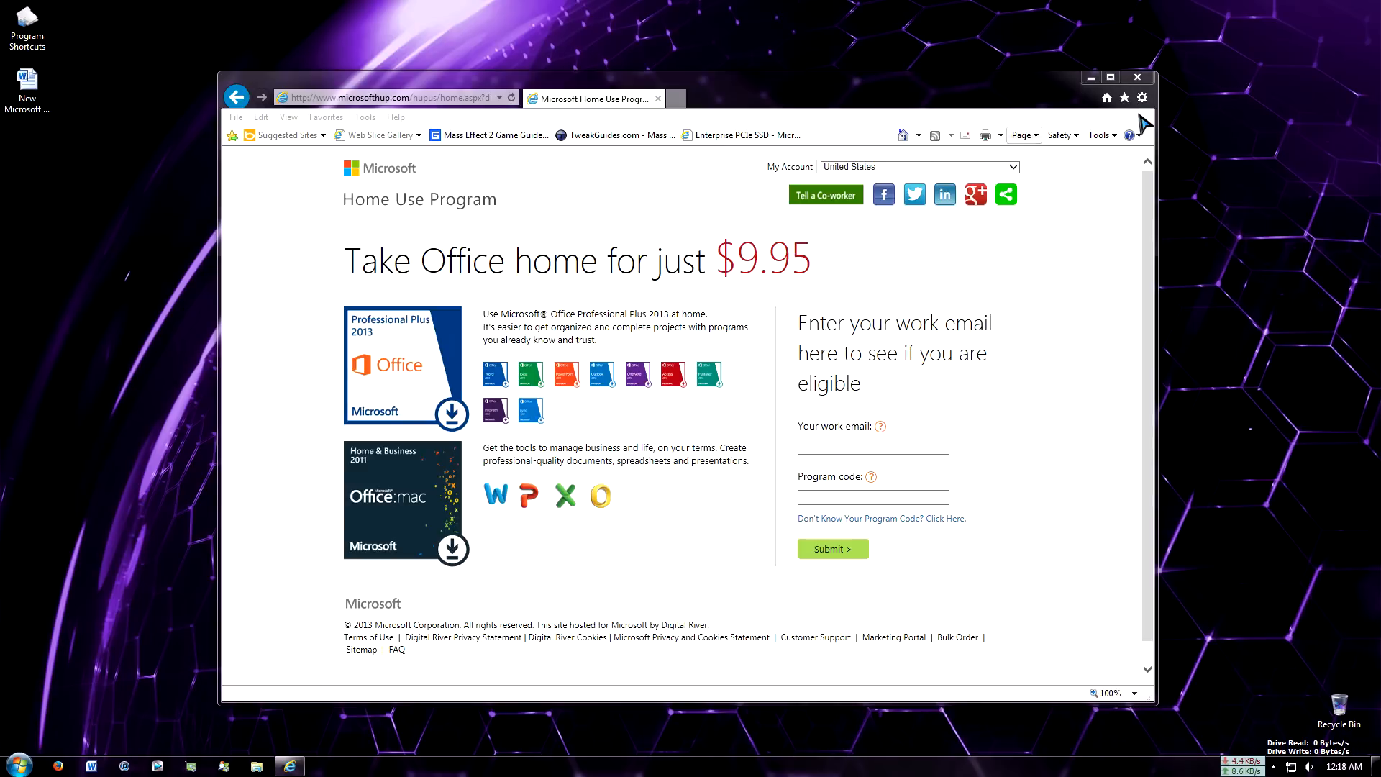
- Close Internet Explorer and launch Word 2010 from the taskbar with a blank document
click(1137, 78)
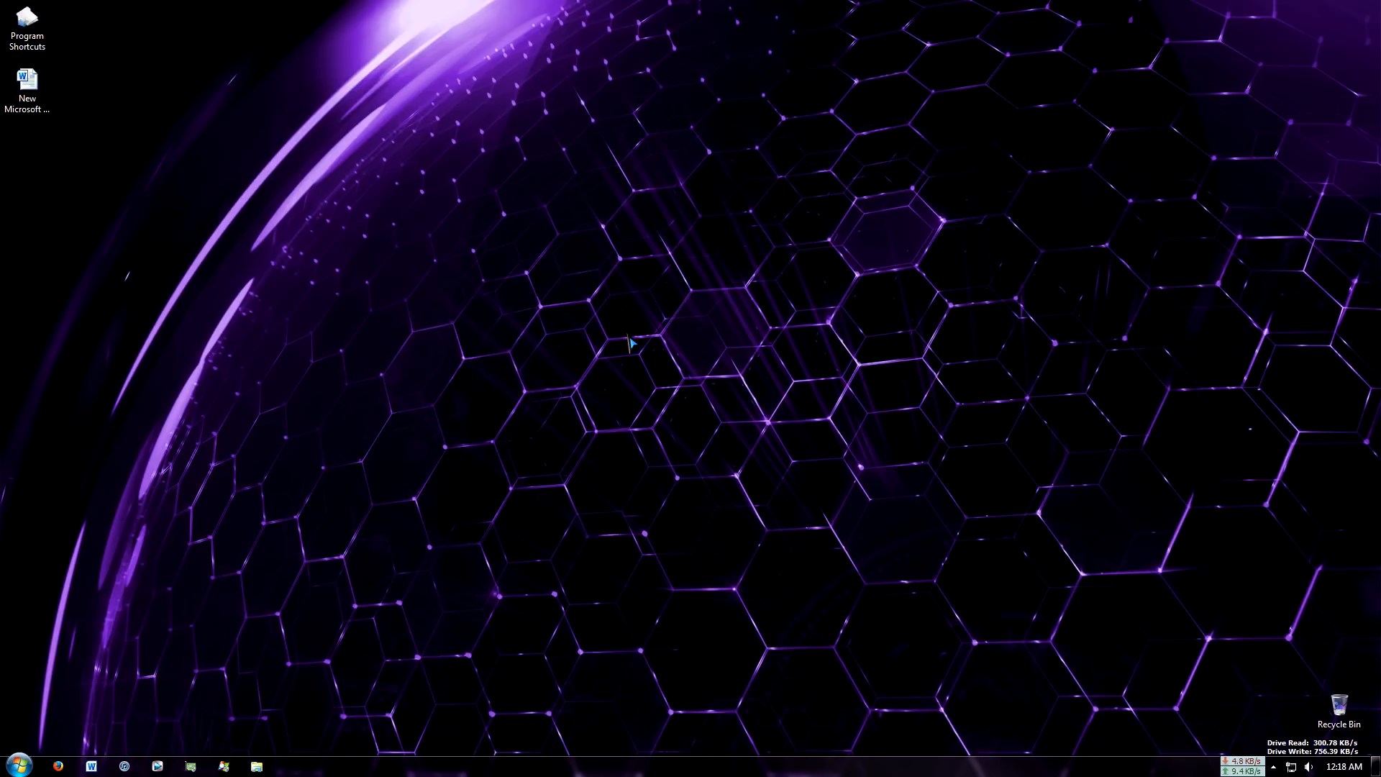
mouse_move(522, 344)
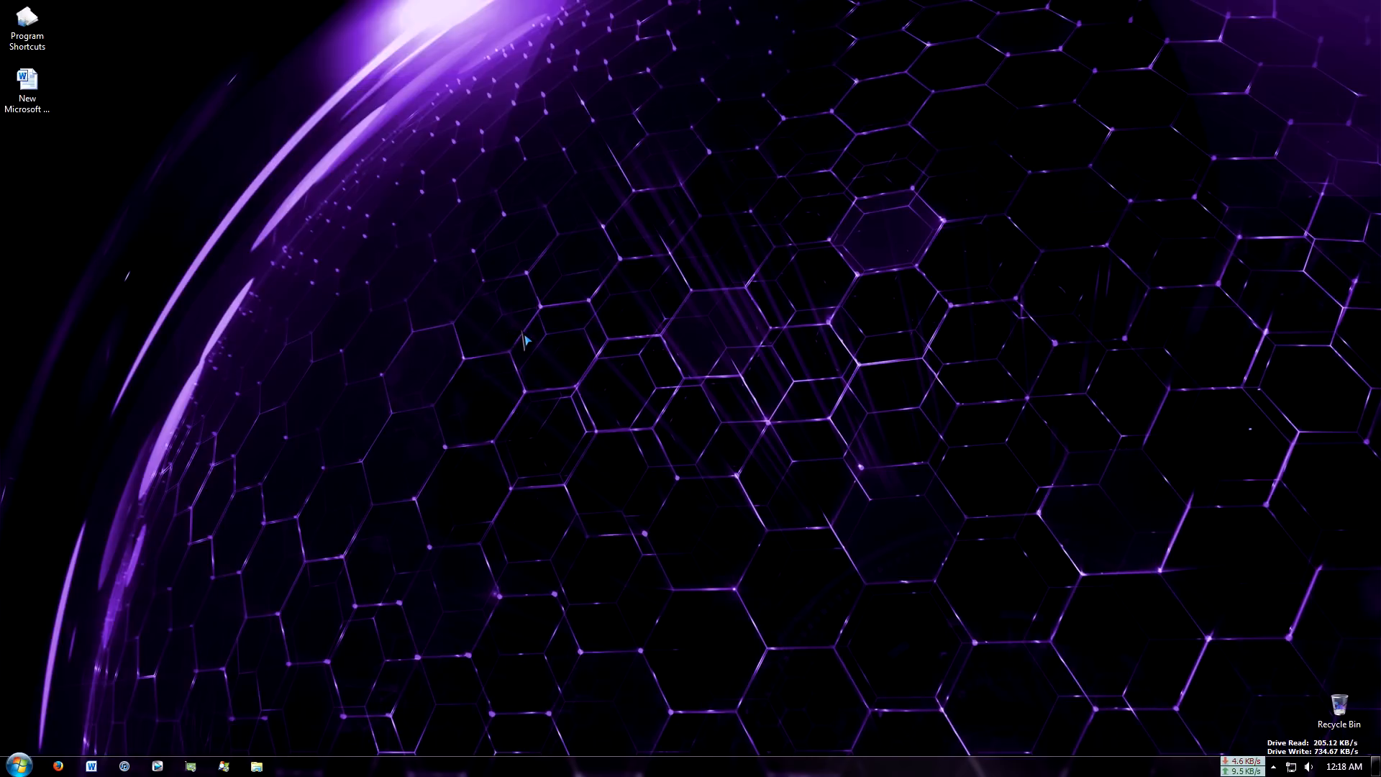
mouse_move(620, 401)
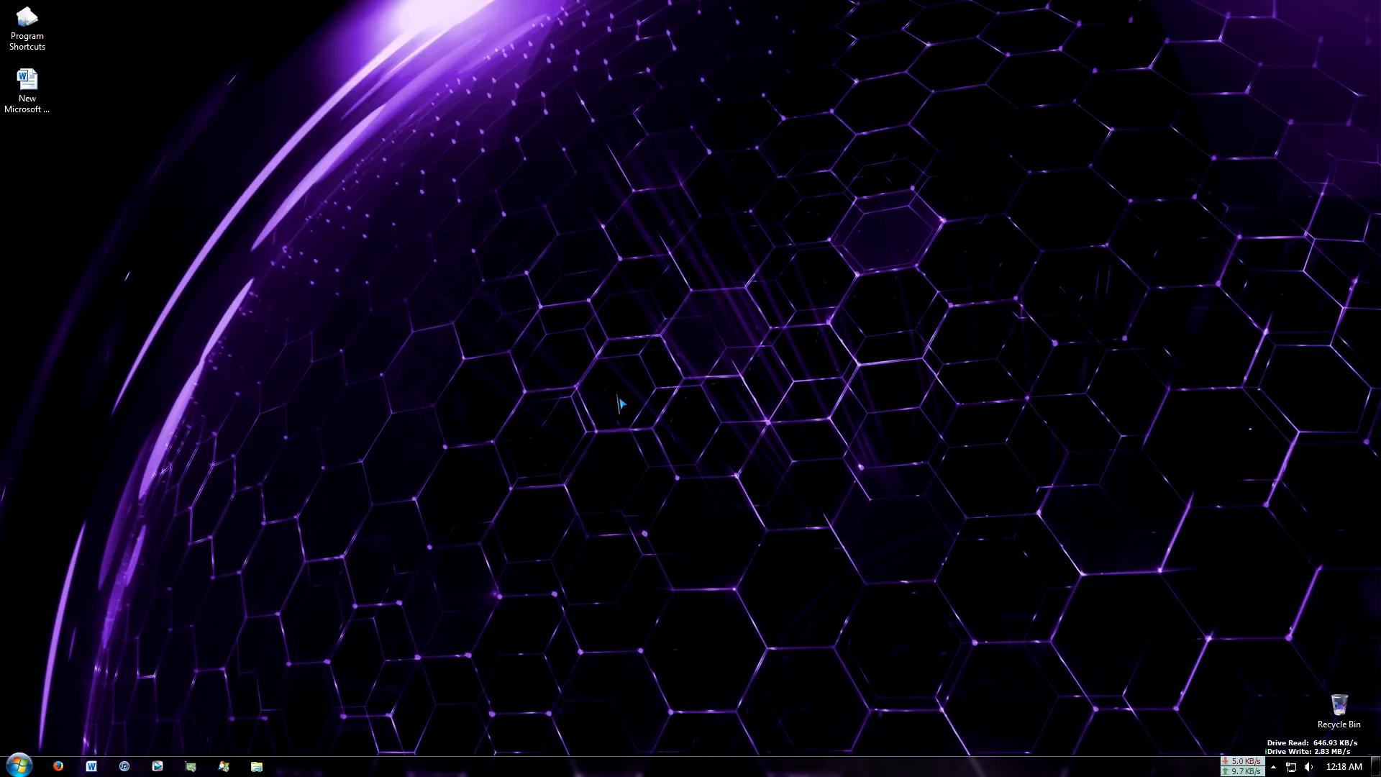
mouse_move(722, 369)
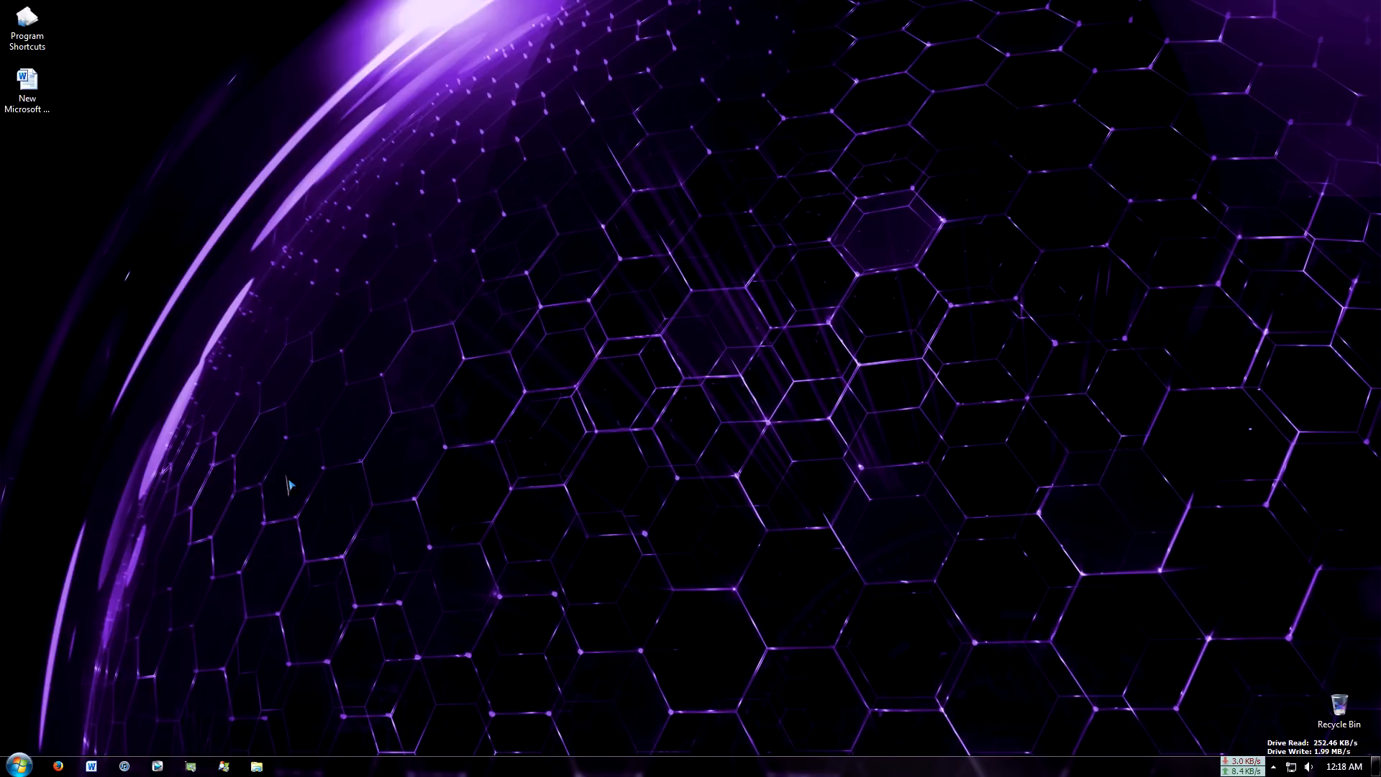
click(91, 765)
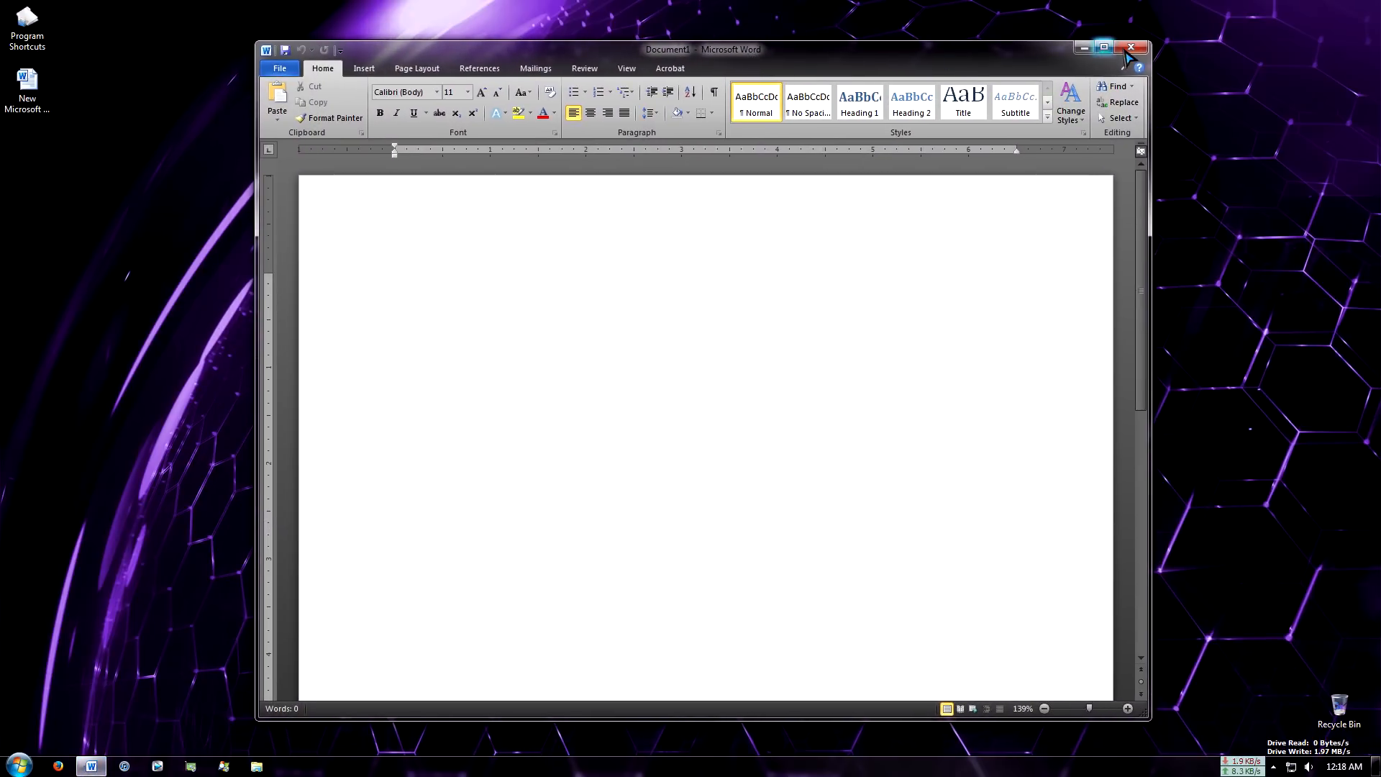
- Close Word 2010 and launch Word 2013 from the Microsoft Office 2013 Start Menu folder
click(12, 764)
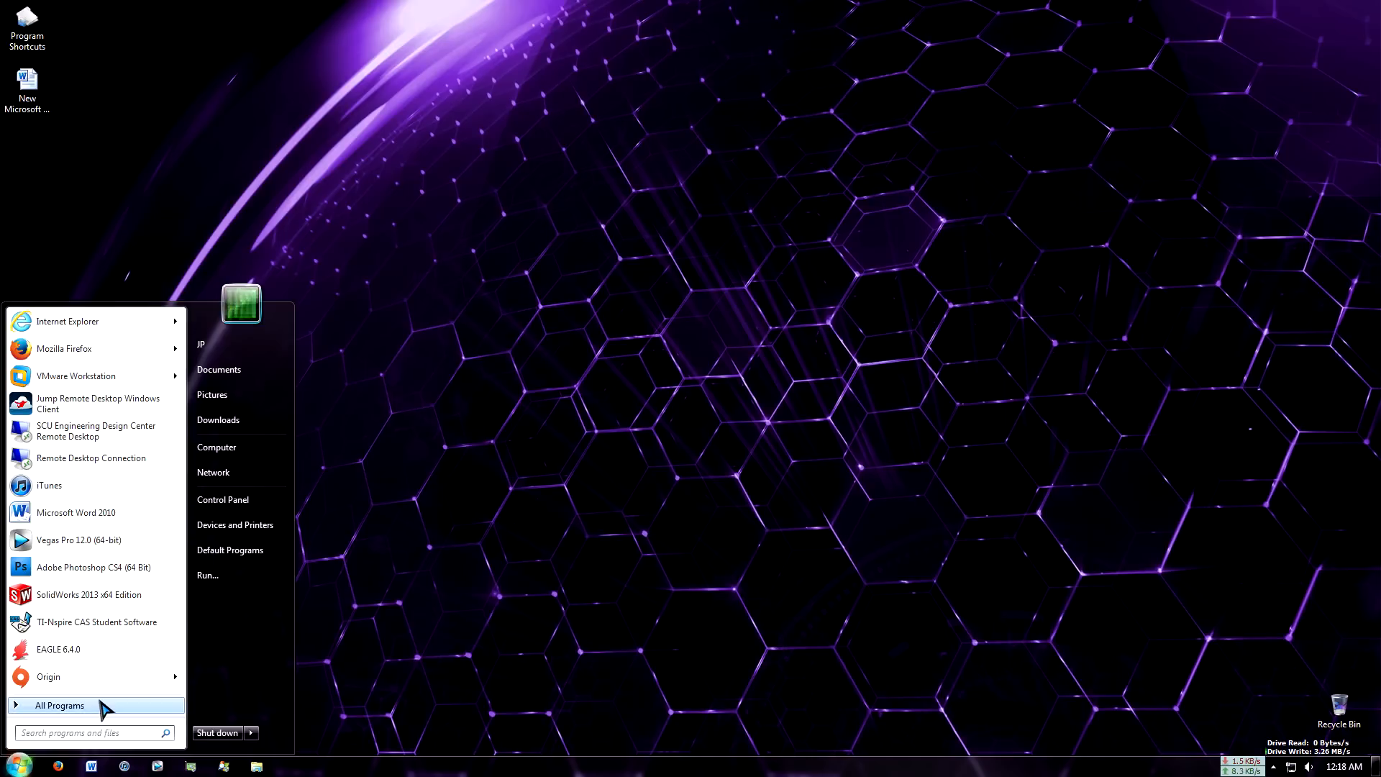
click(60, 704)
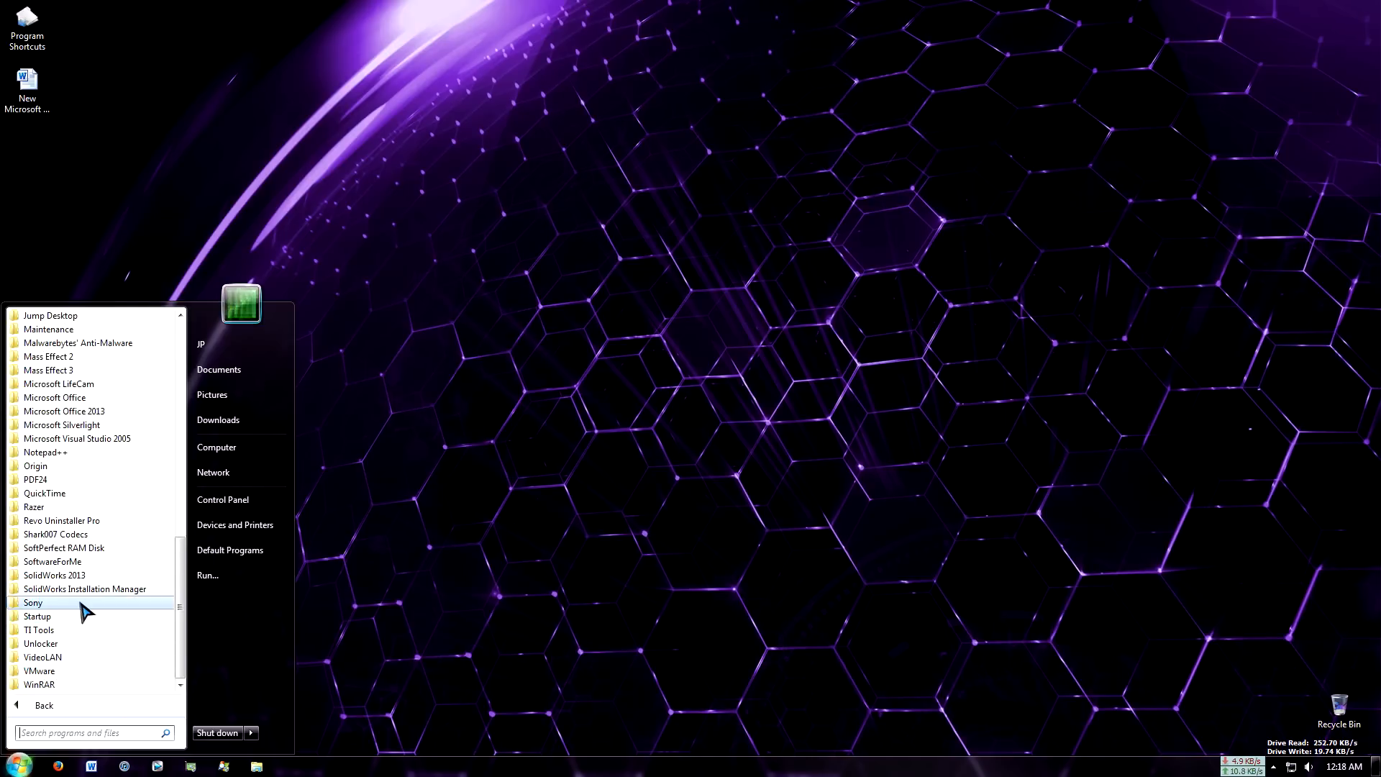
mouse_move(80, 546)
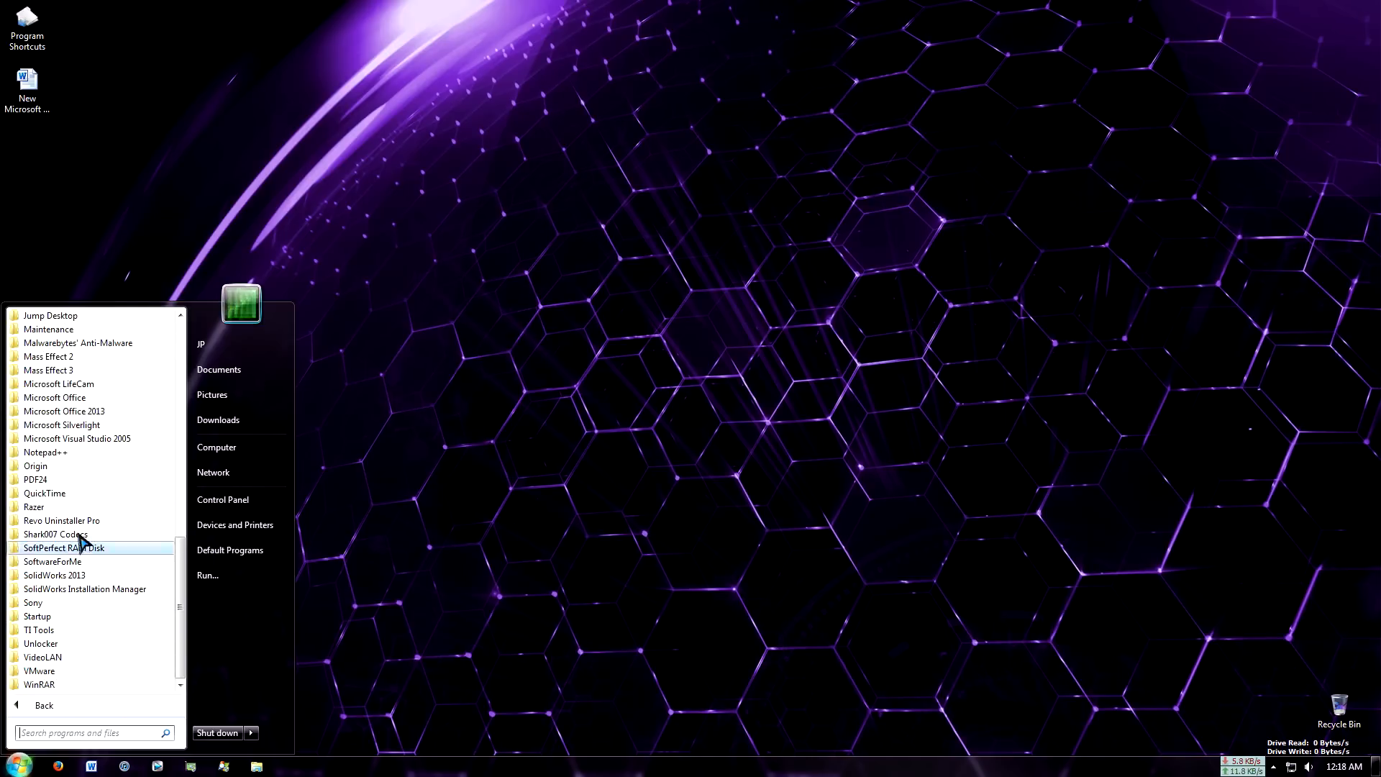
mouse_move(64, 412)
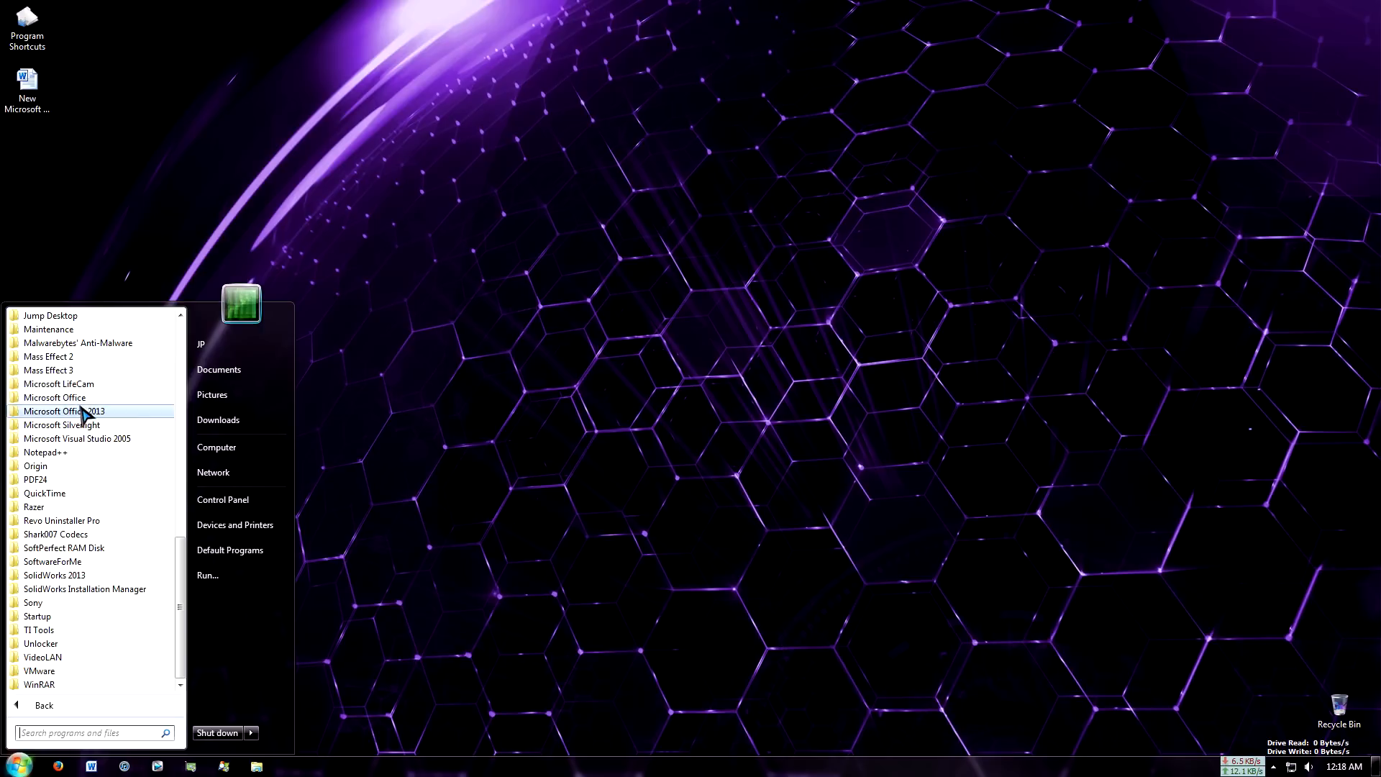
click(64, 412)
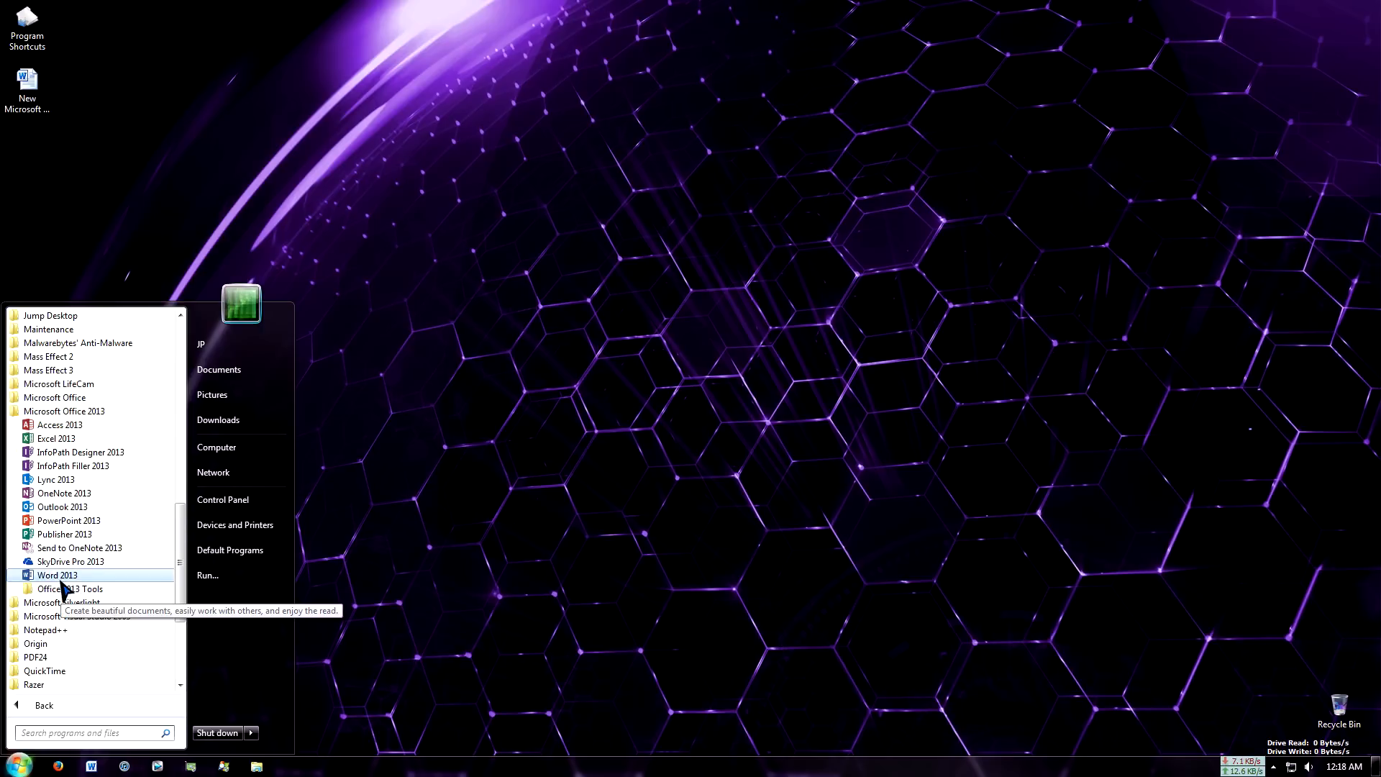
click(57, 574)
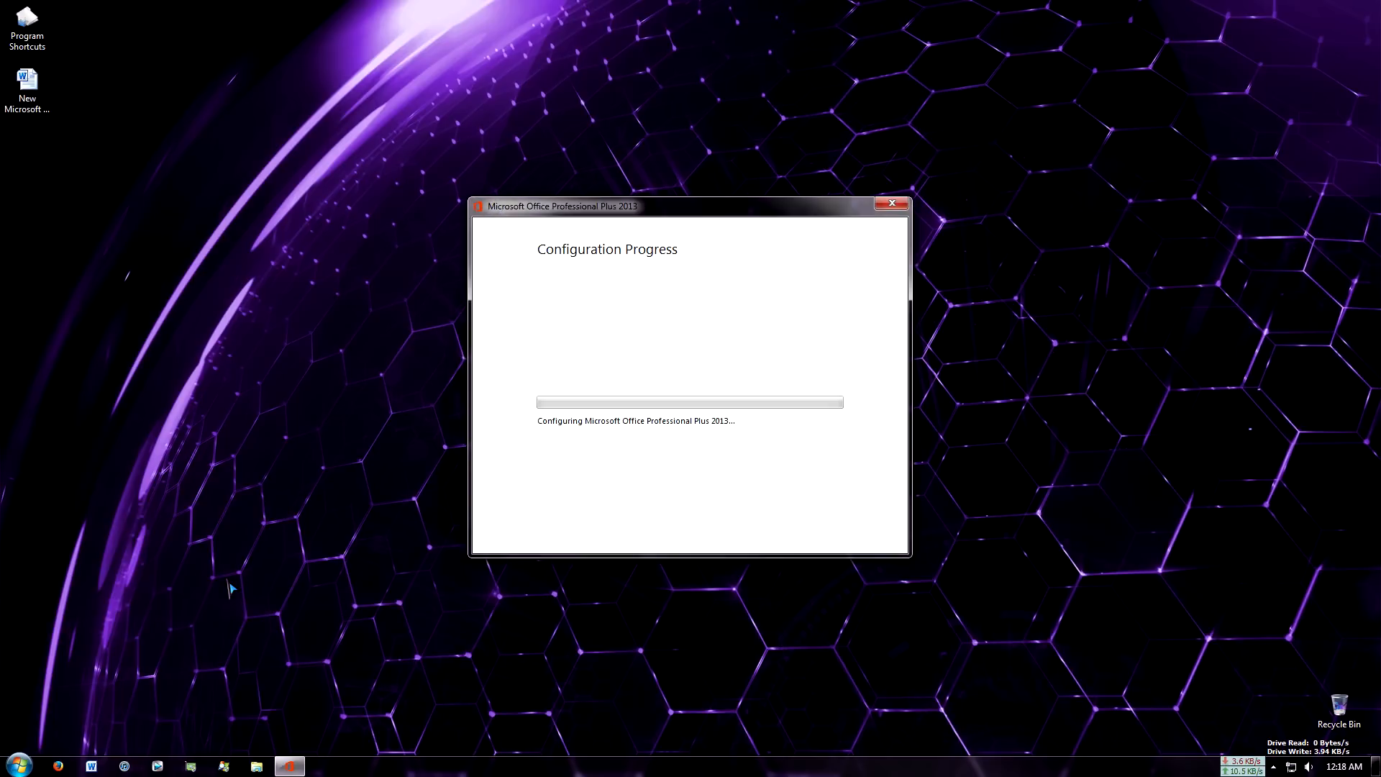
mouse_move(634, 386)
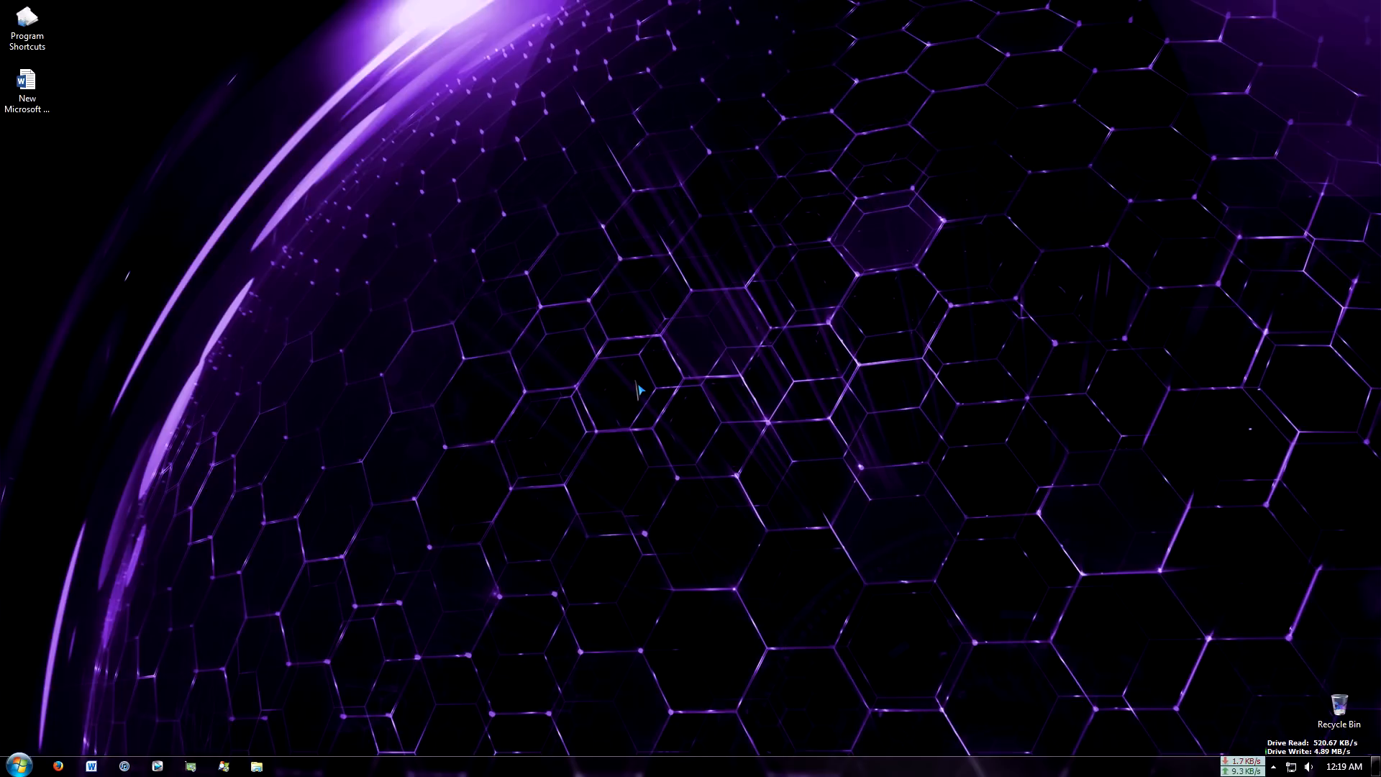
- Show Word 2013's start screen and create 'New Microsoft PowerPoint Presentation.pptx' on the desktop
click(90, 765)
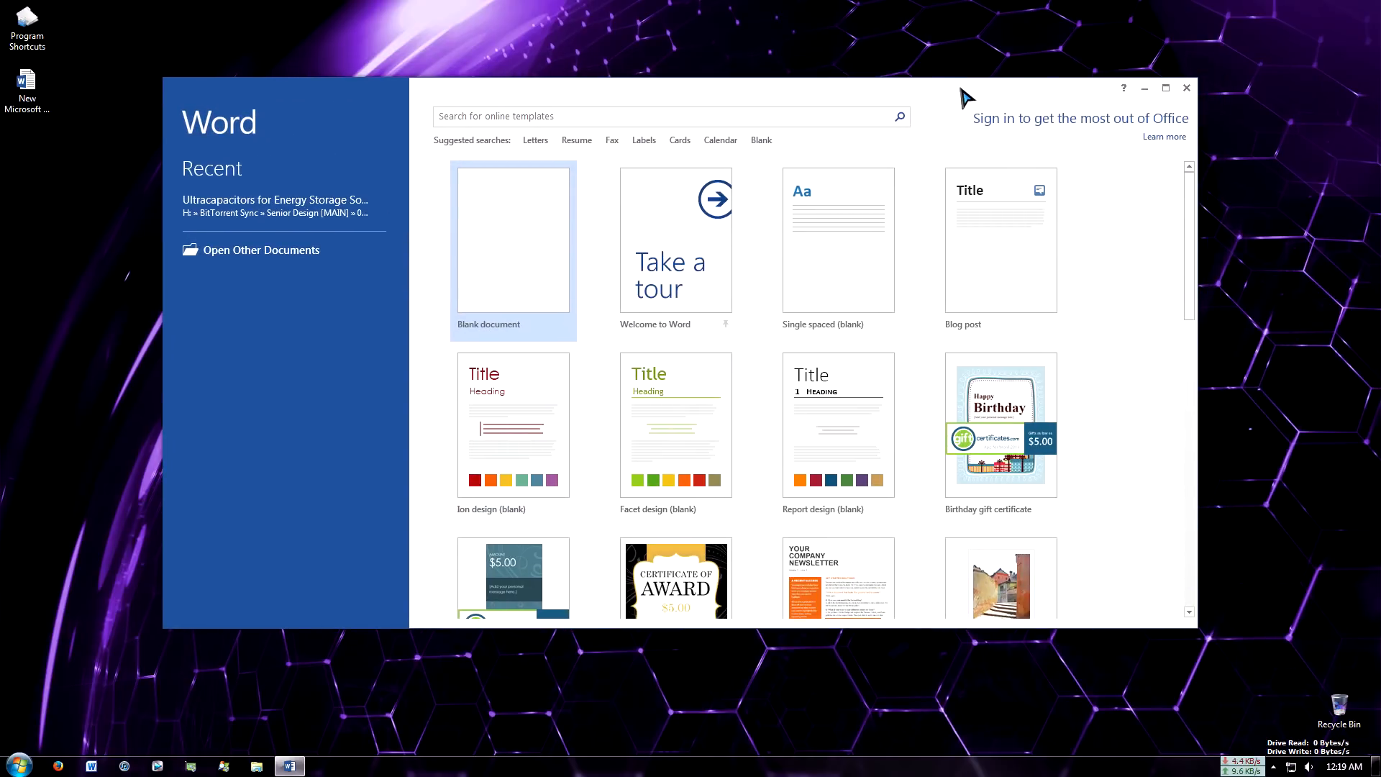
mouse_move(247, 456)
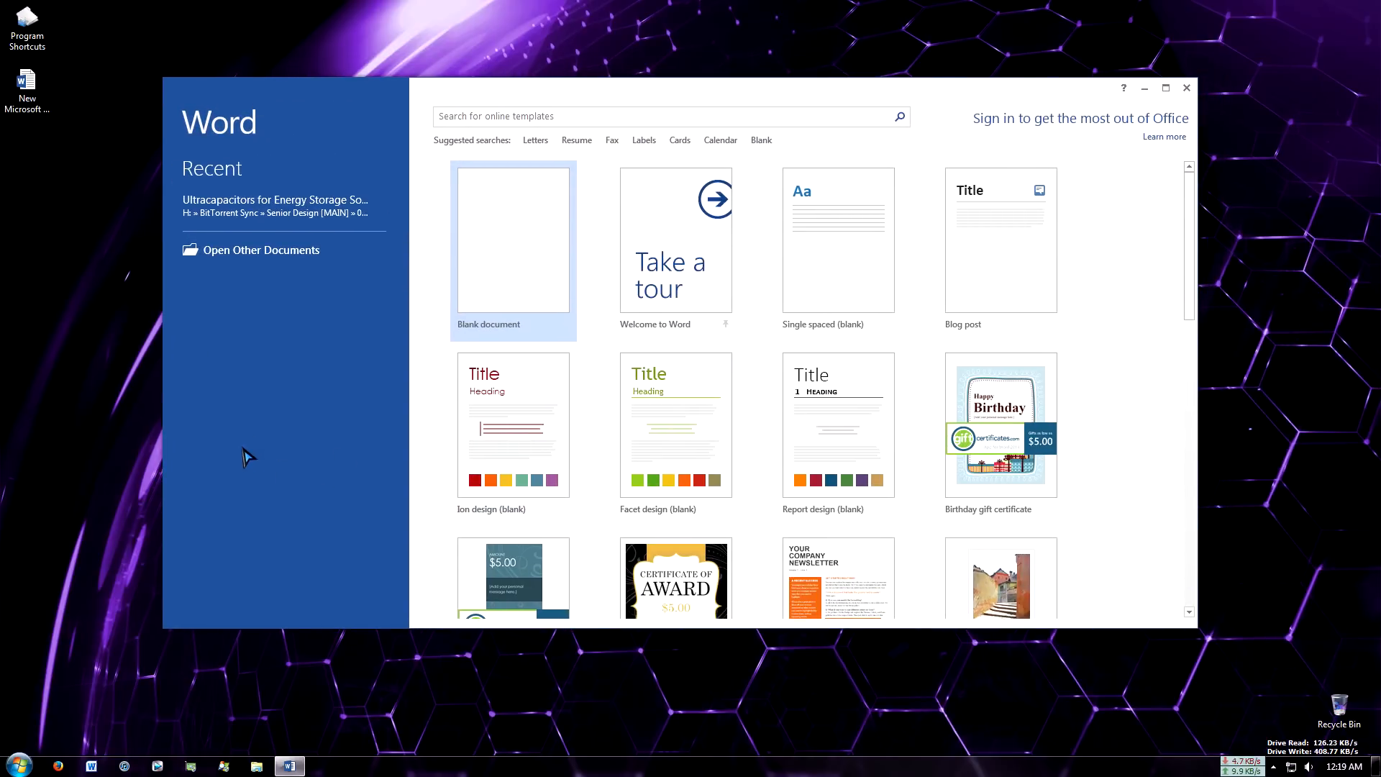
mouse_move(473, 99)
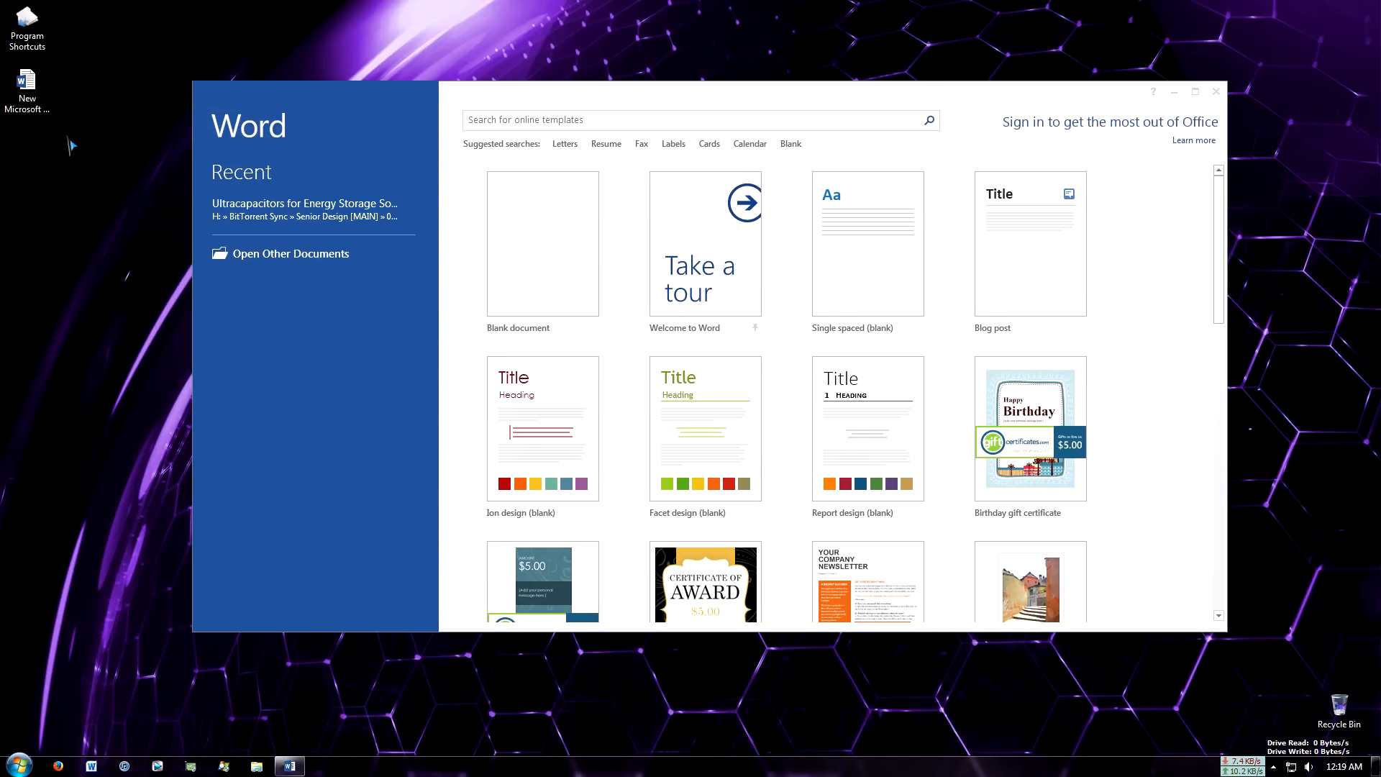
mouse_move(568, 201)
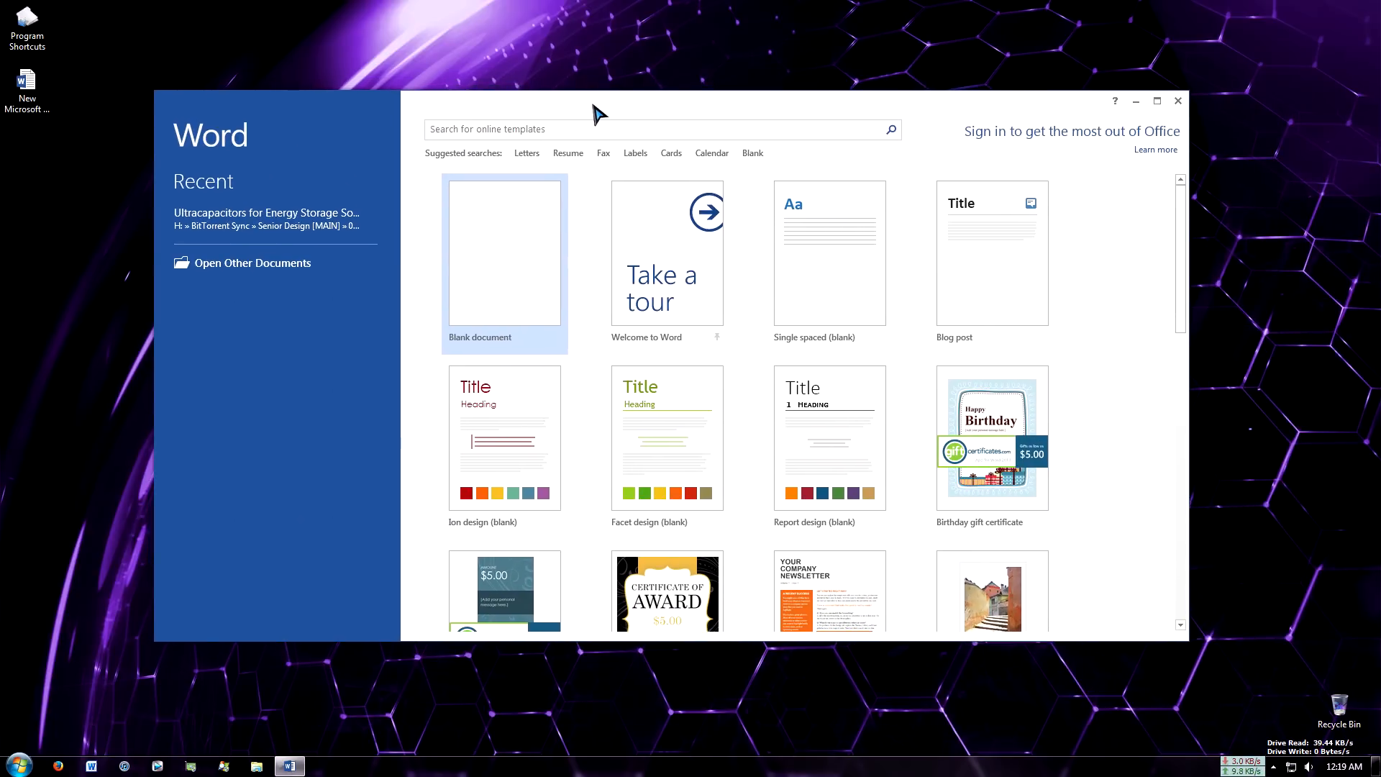
mouse_move(117, 338)
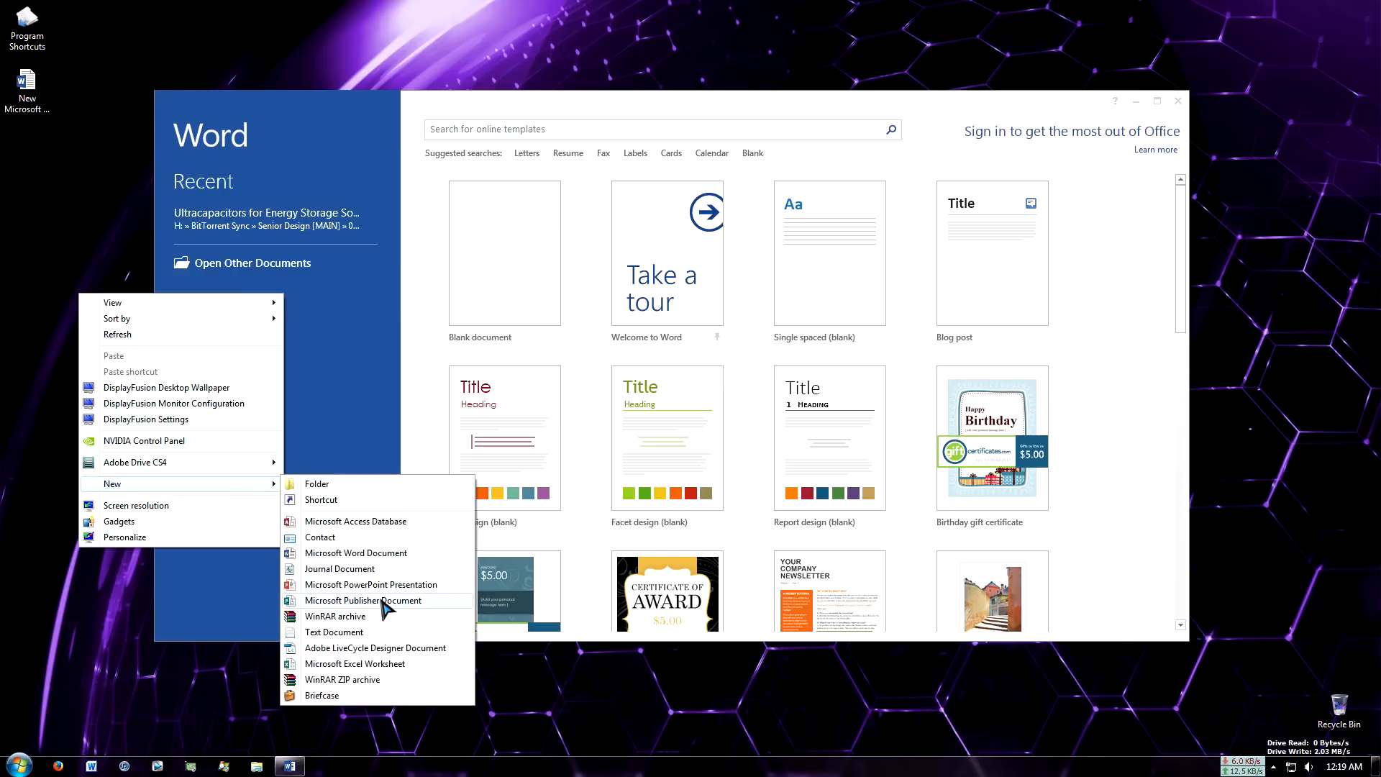
click(372, 584)
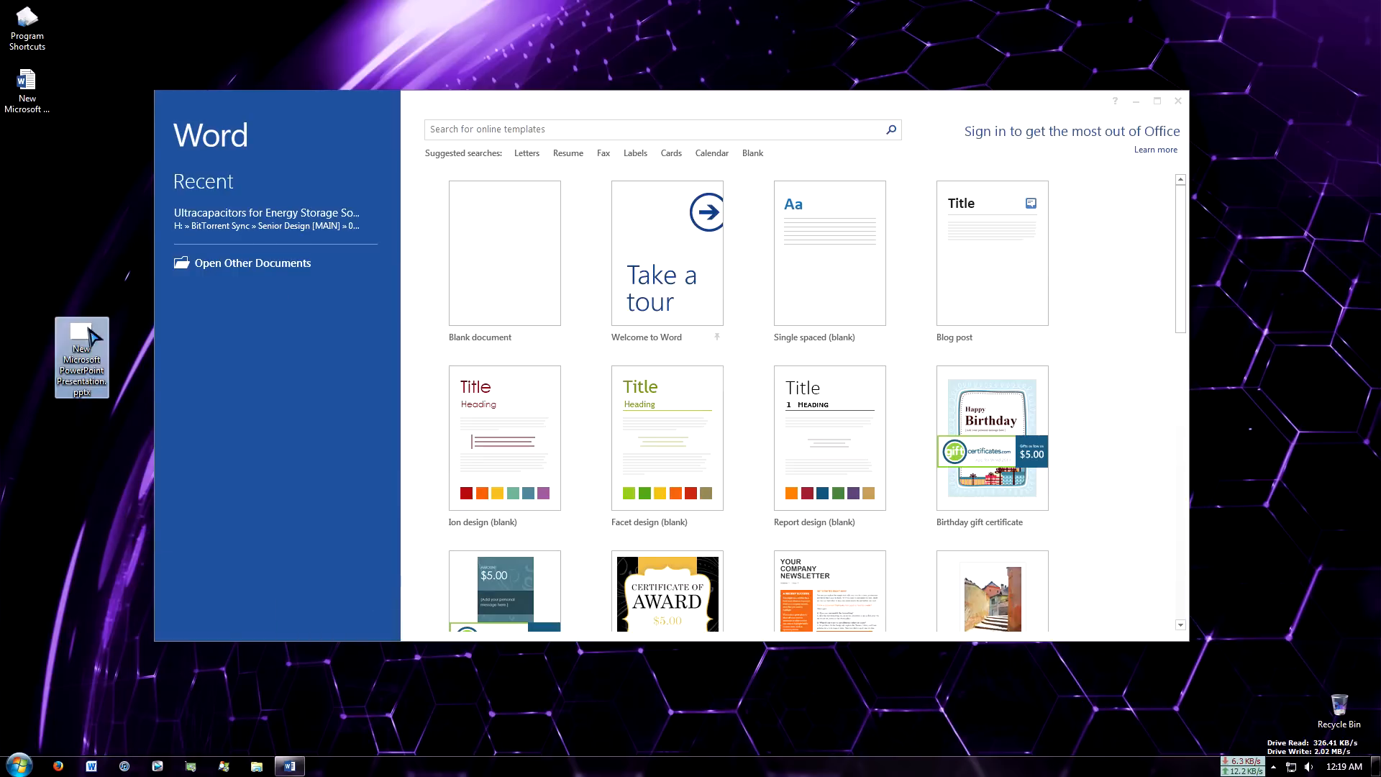
click(81, 356)
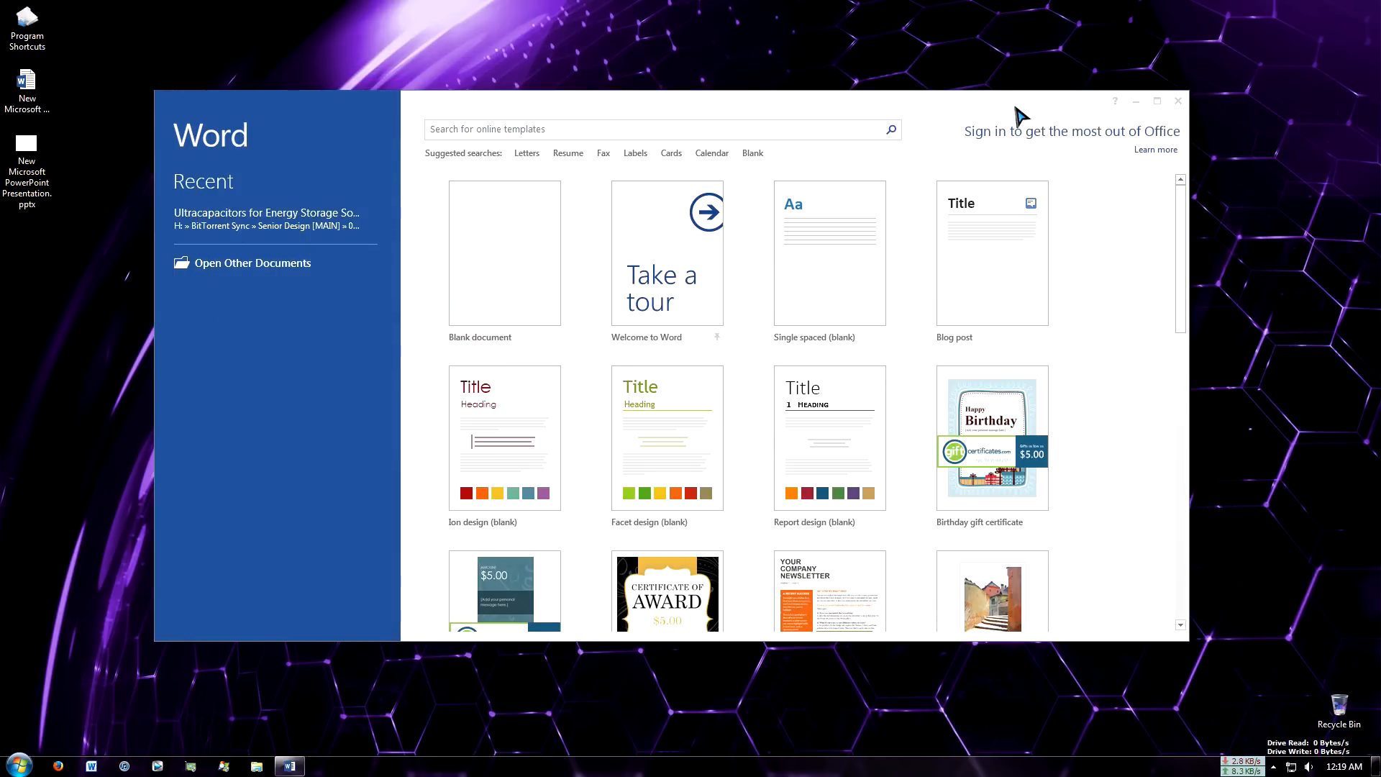
- Close Word 2013, then relaunch Word 2010 from the taskbar after its configuration run
click(1177, 101)
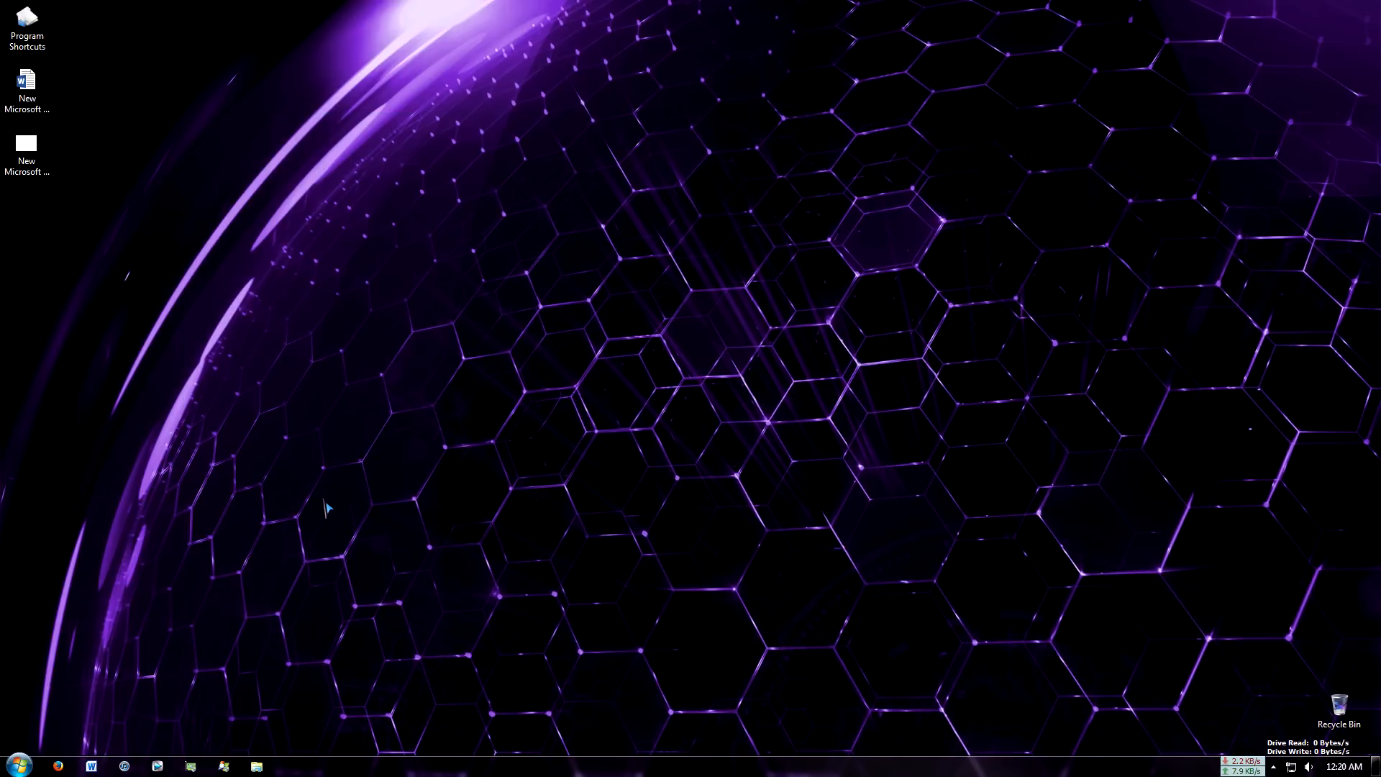
click(91, 765)
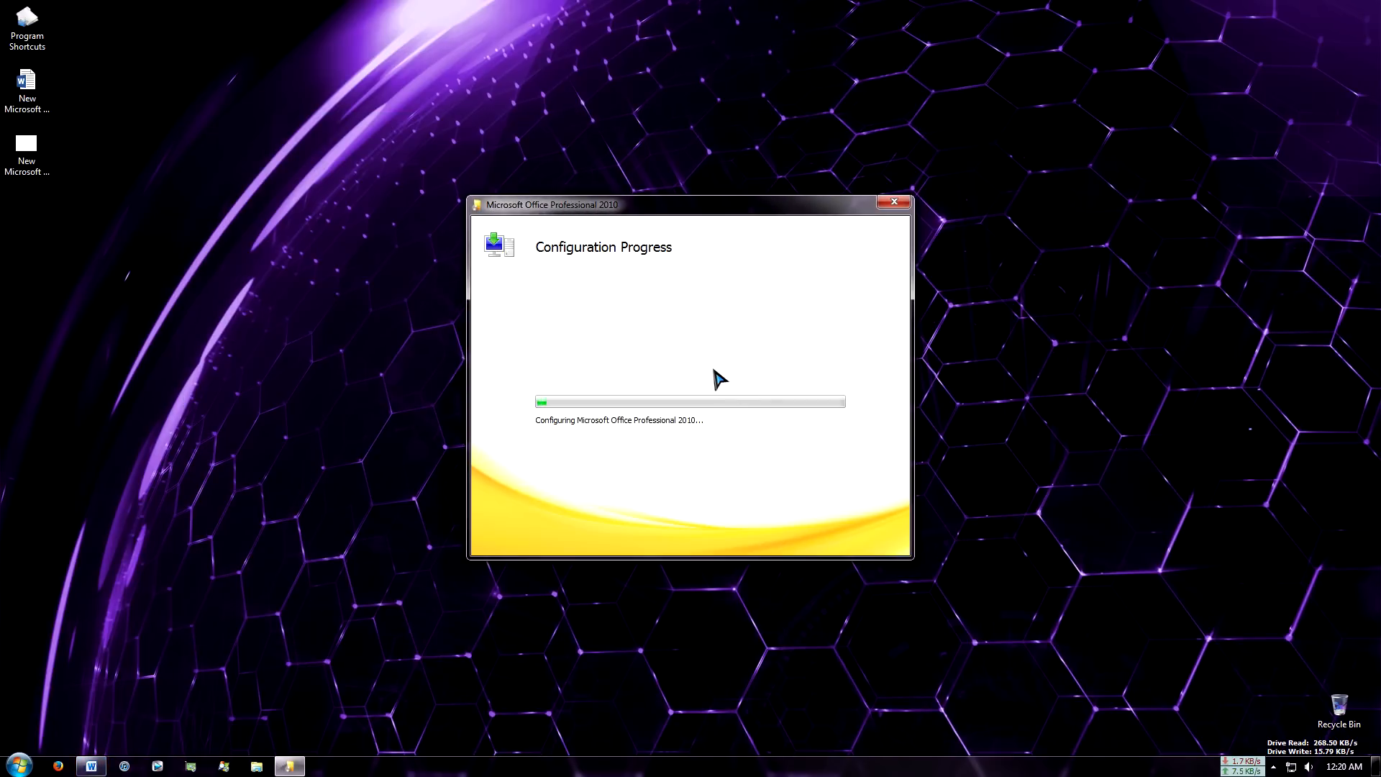
mouse_move(700, 377)
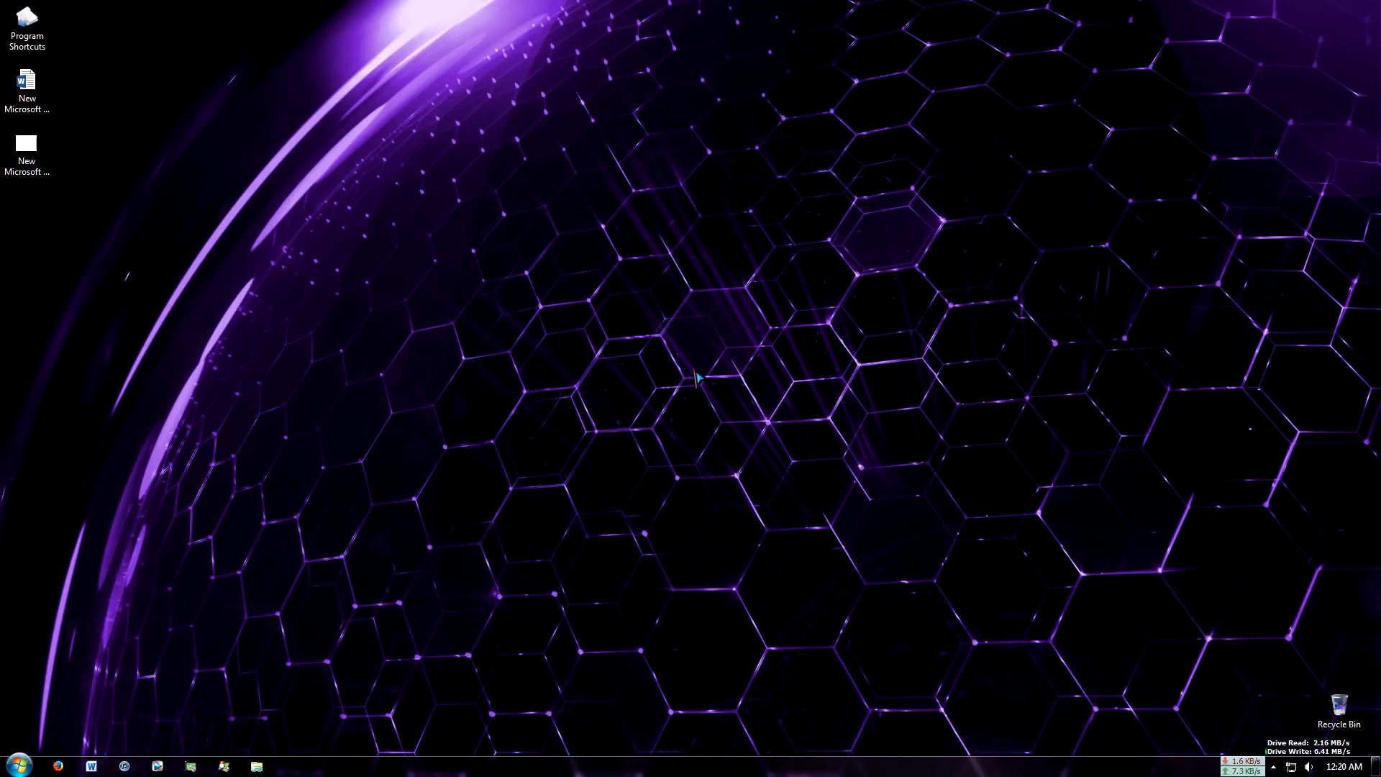
click(90, 765)
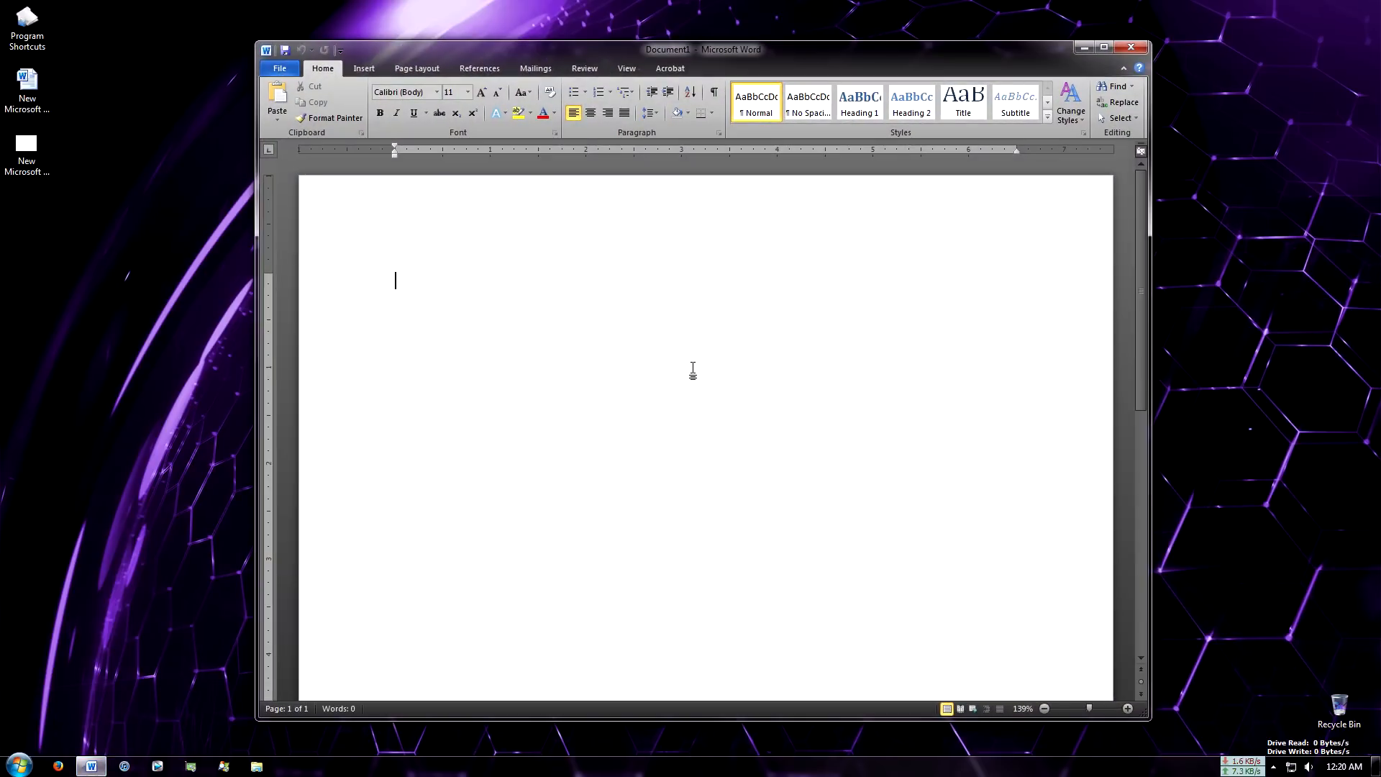
mouse_move(1137, 47)
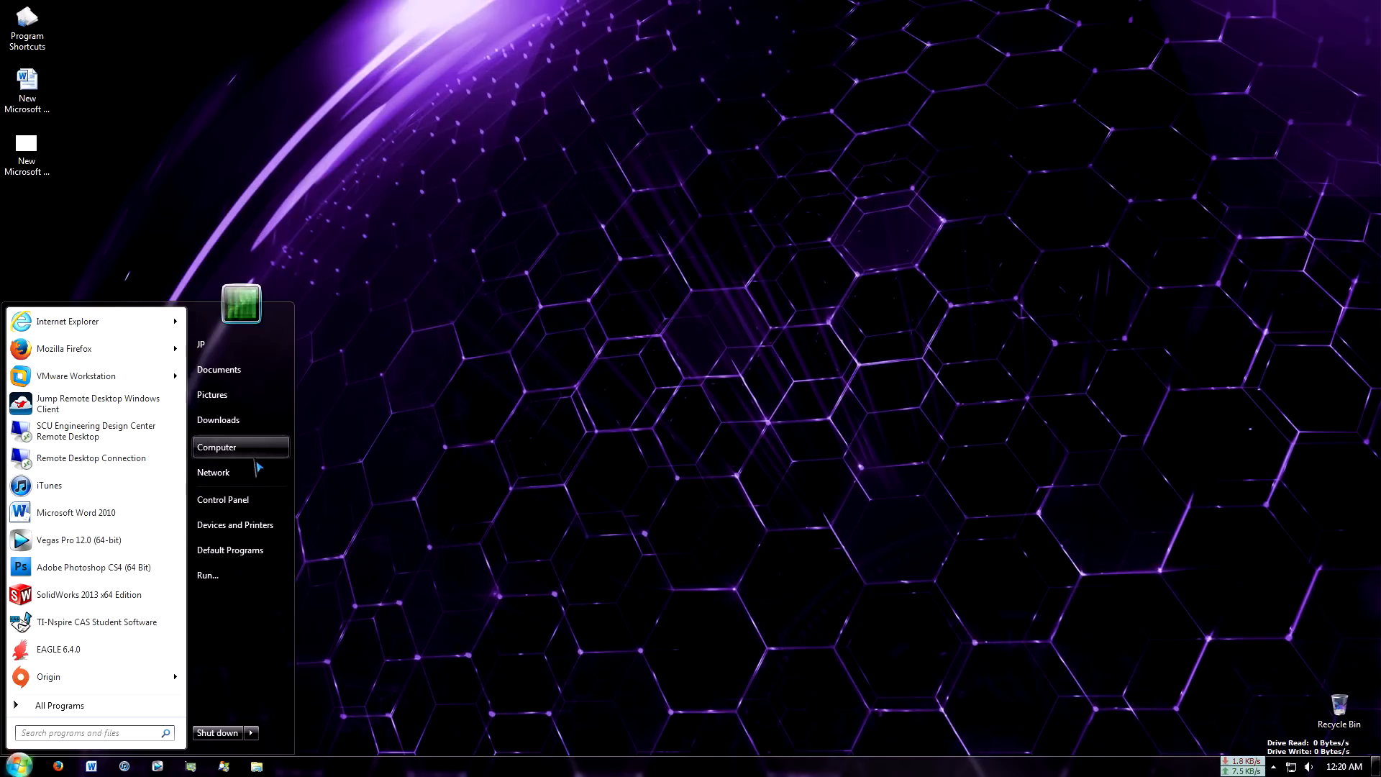
- Copy 'Fix Office Config. Problem.bat' from Computer to the desktop and open it in Notepad
click(217, 447)
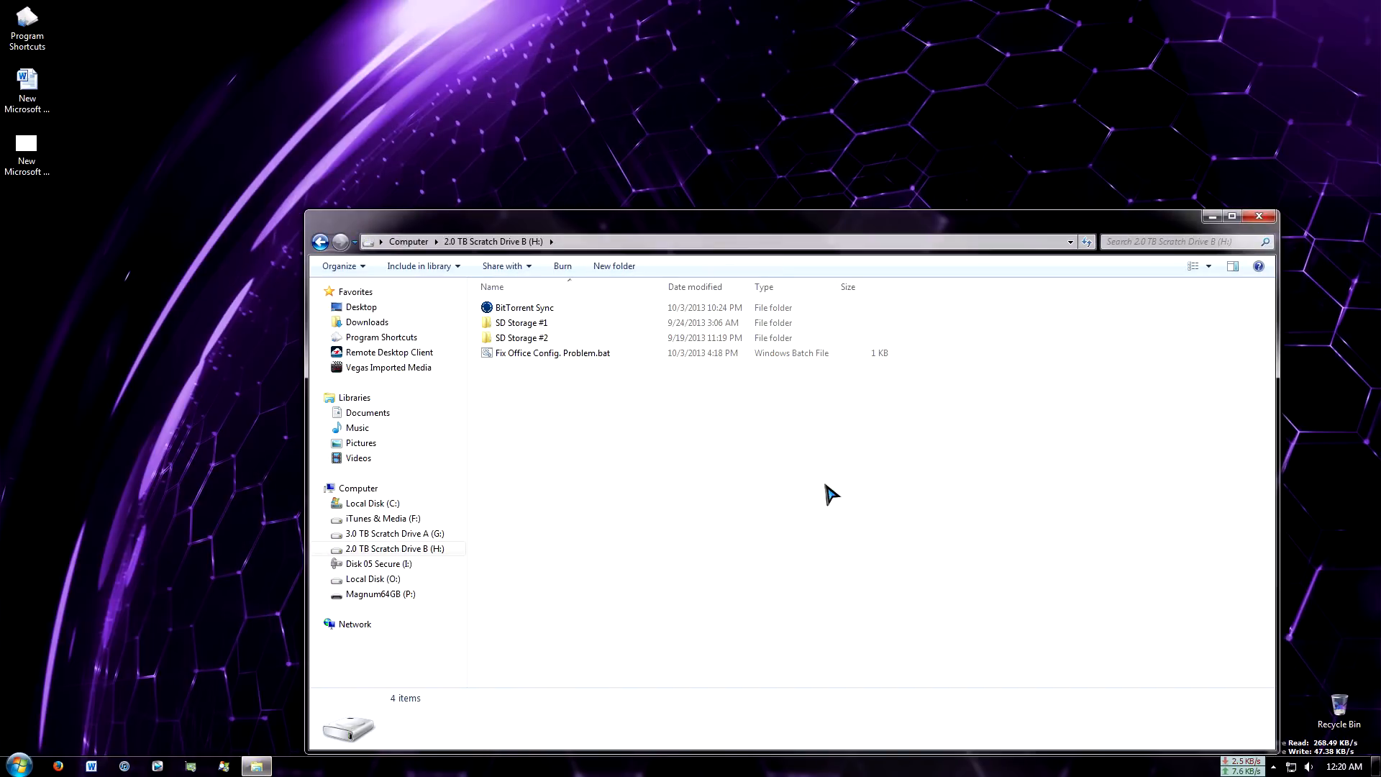
click(553, 353)
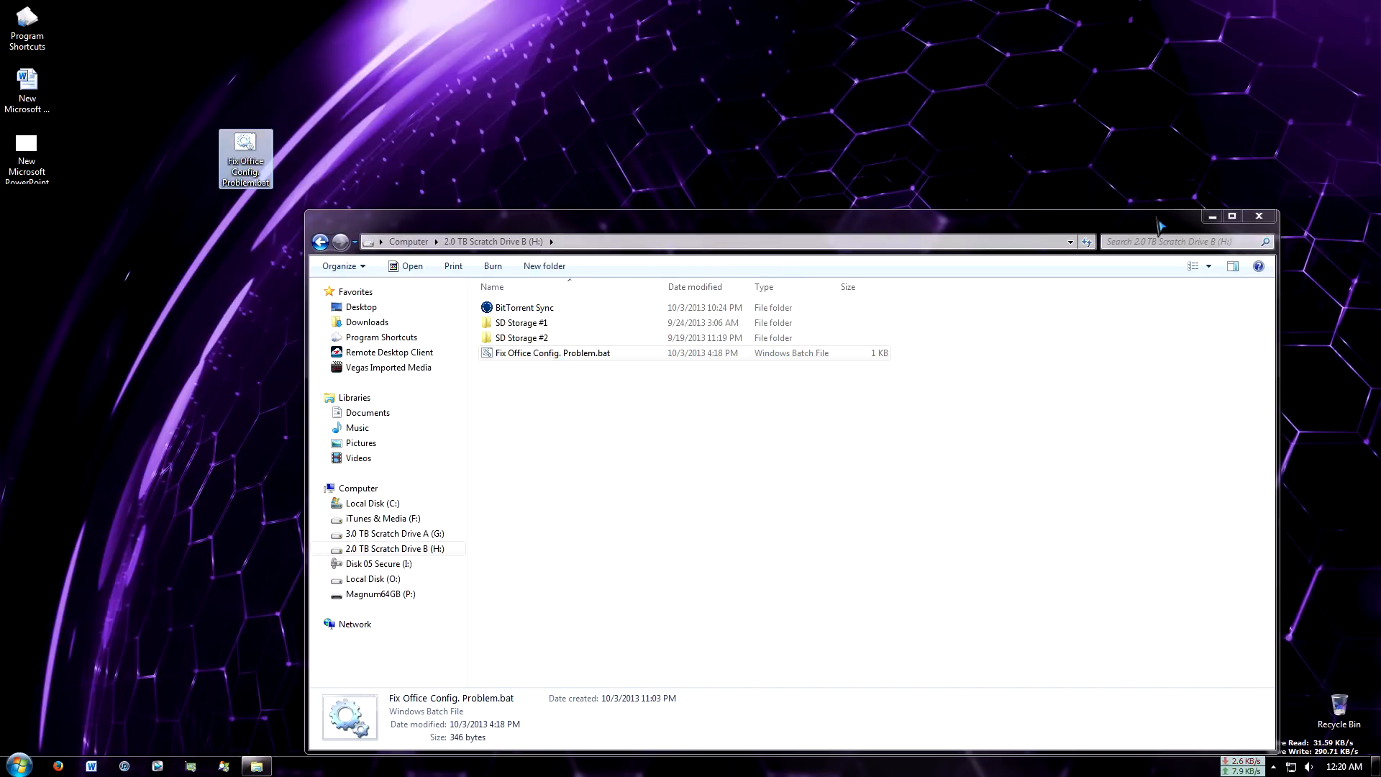
click(1259, 216)
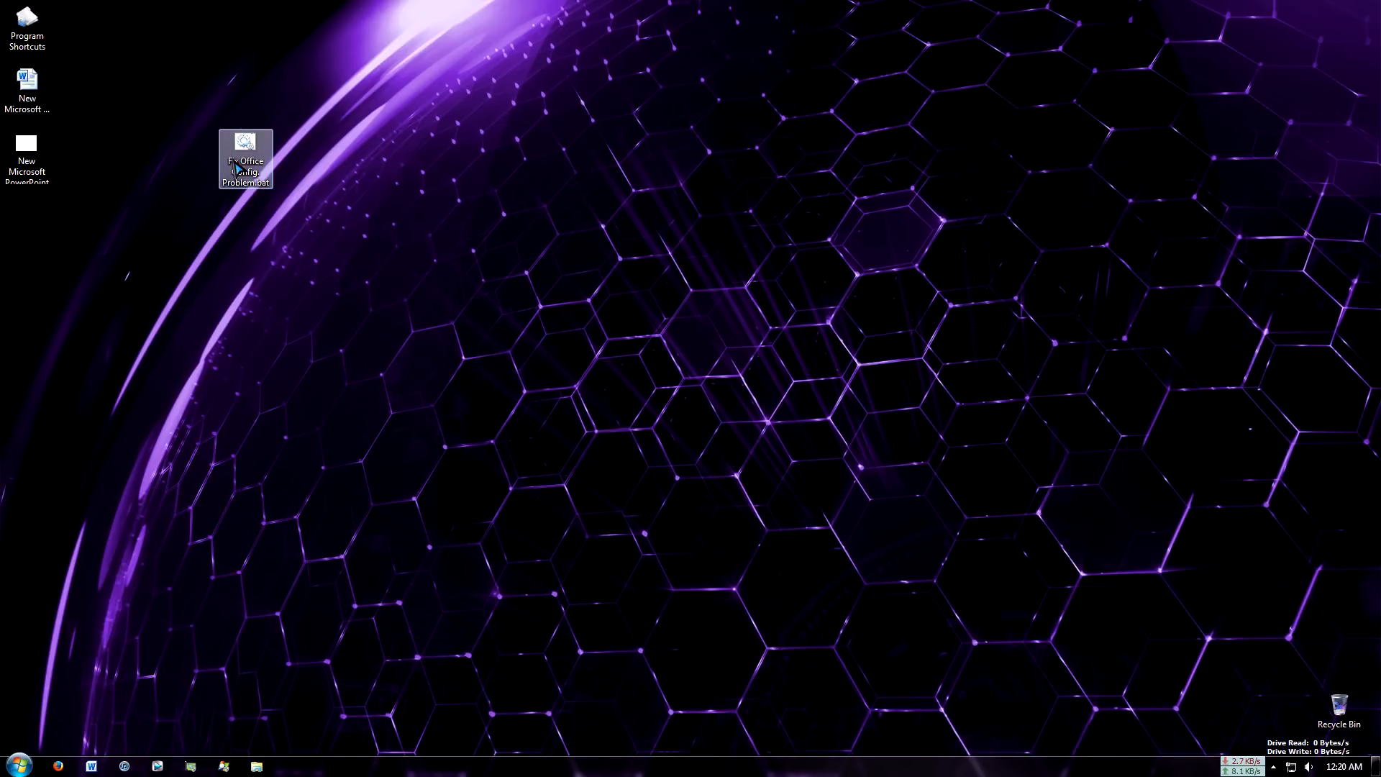
right_click(573, 285)
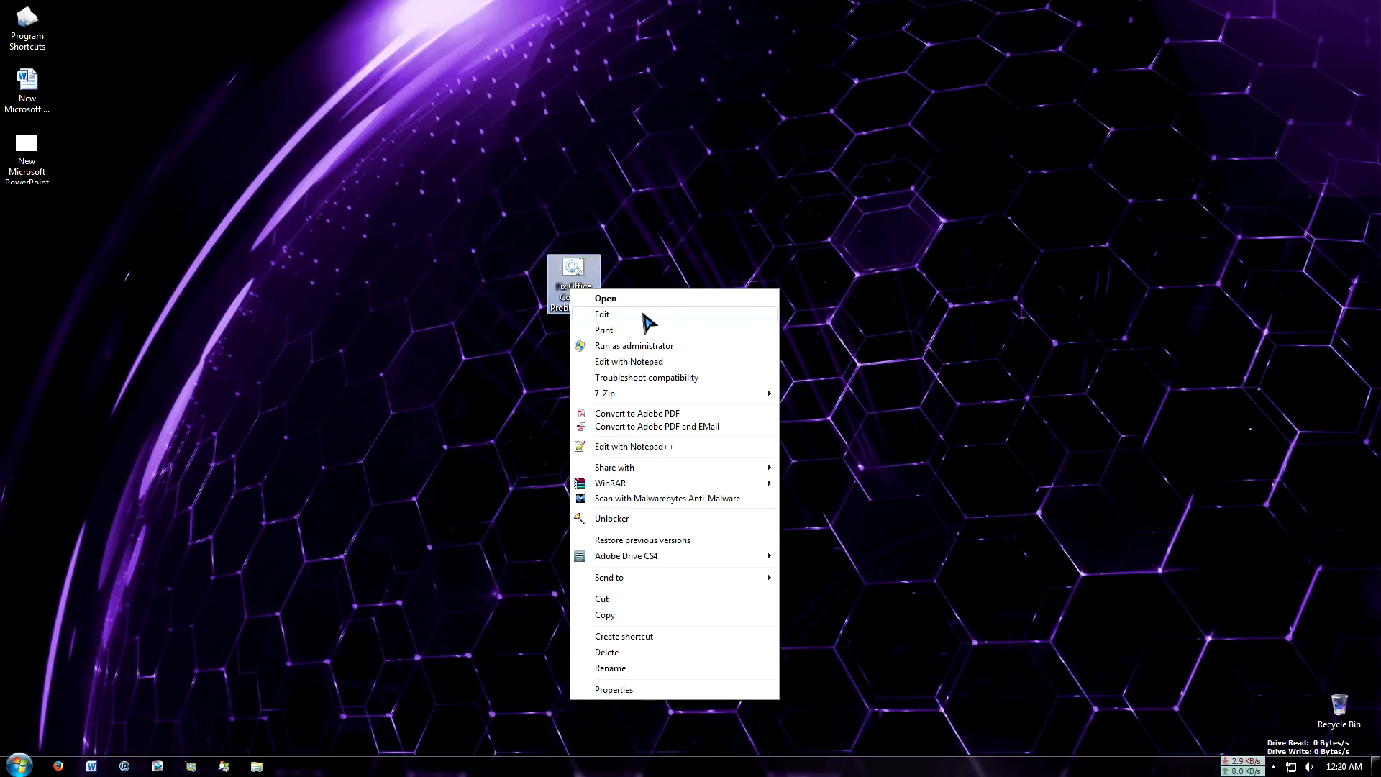
click(601, 314)
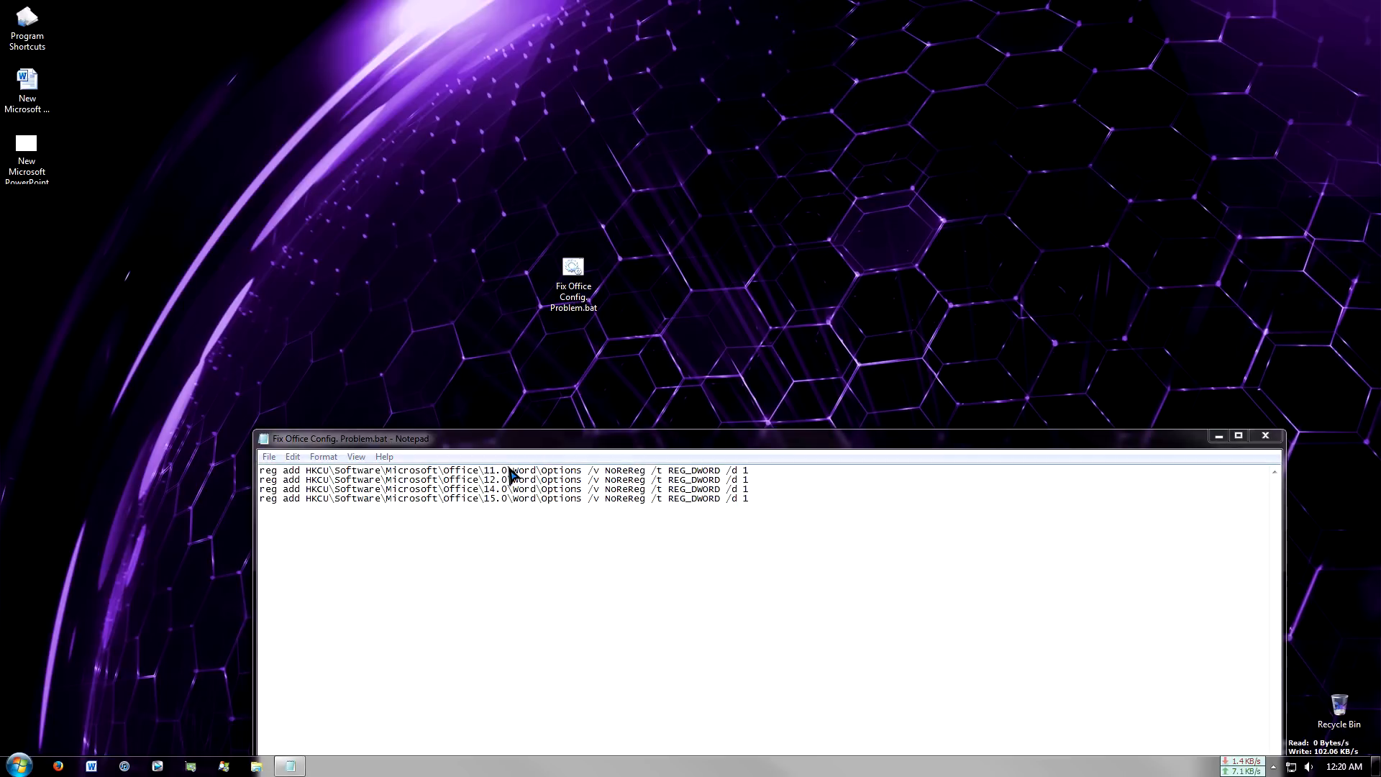
double_click(491, 469)
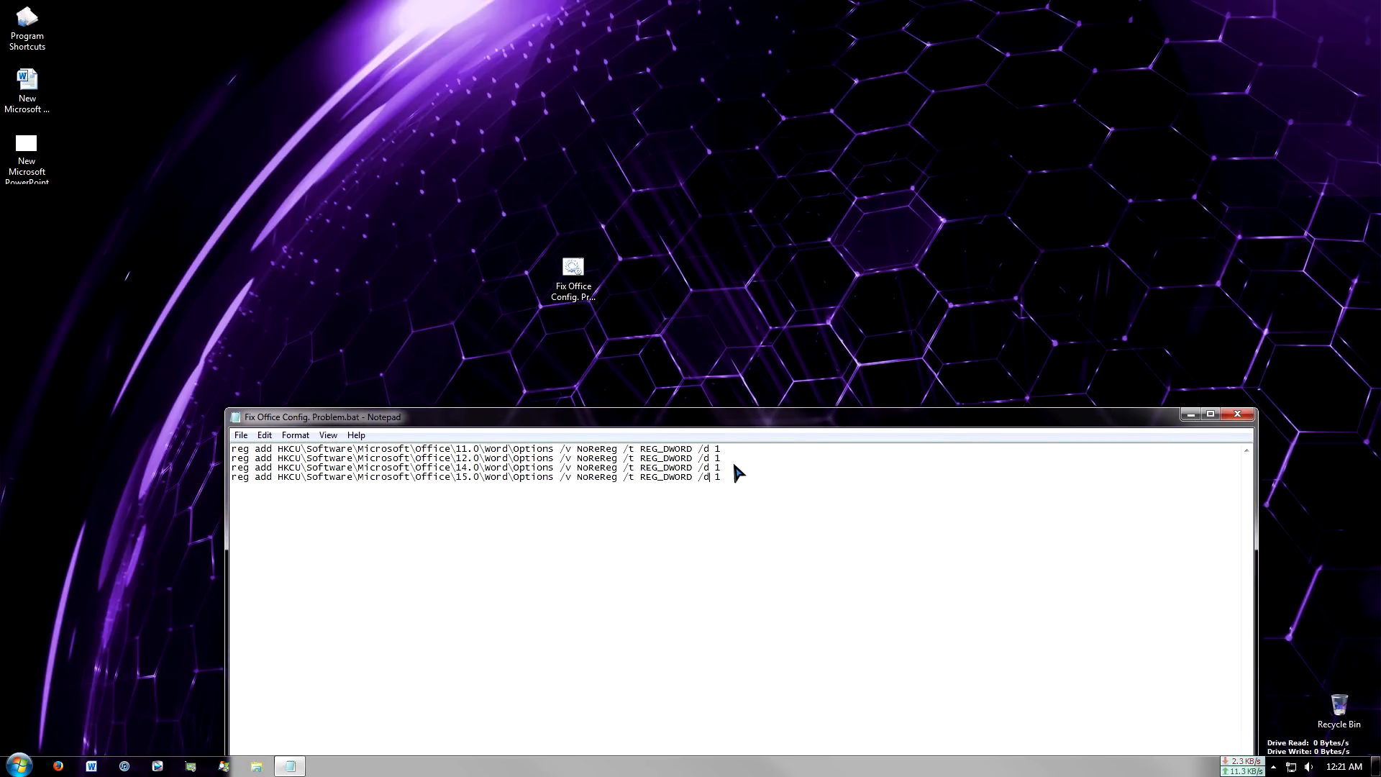
mouse_move(502, 365)
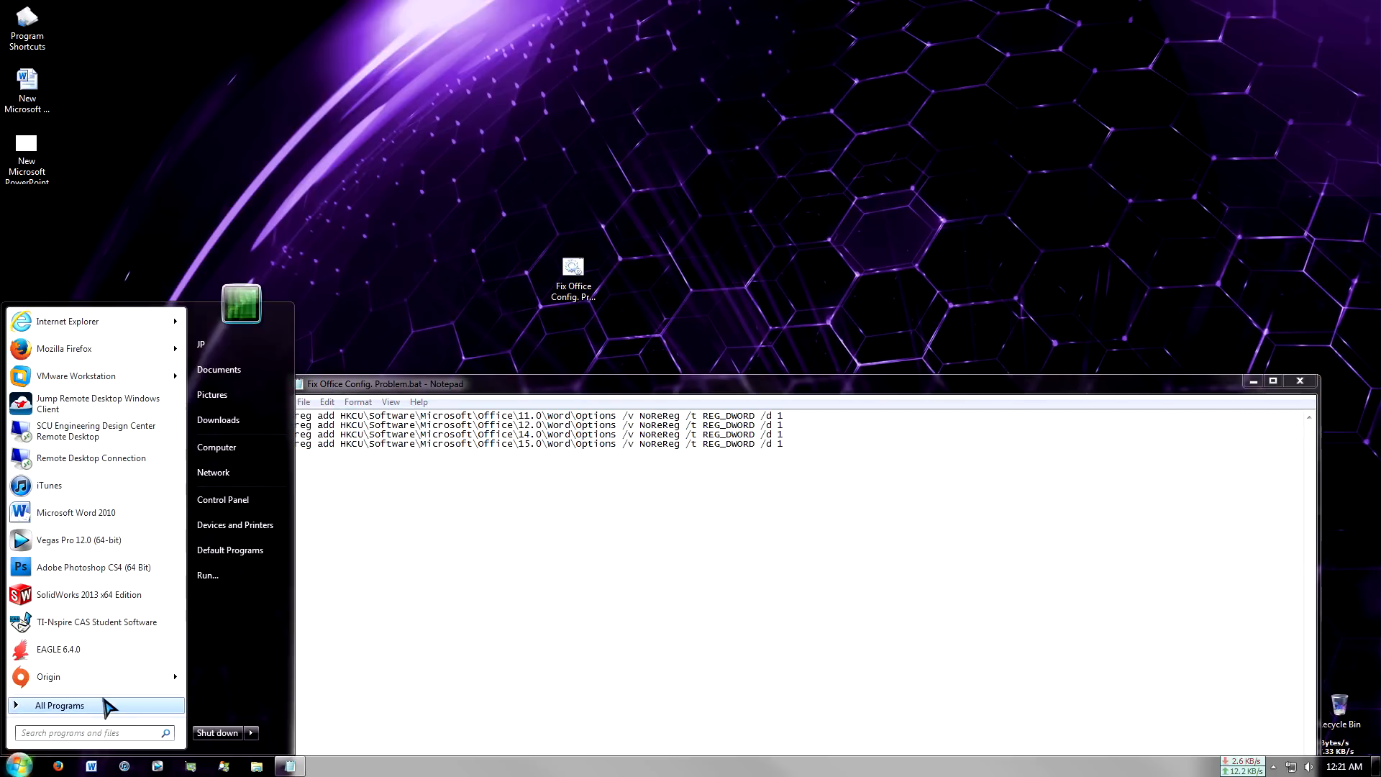
- Launch Microsoft Word 2010 from All Programs > Microsoft Office, then close it
click(60, 704)
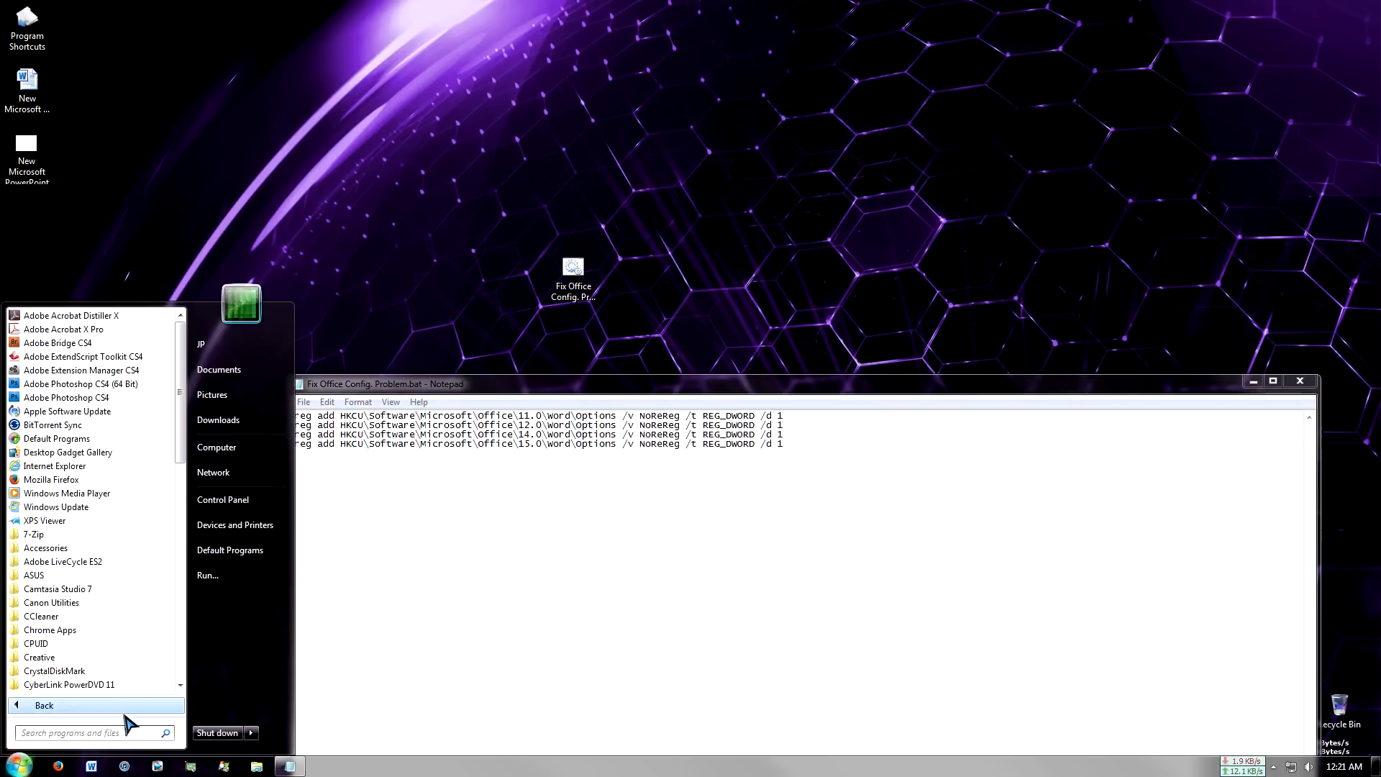
scroll(down, 3)
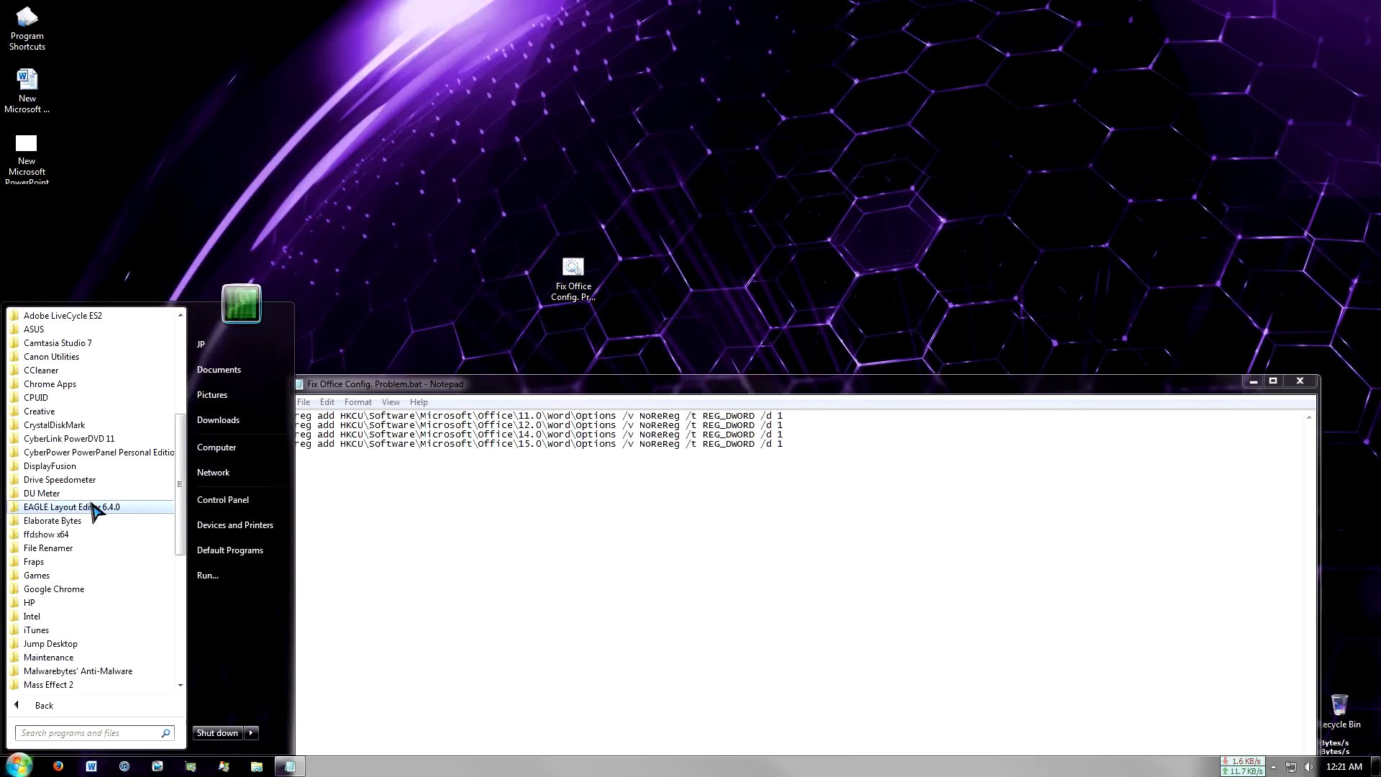
scroll(down, 3)
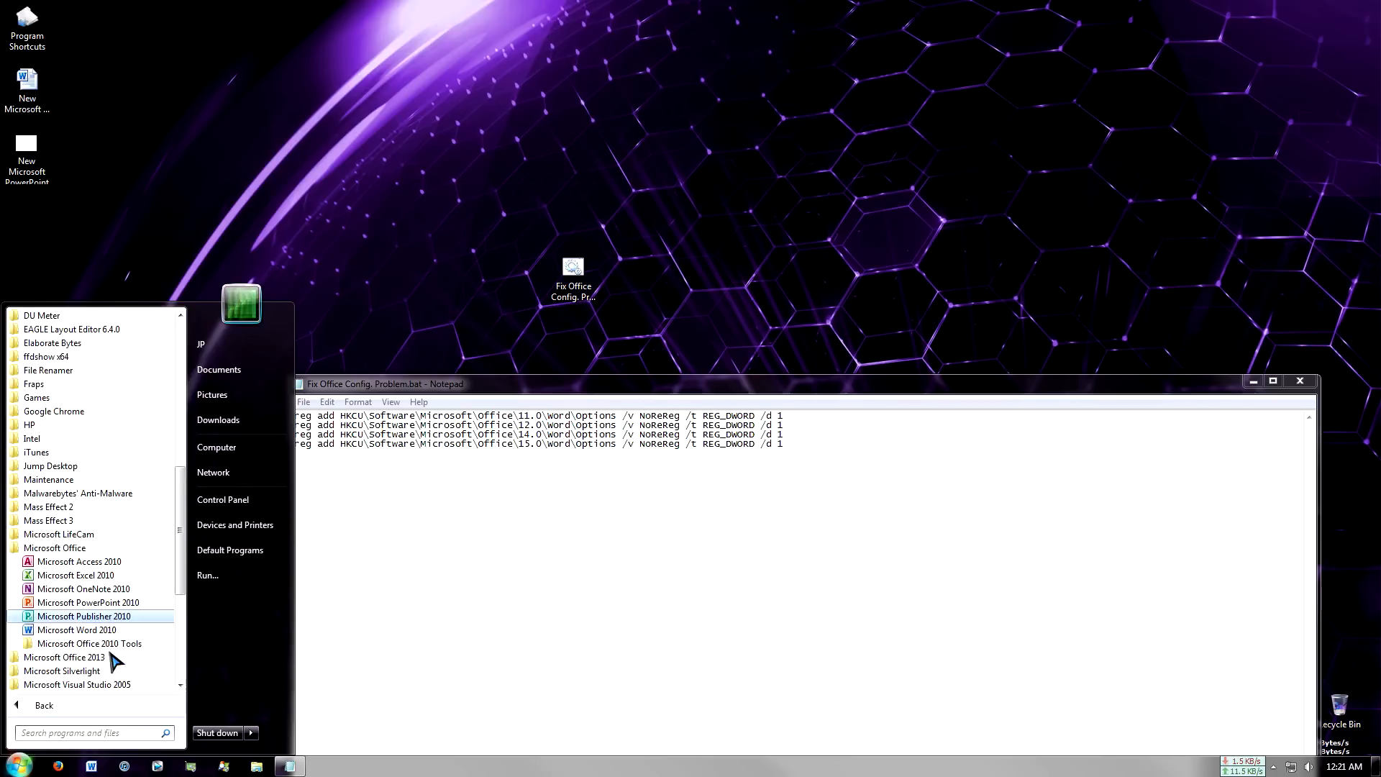
mouse_move(85, 616)
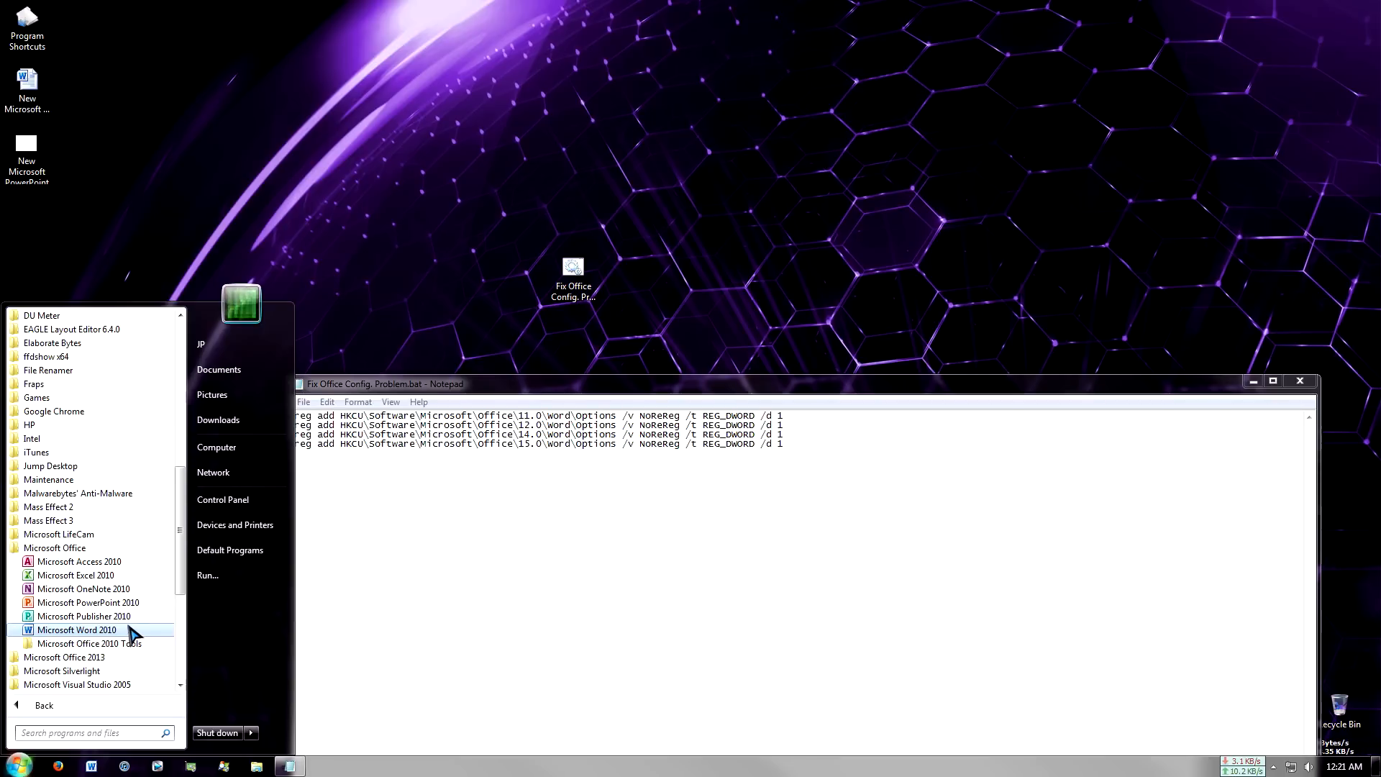
click(77, 630)
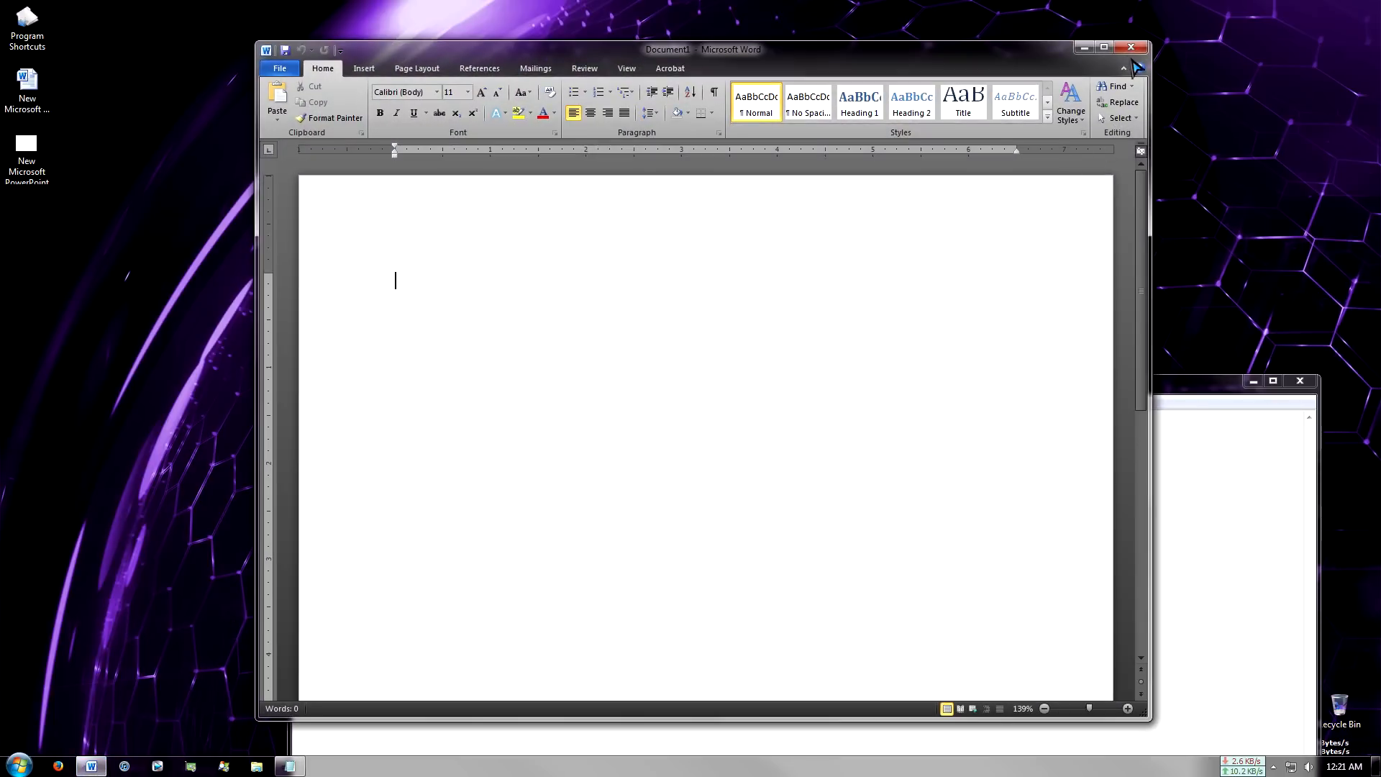
mouse_move(1132, 48)
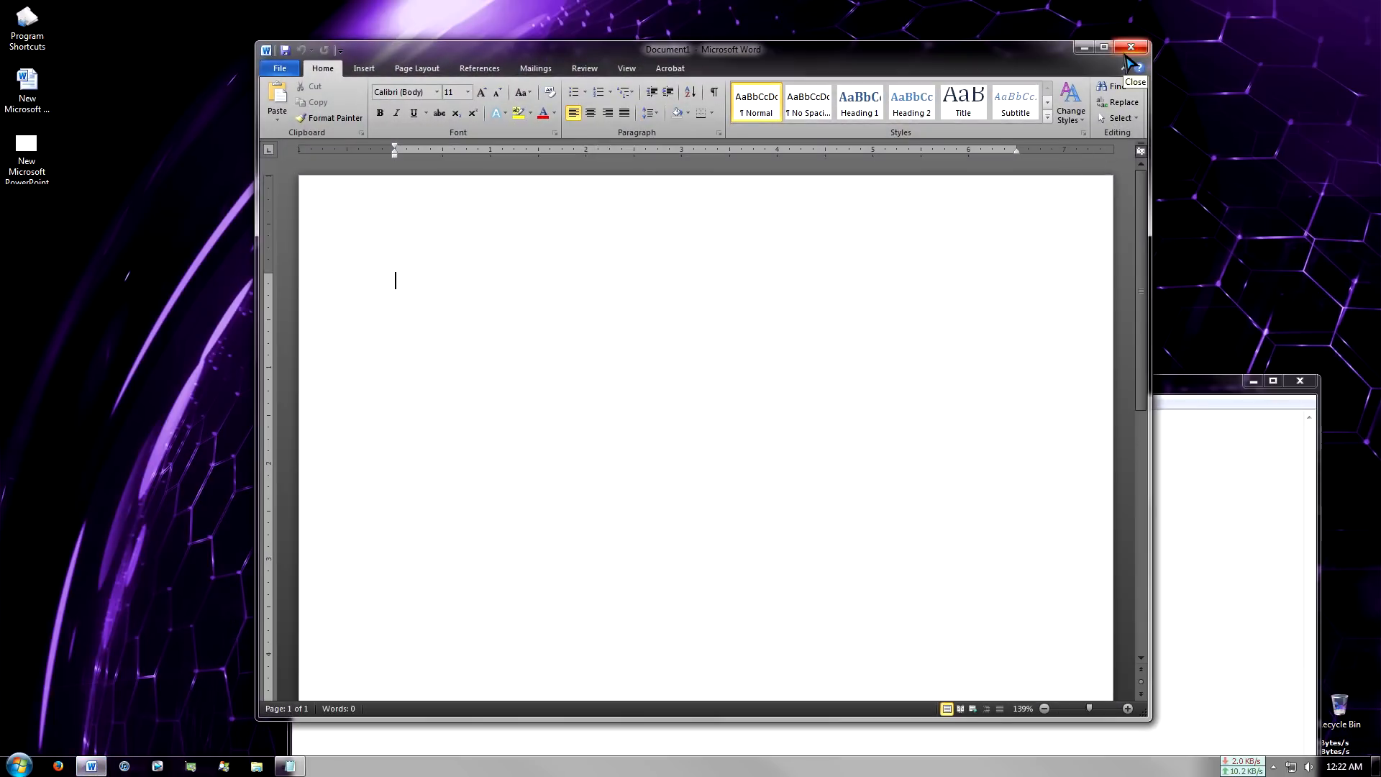
click(1131, 47)
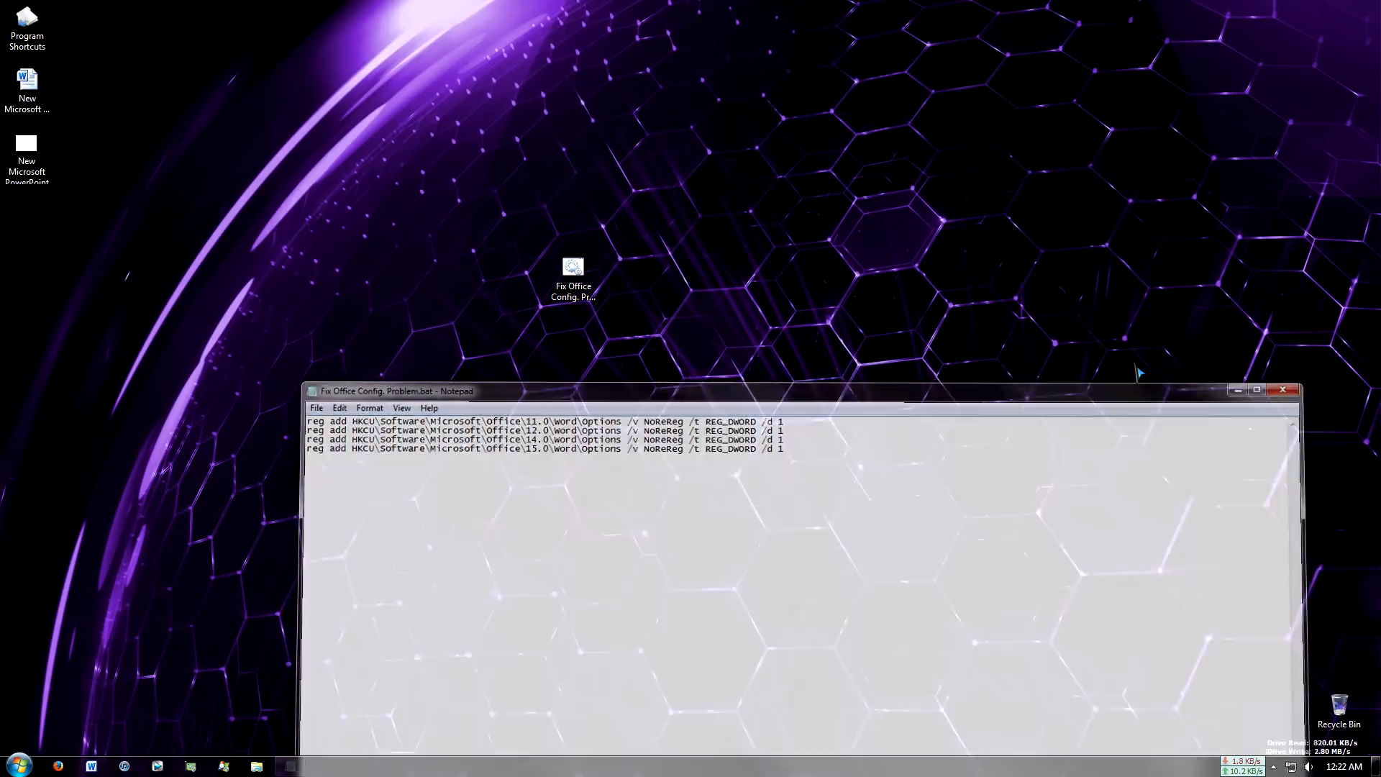
- Search the Start Menu for regedit and launch Registry Editor
click(16, 761)
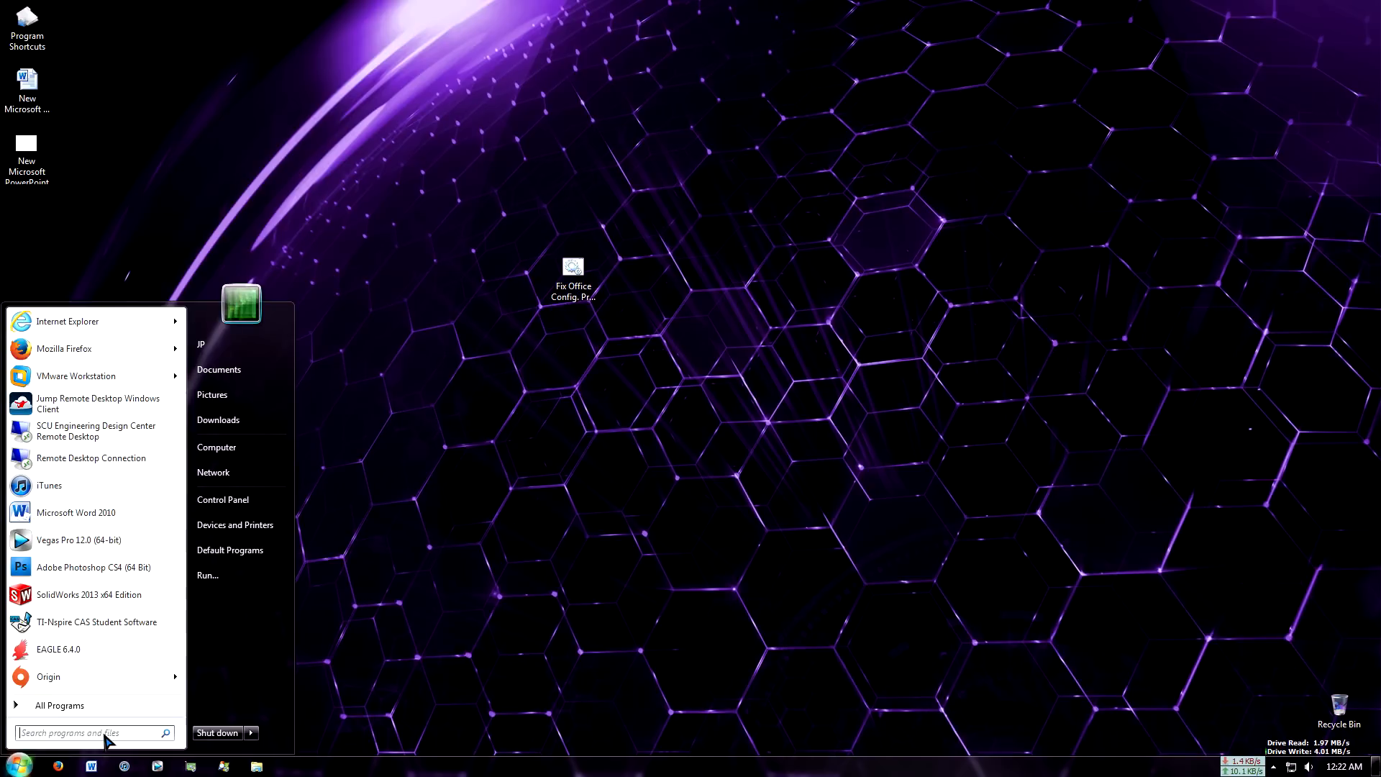
text(re)
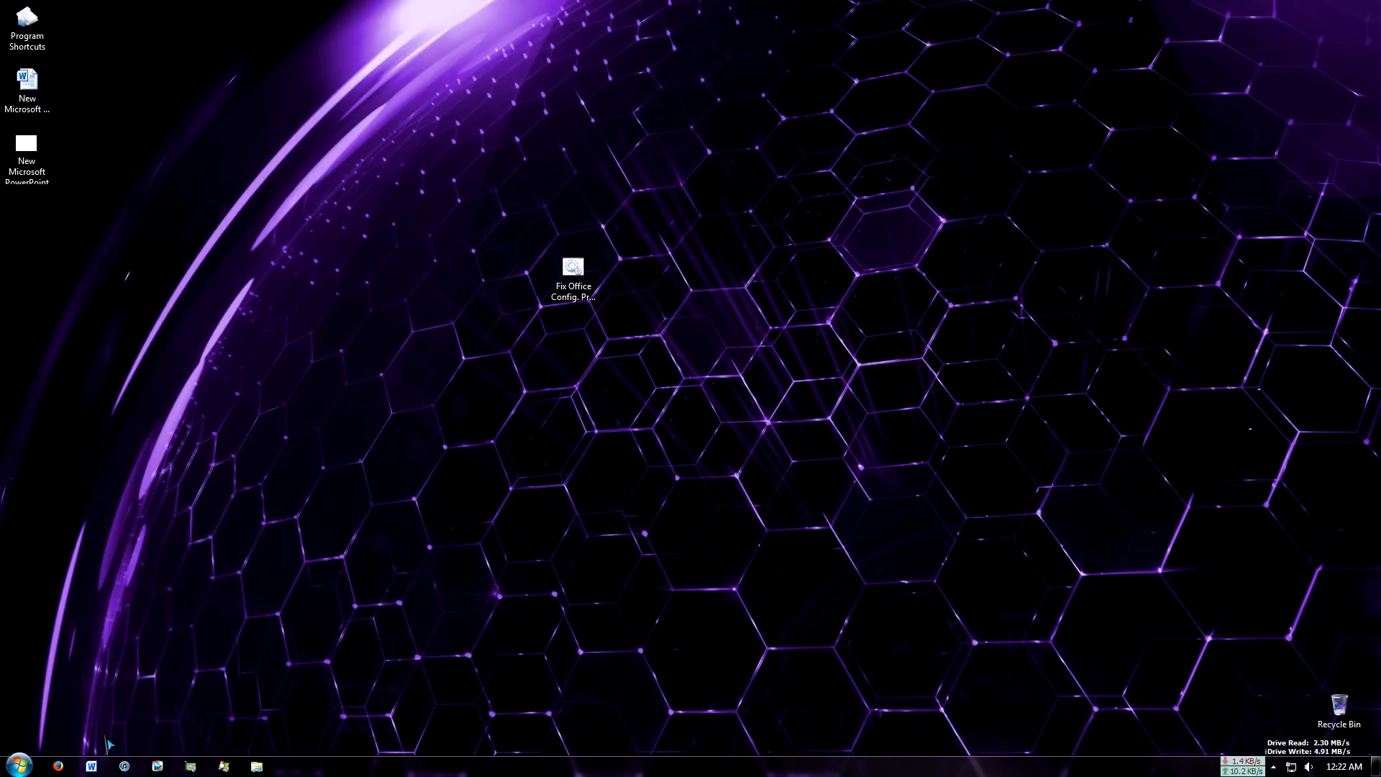
double_click(573, 266)
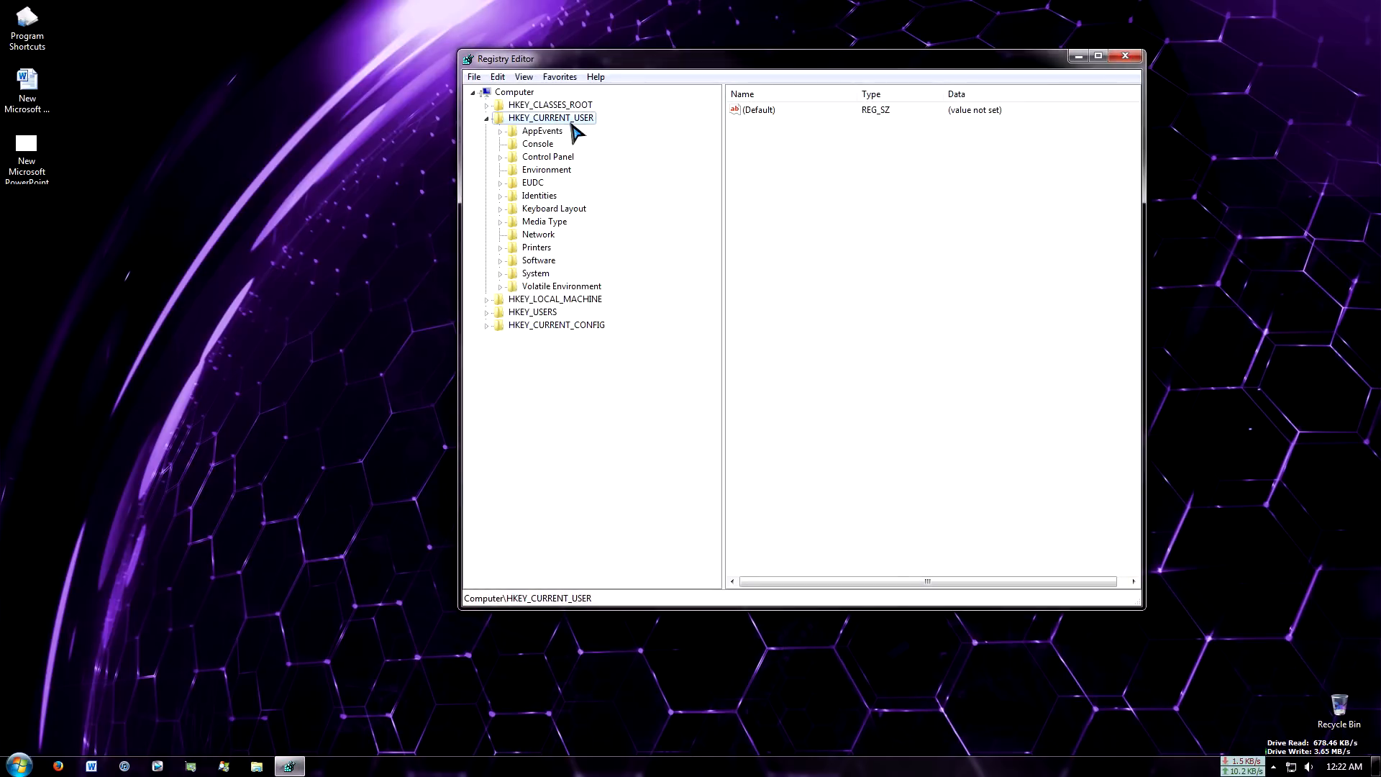
mouse_move(540, 169)
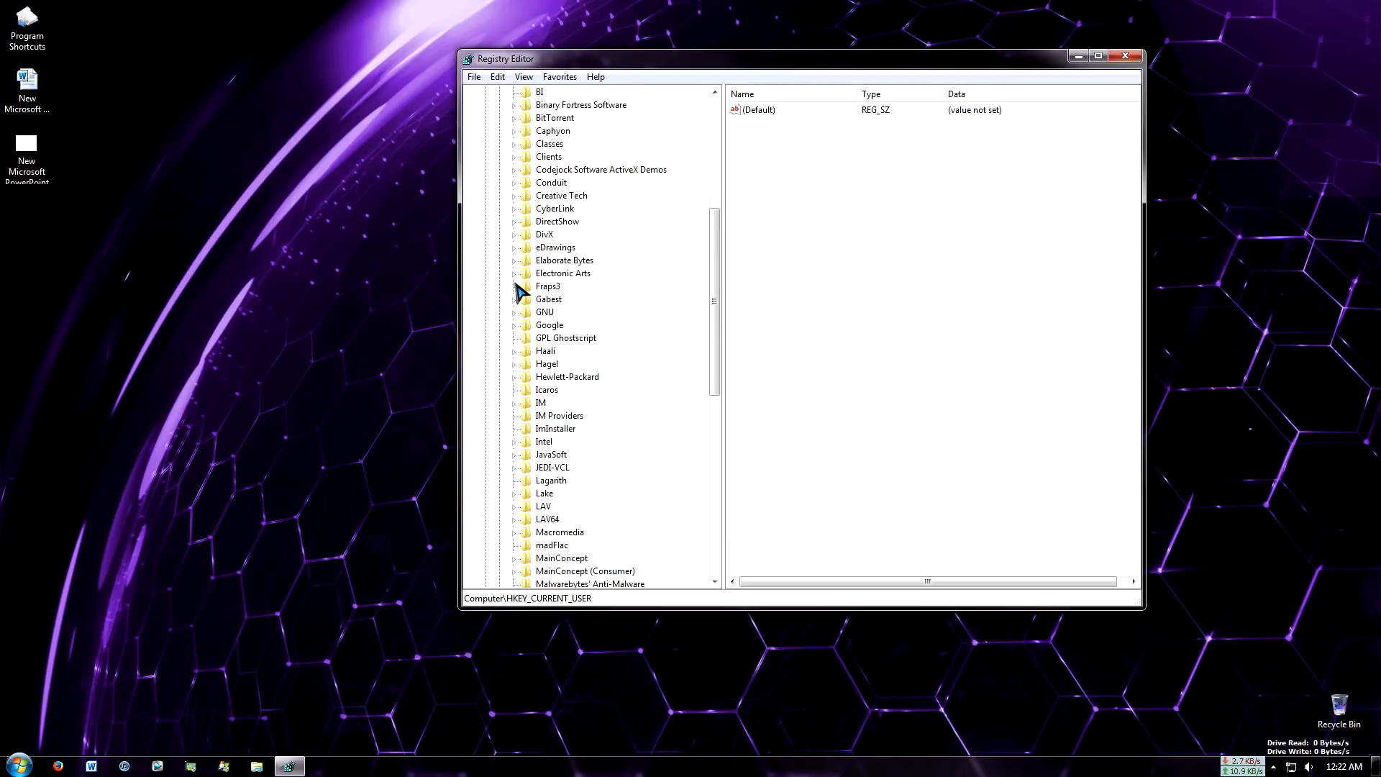
- Expand HKEY_CURRENT_USER\Software\Microsoft\Office and its 14.0 and 15.0 keys
scroll(down, 3)
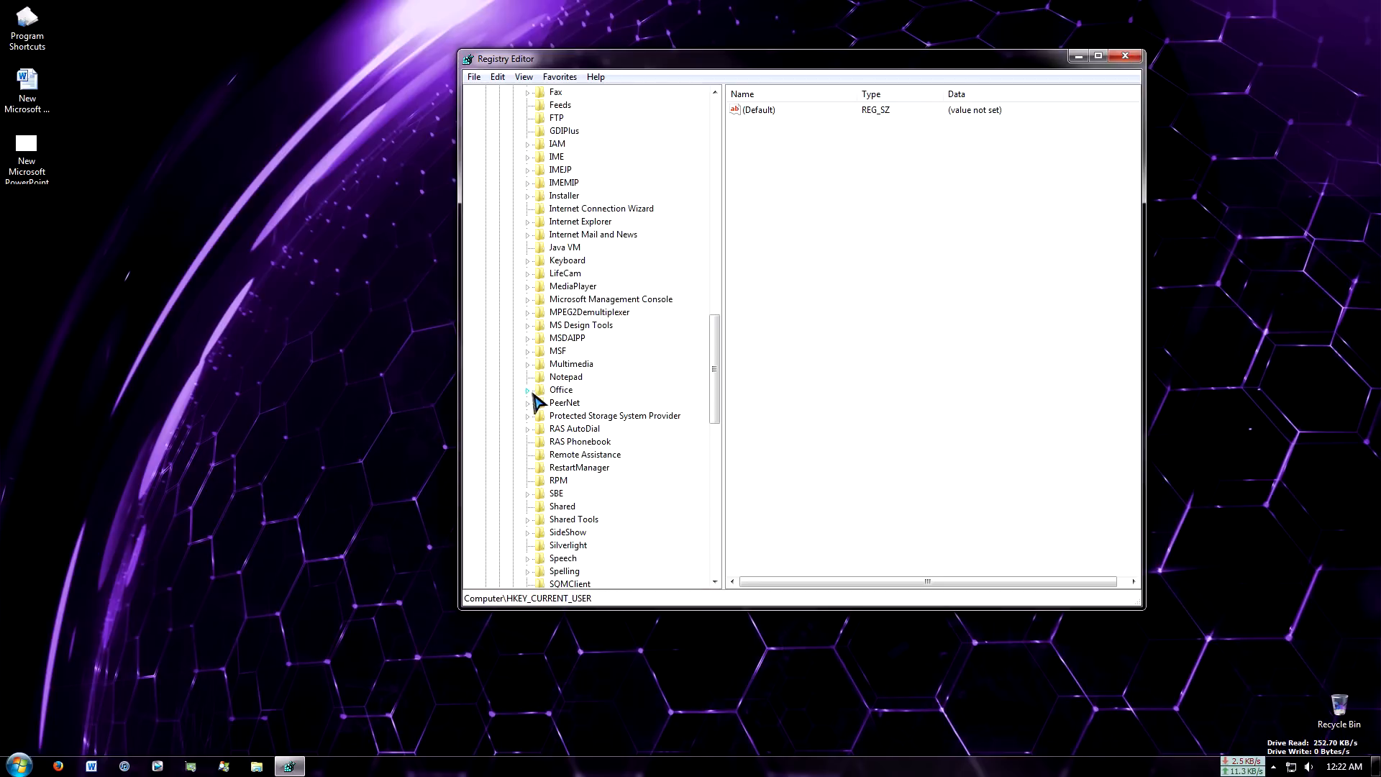
click(526, 389)
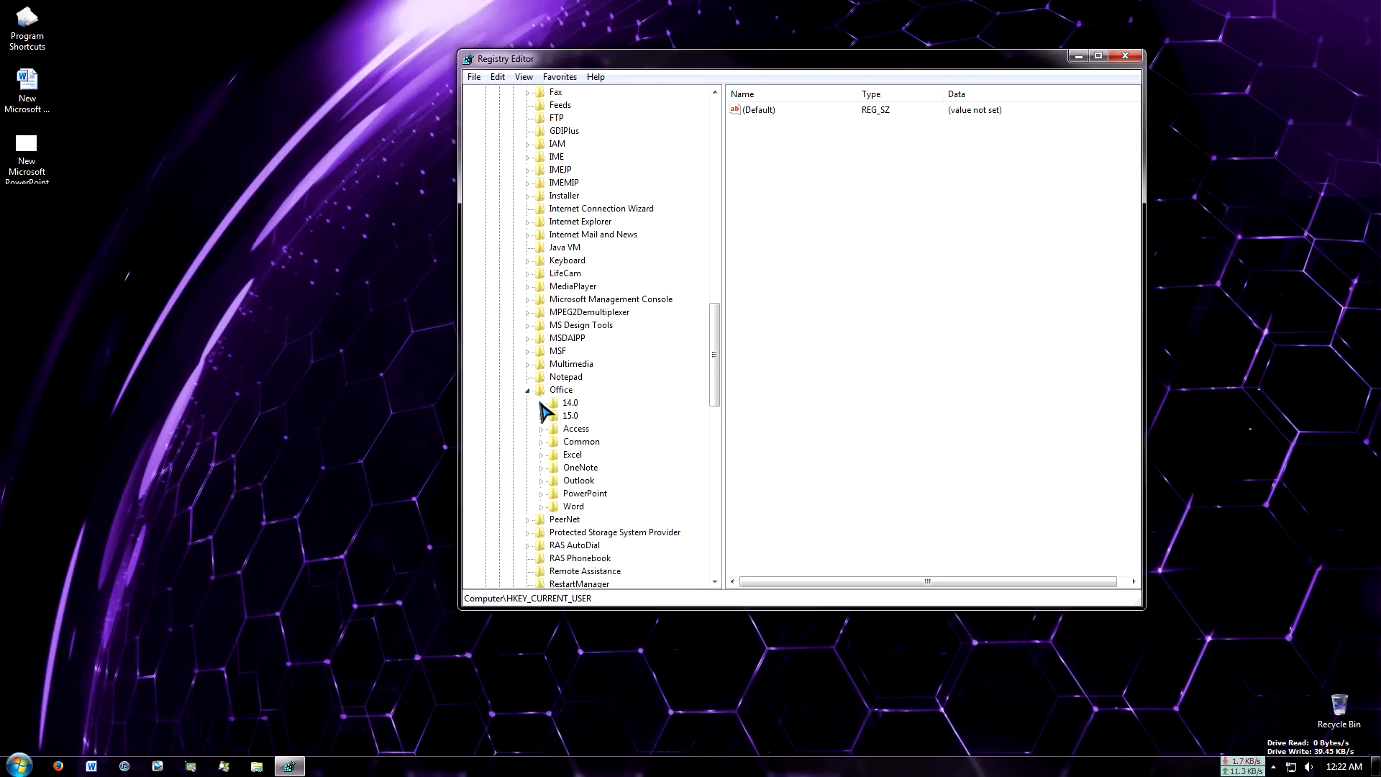
click(570, 403)
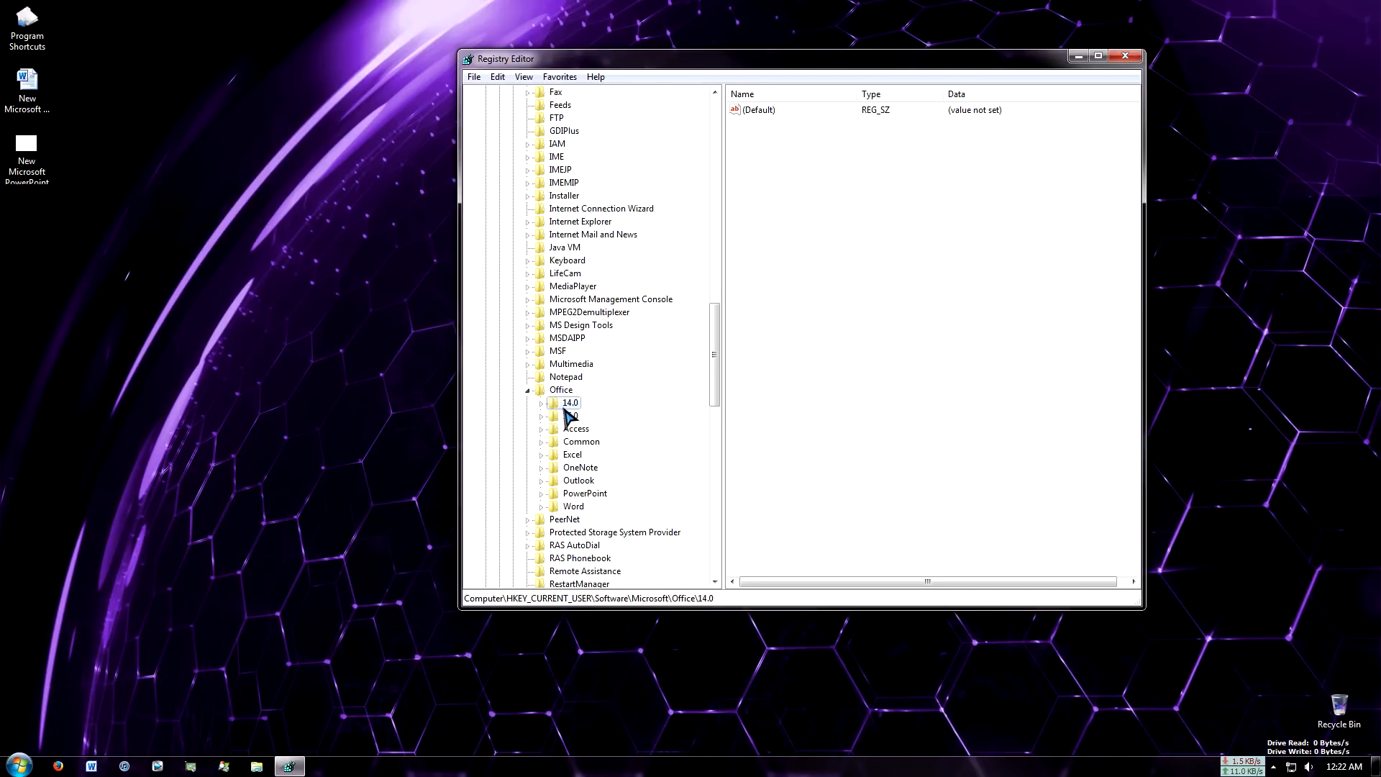
click(540, 403)
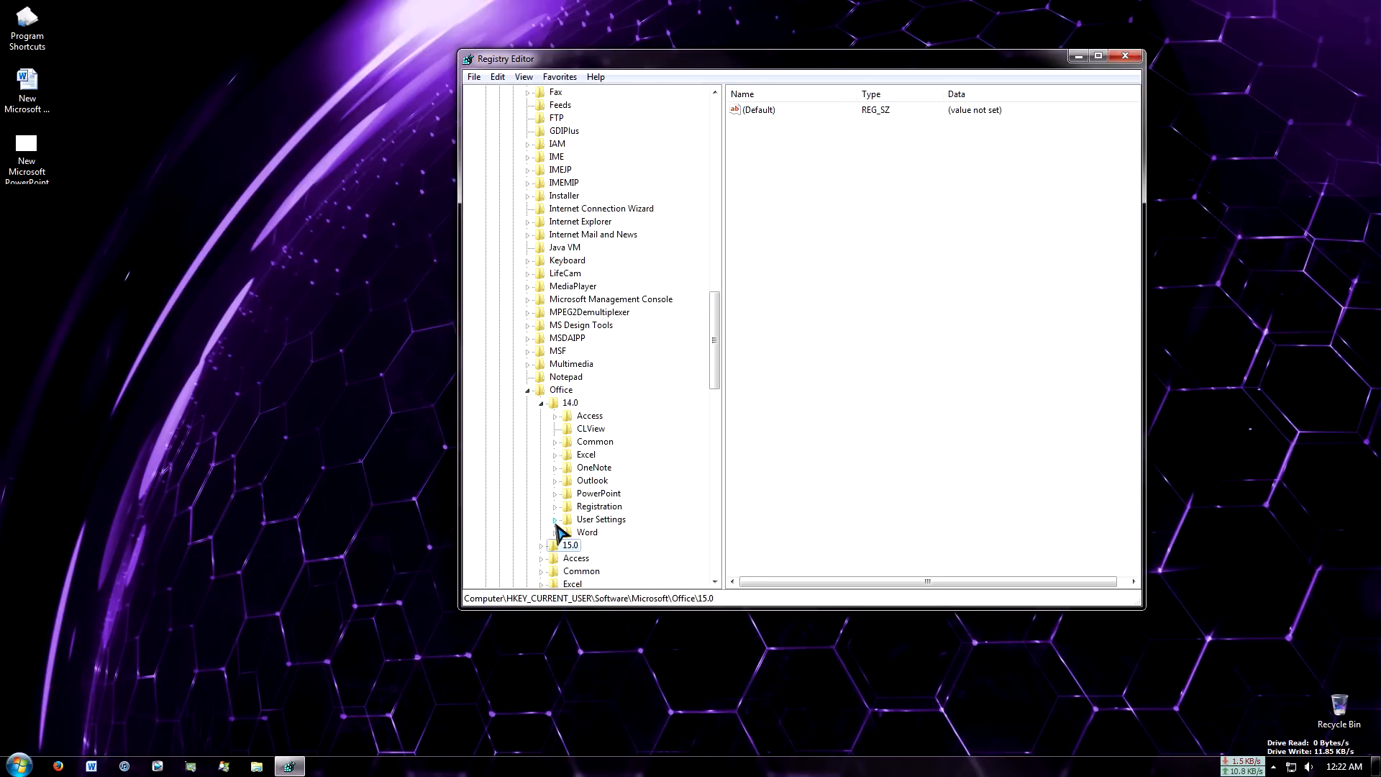
click(540, 545)
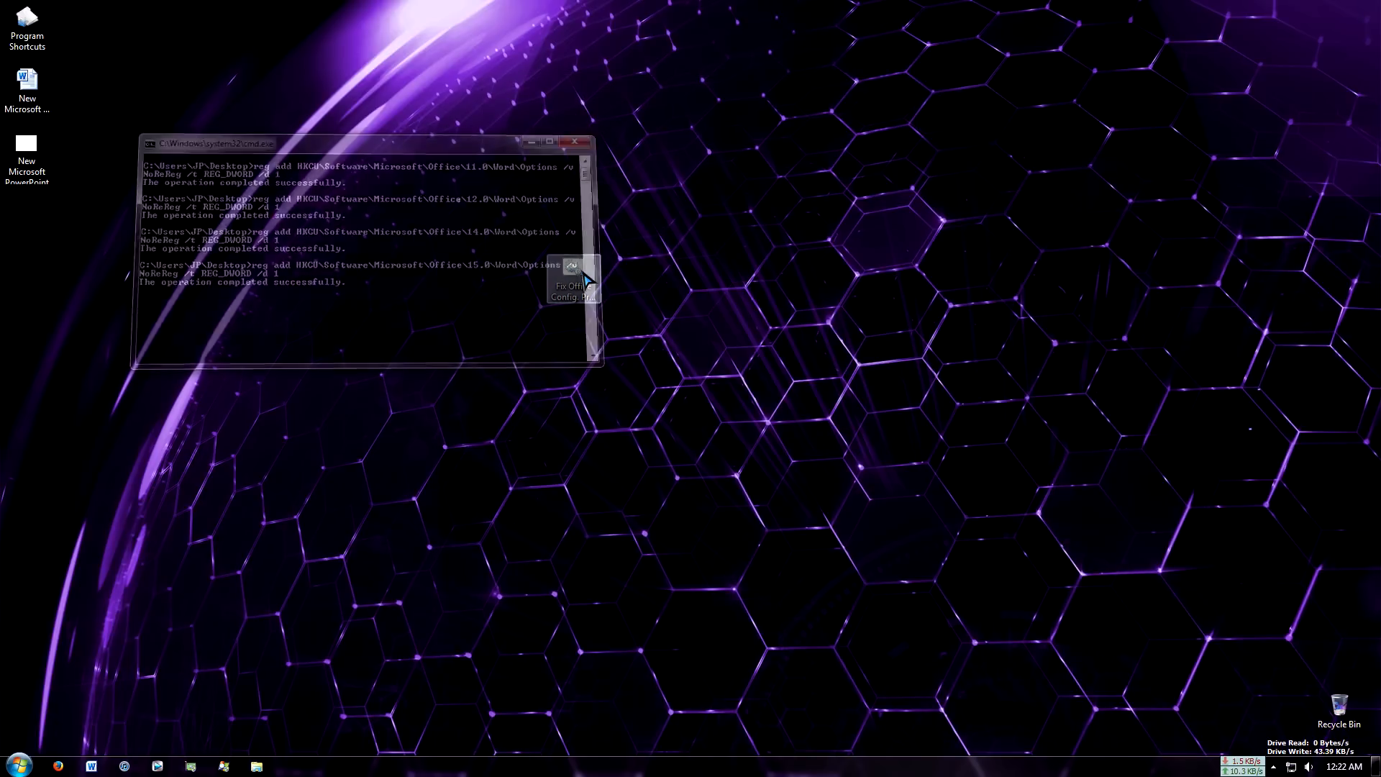
- Cancel the User Account Control settings, then search for regedit and launch regedit.exe
click(13, 762)
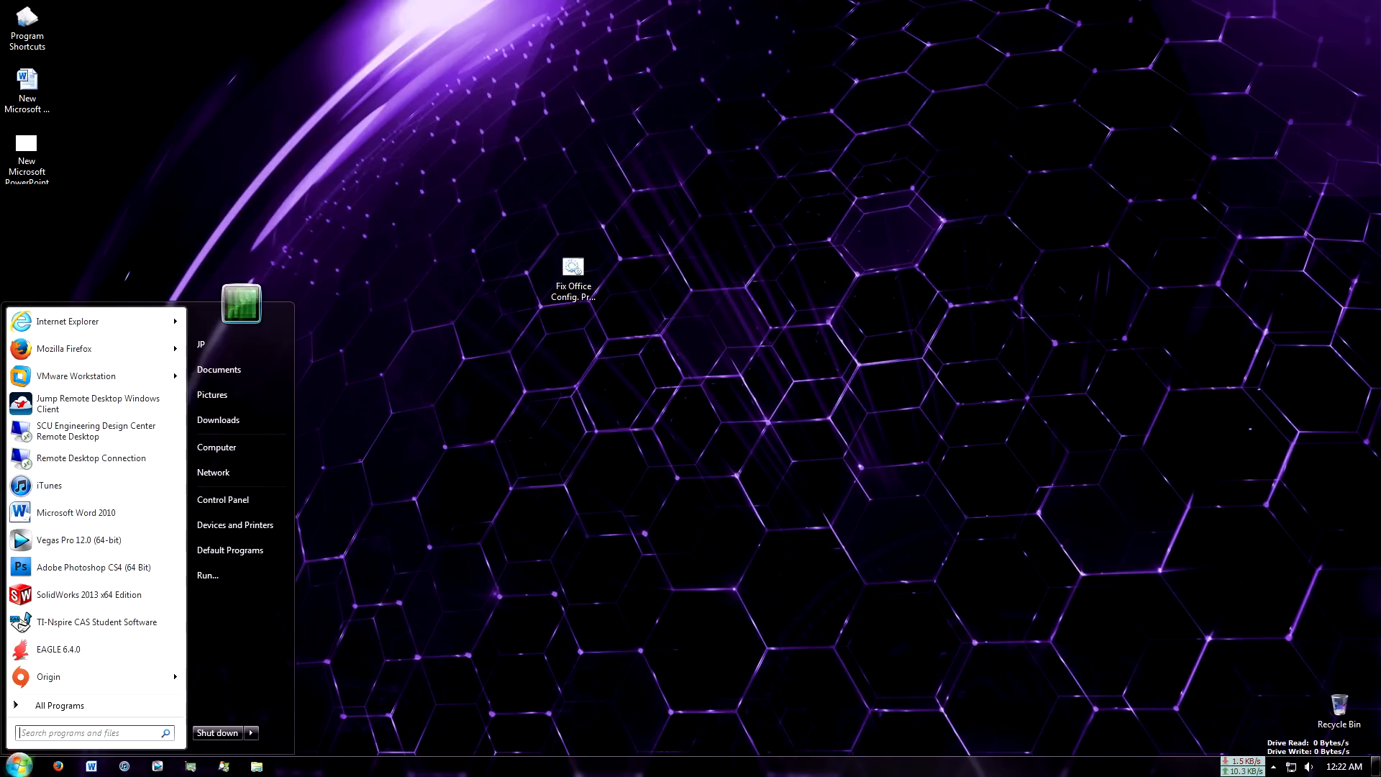
text(re)
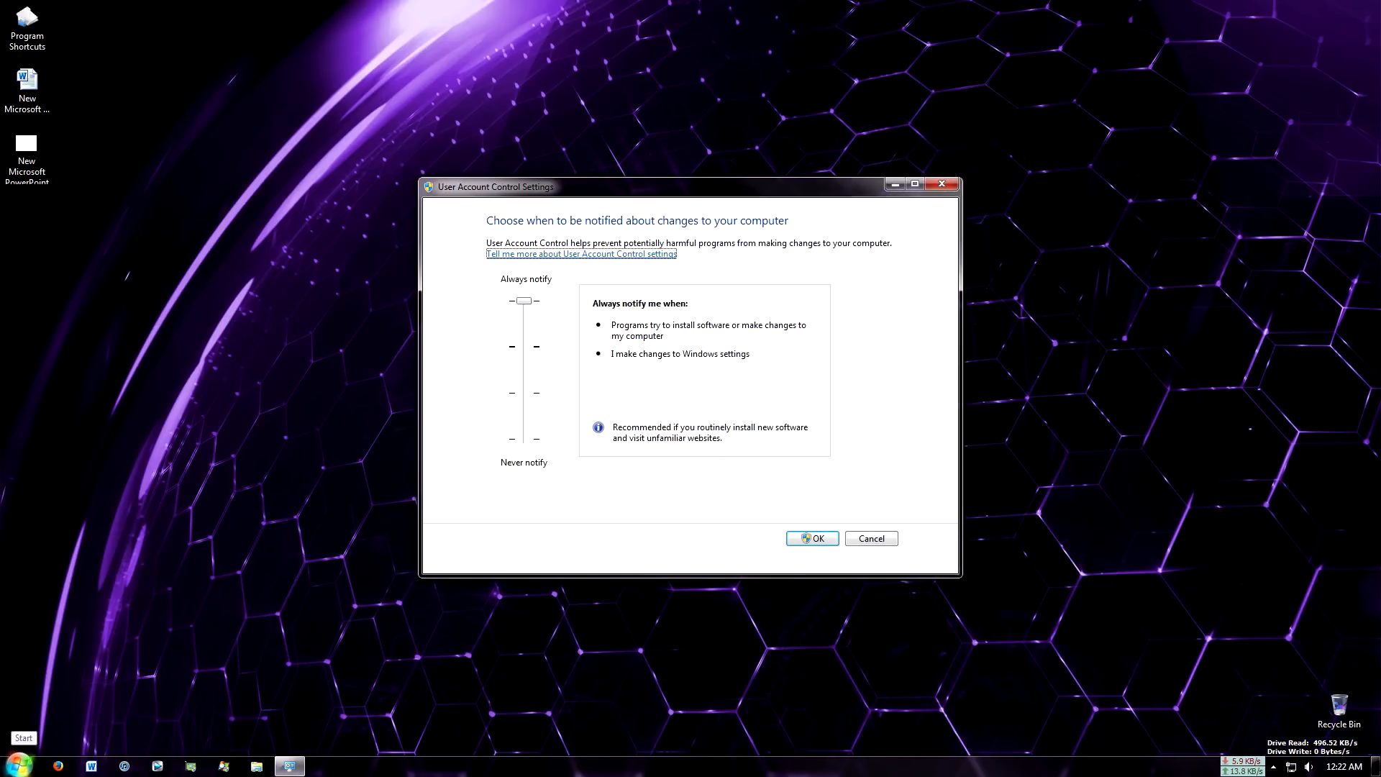
click(812, 538)
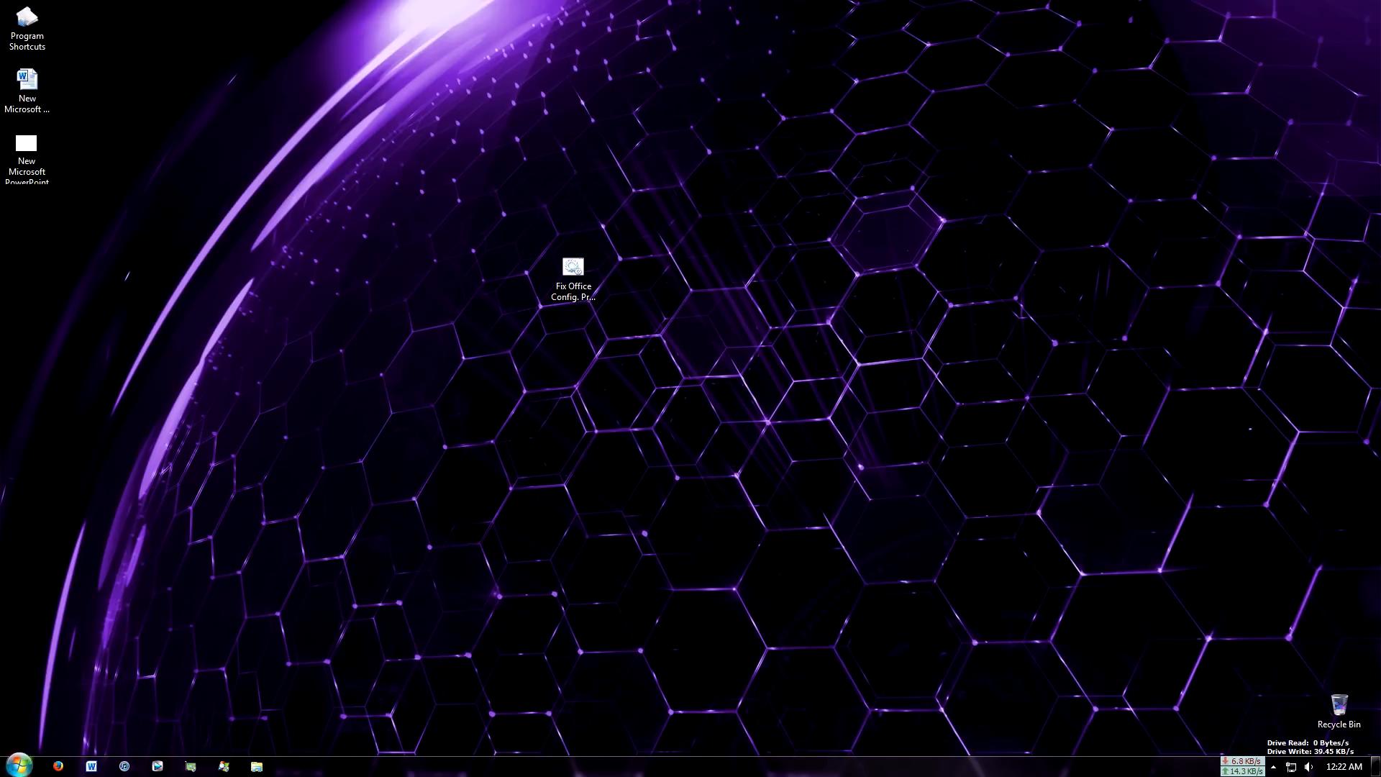
text(regedit)
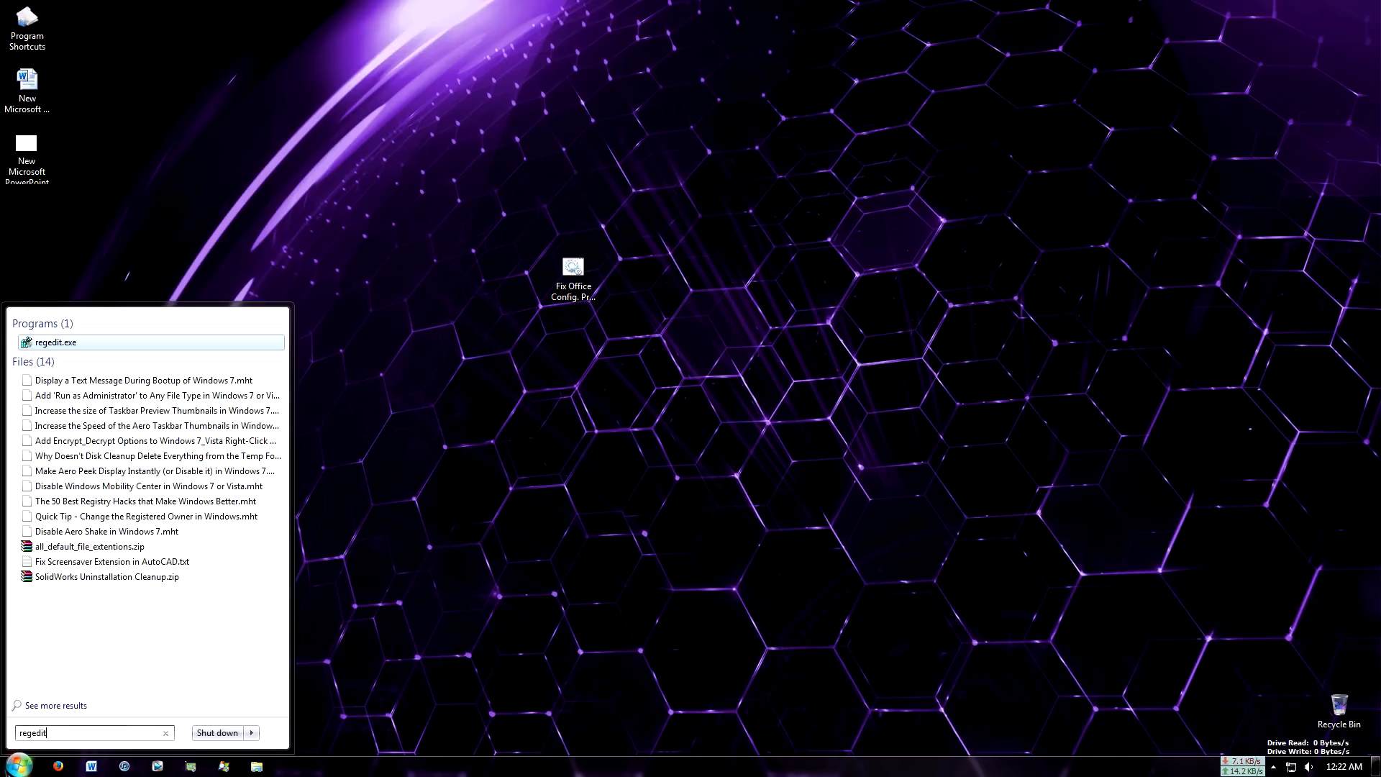
click(56, 341)
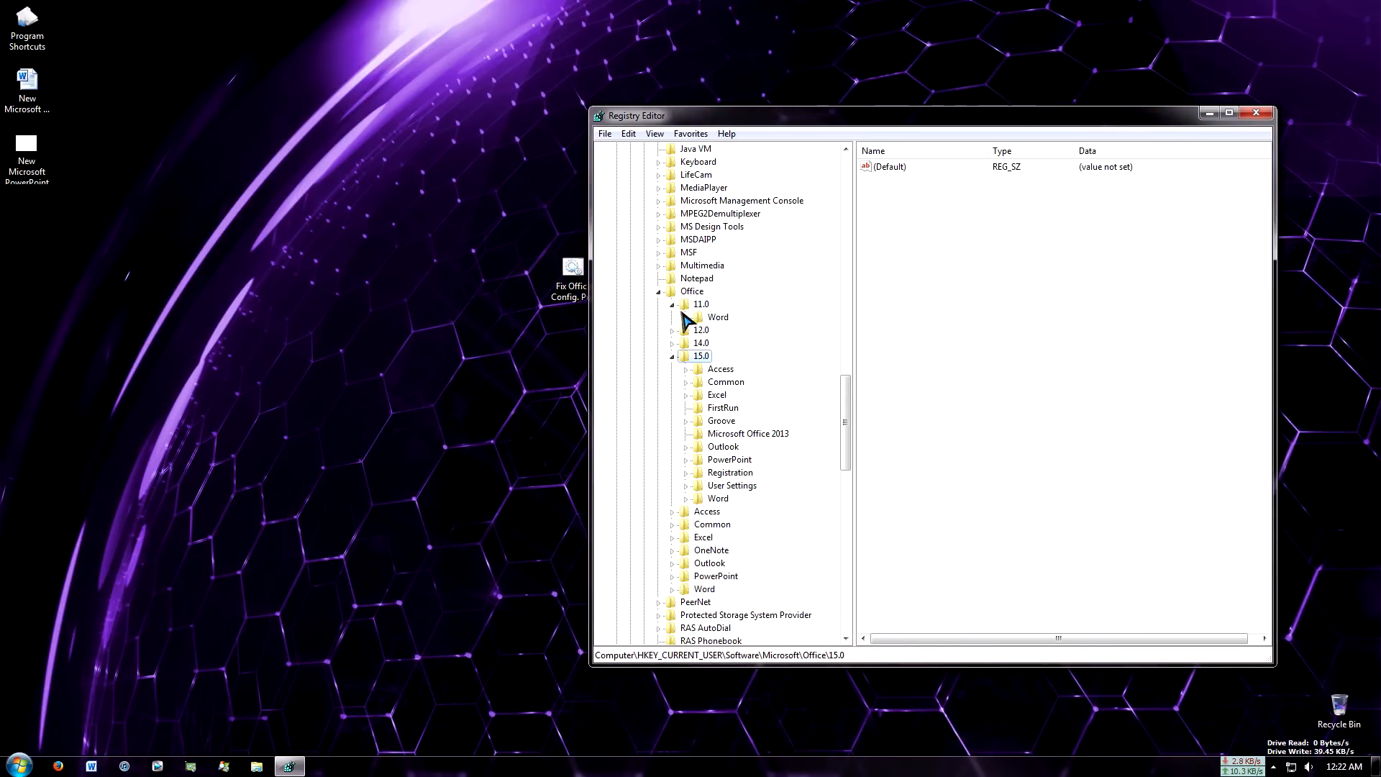
- Inspect the NoReReg DWORD (value 1) under Office 11.0 Word Options without changes
click(737, 329)
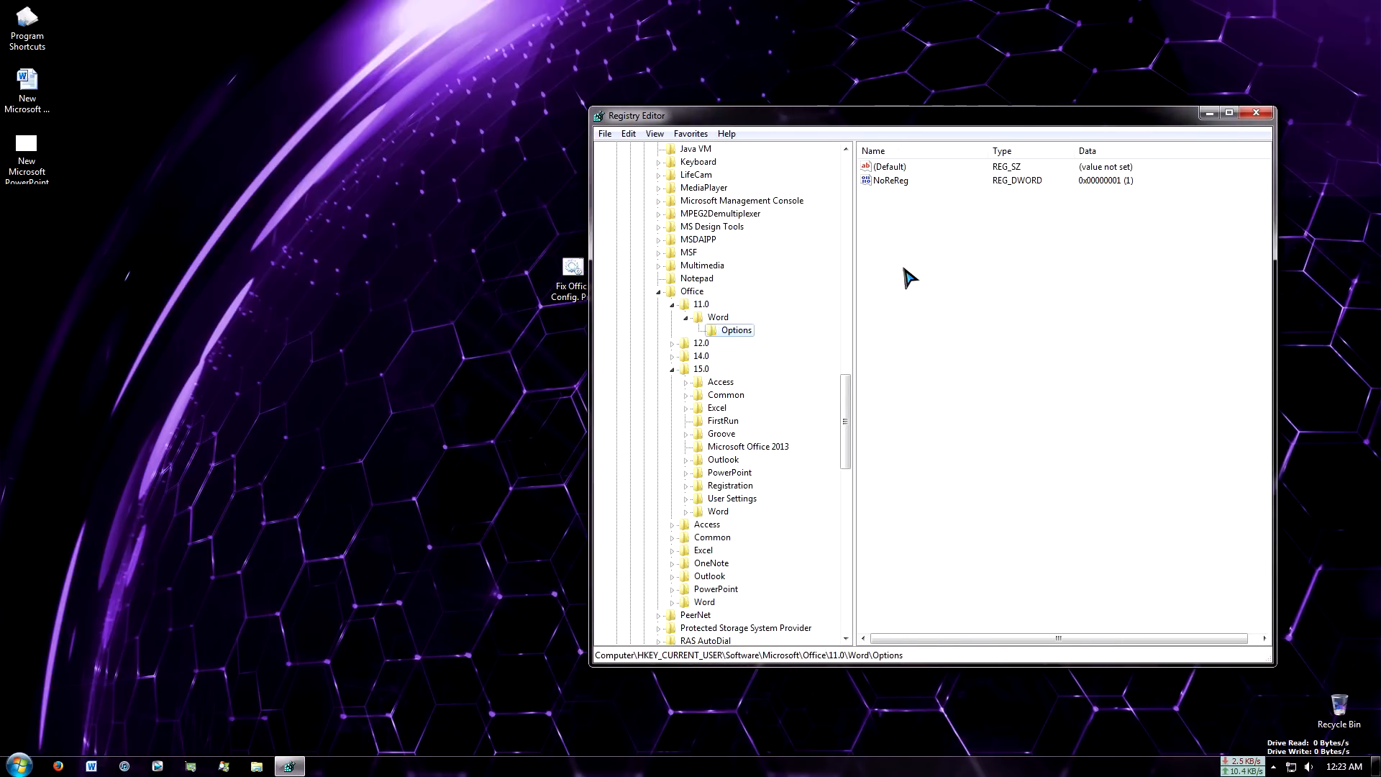
click(719, 316)
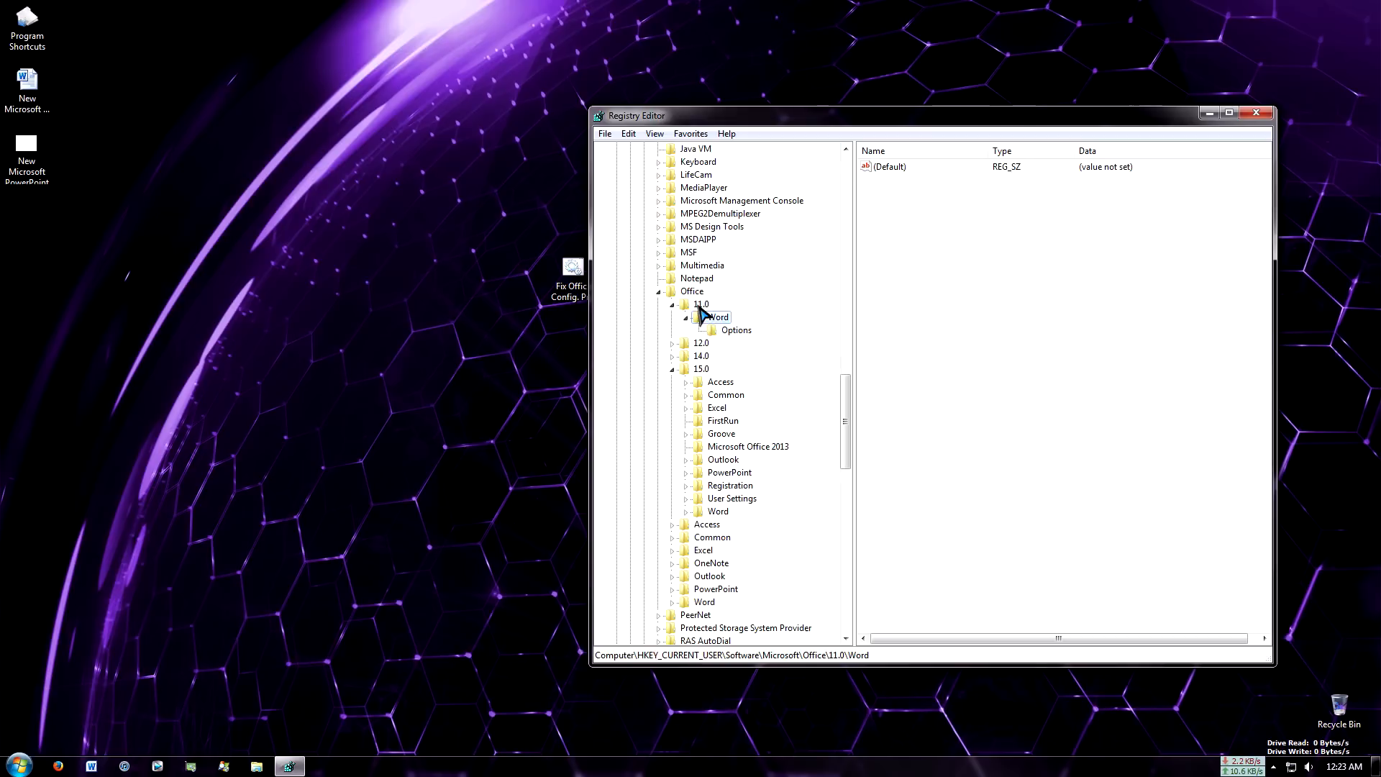
right_click(702, 303)
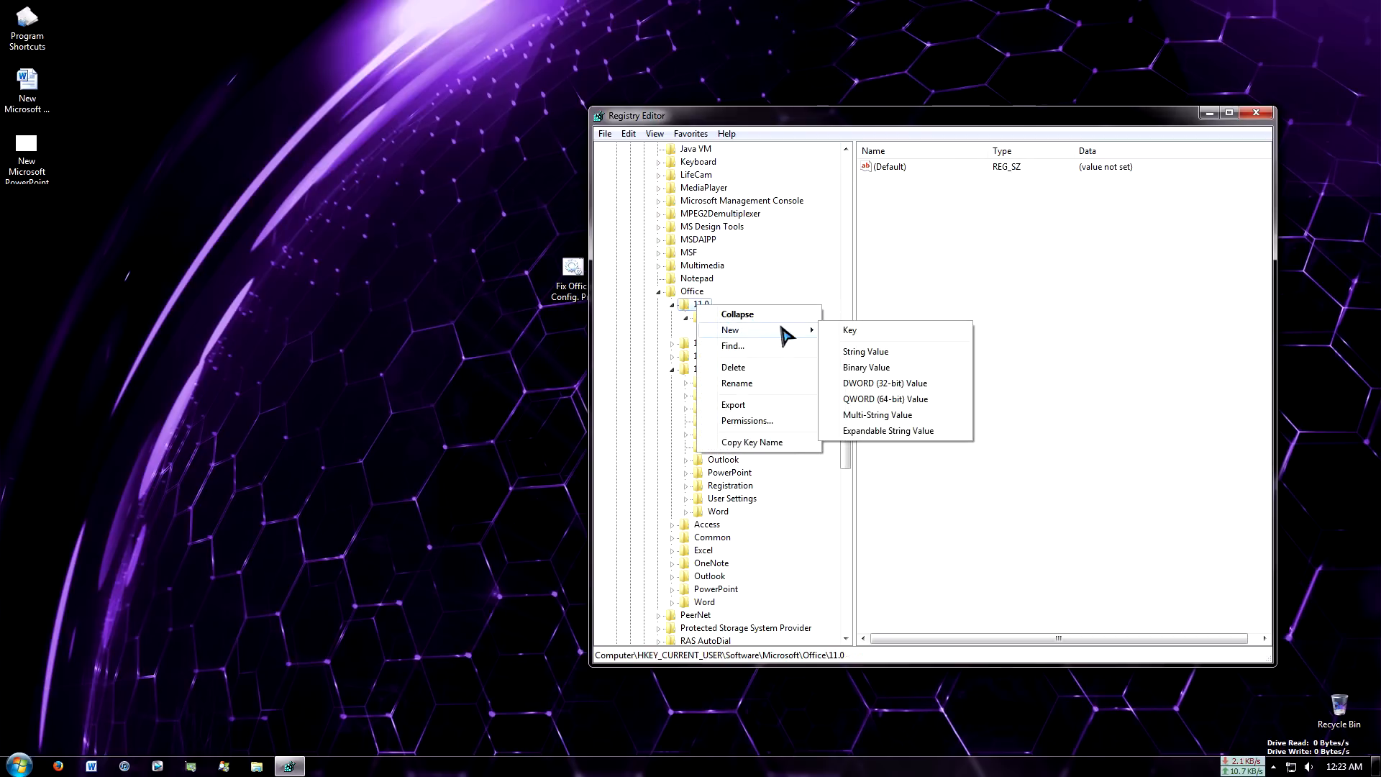
click(848, 329)
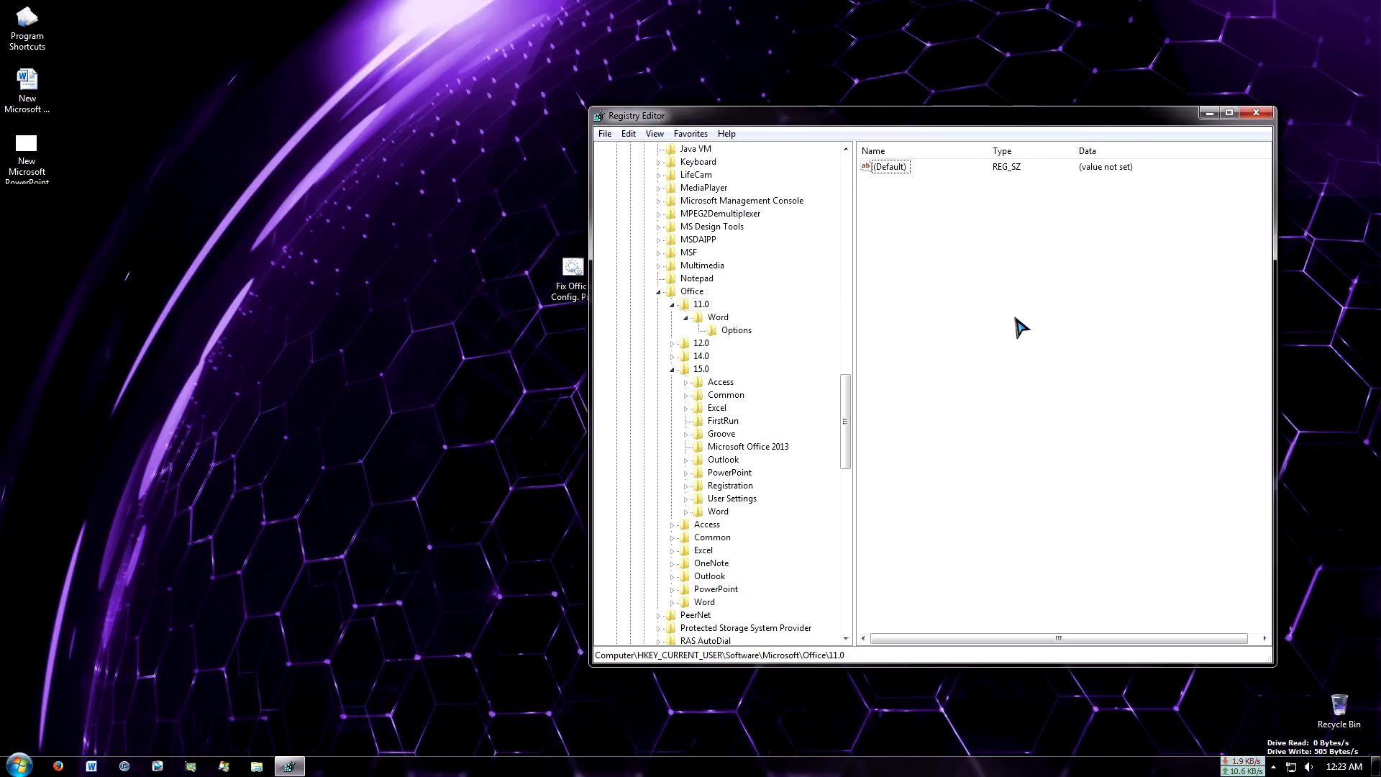
click(735, 330)
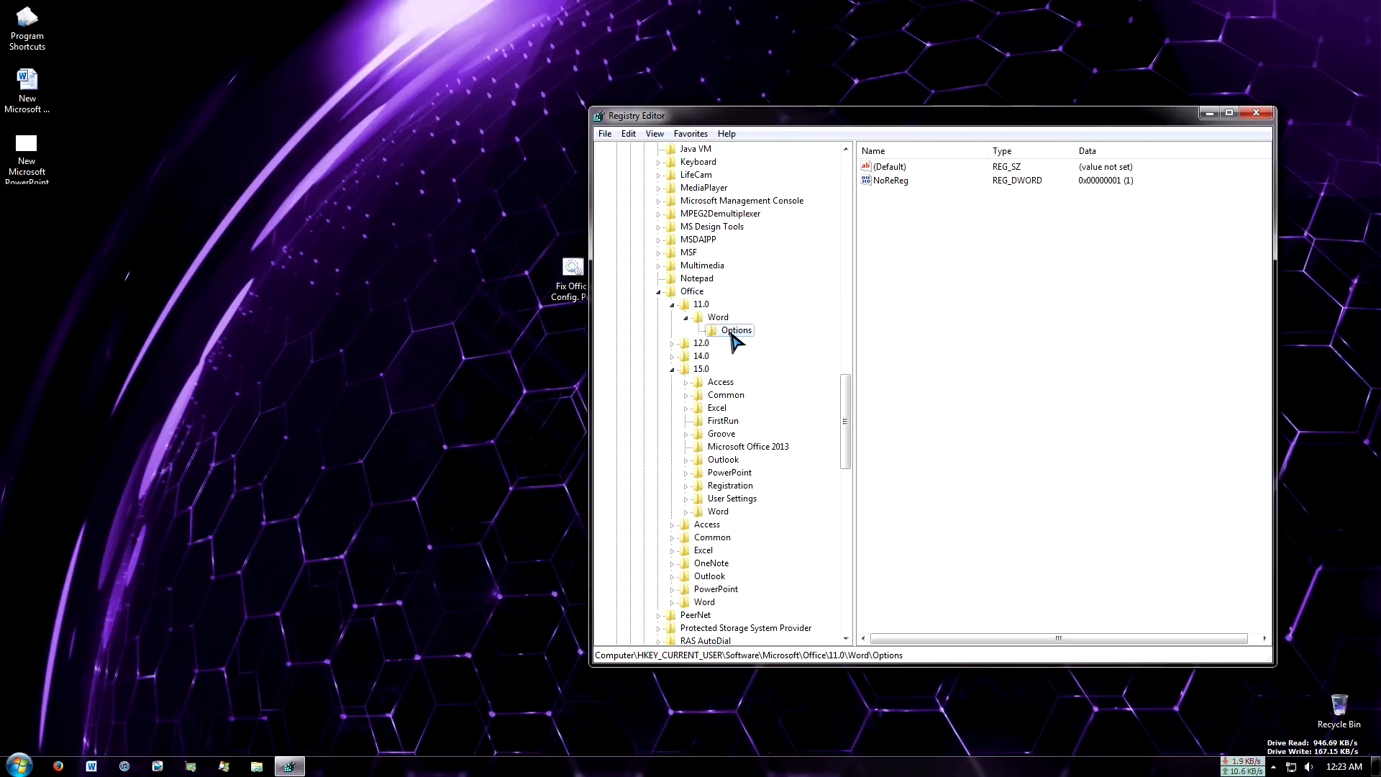
mouse_move(990, 260)
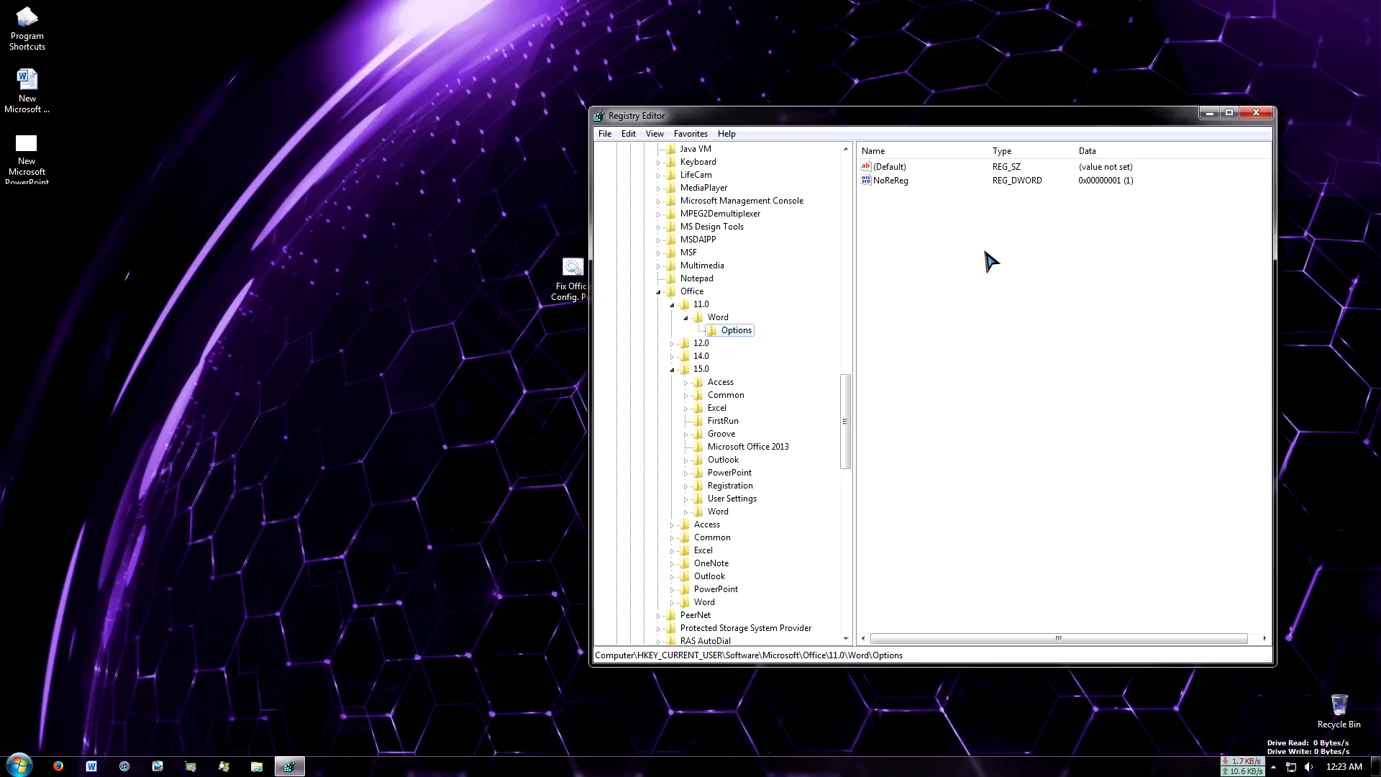
right_click(890, 181)
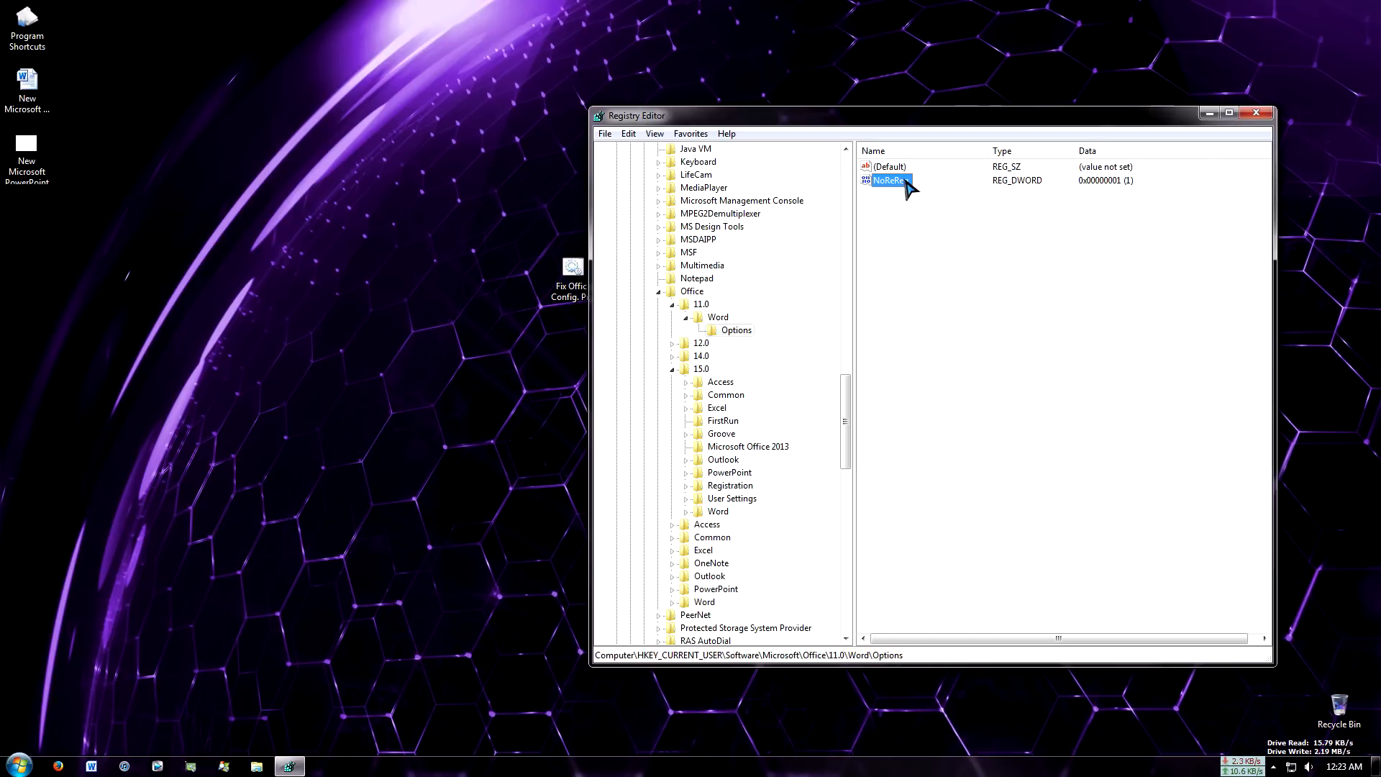
double_click(889, 181)
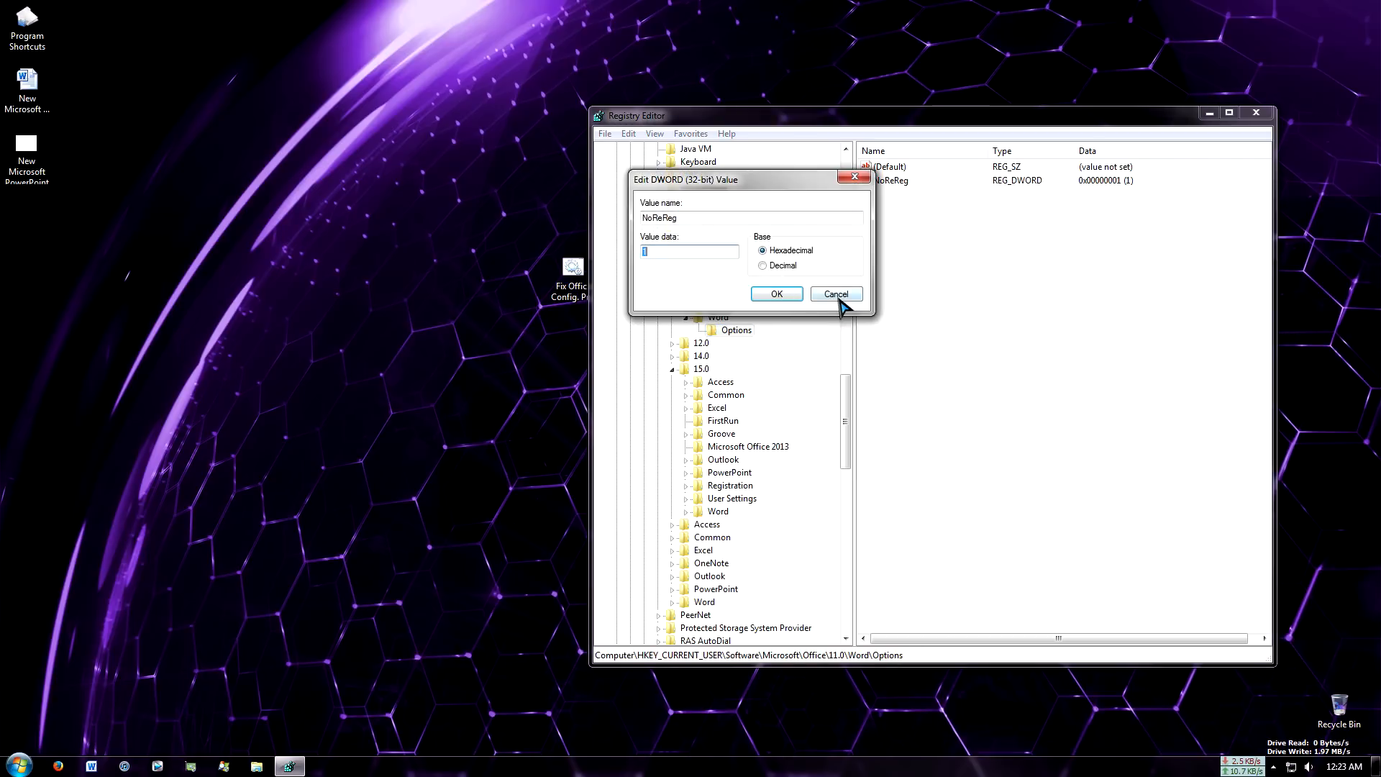
click(833, 294)
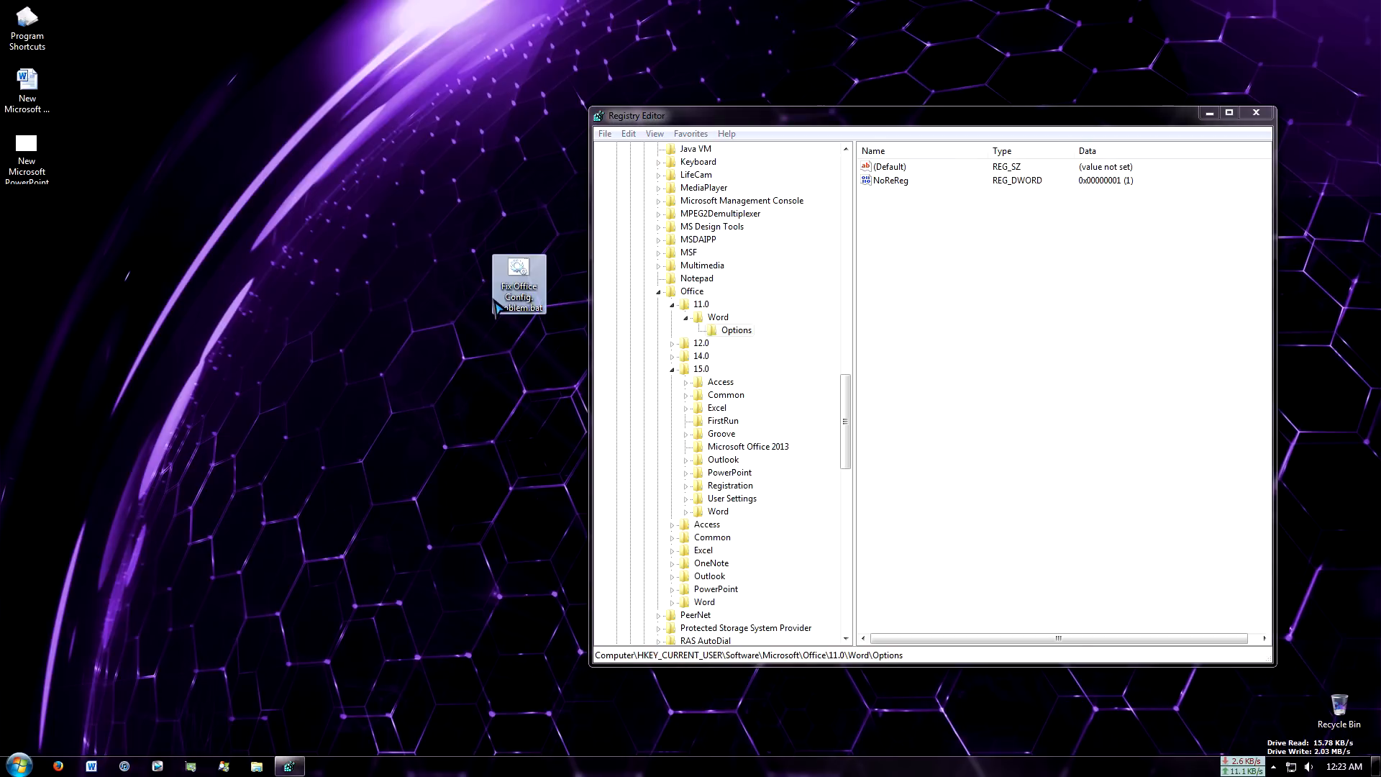
mouse_move(515, 403)
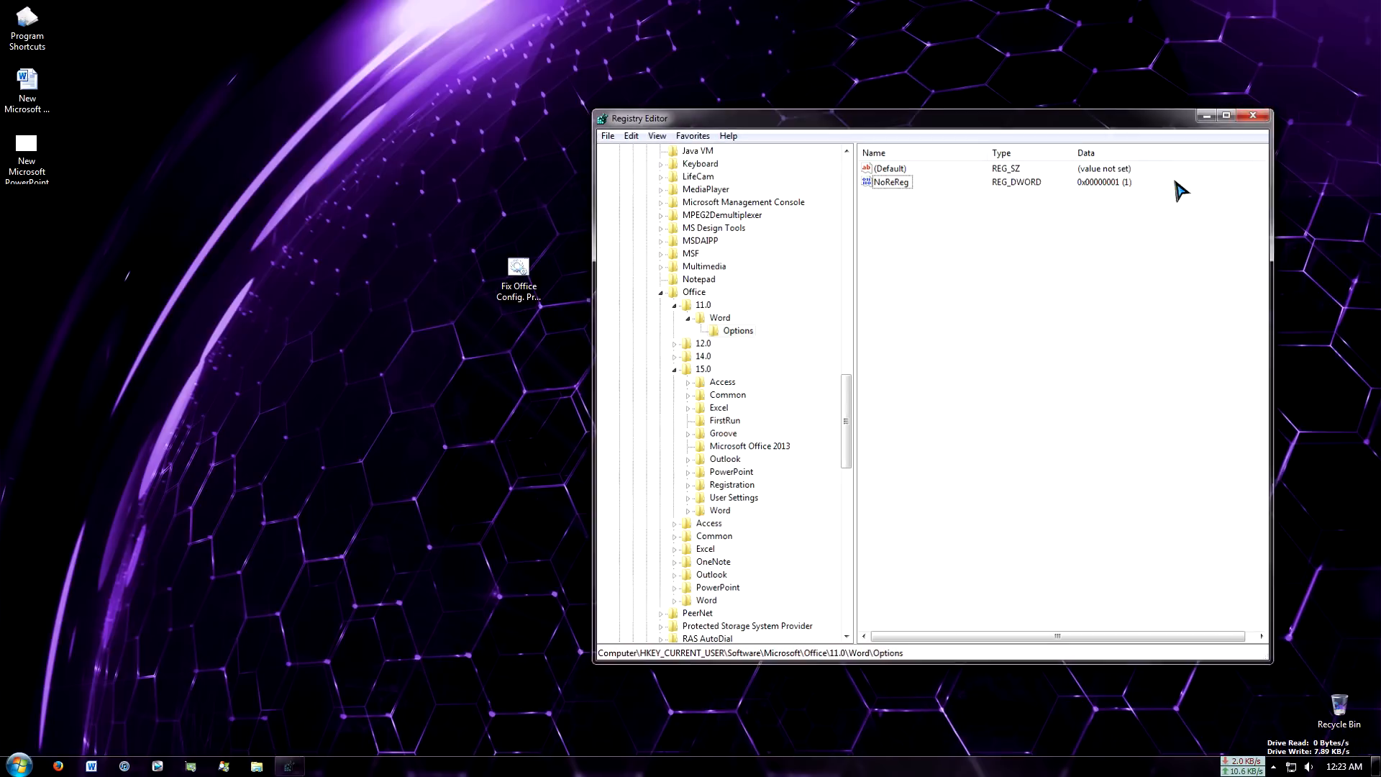
- Launch Word 2013 from Start search, close it, and move the batch file icon back
text(word)
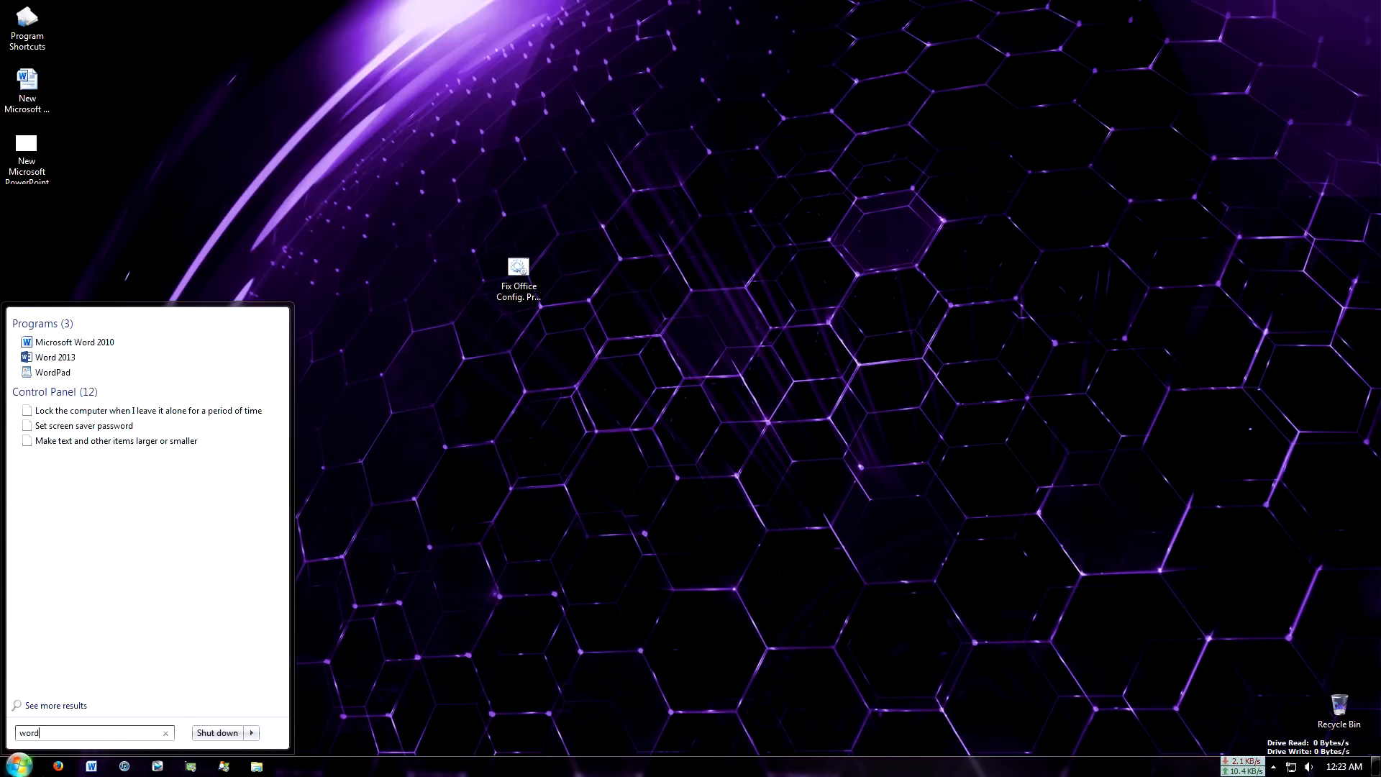
click(54, 357)
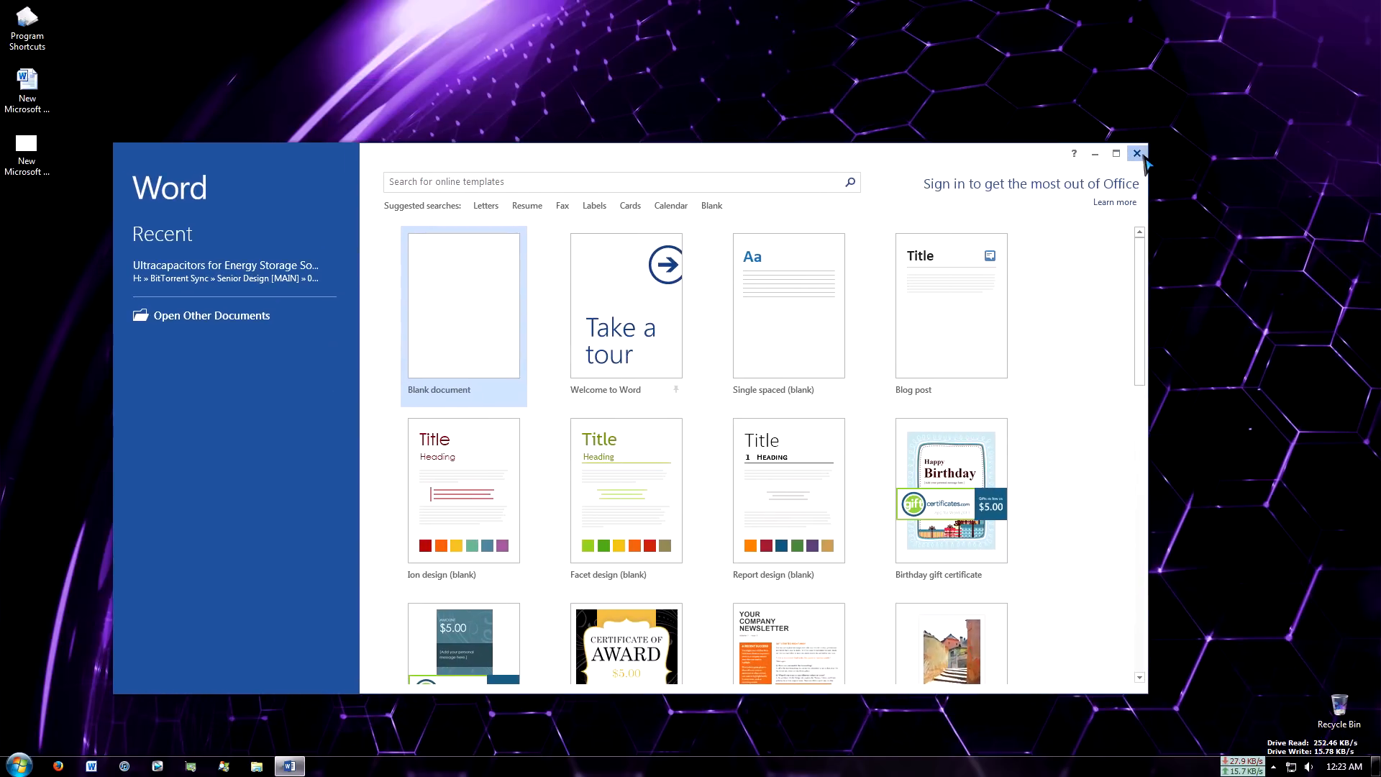
click(1137, 154)
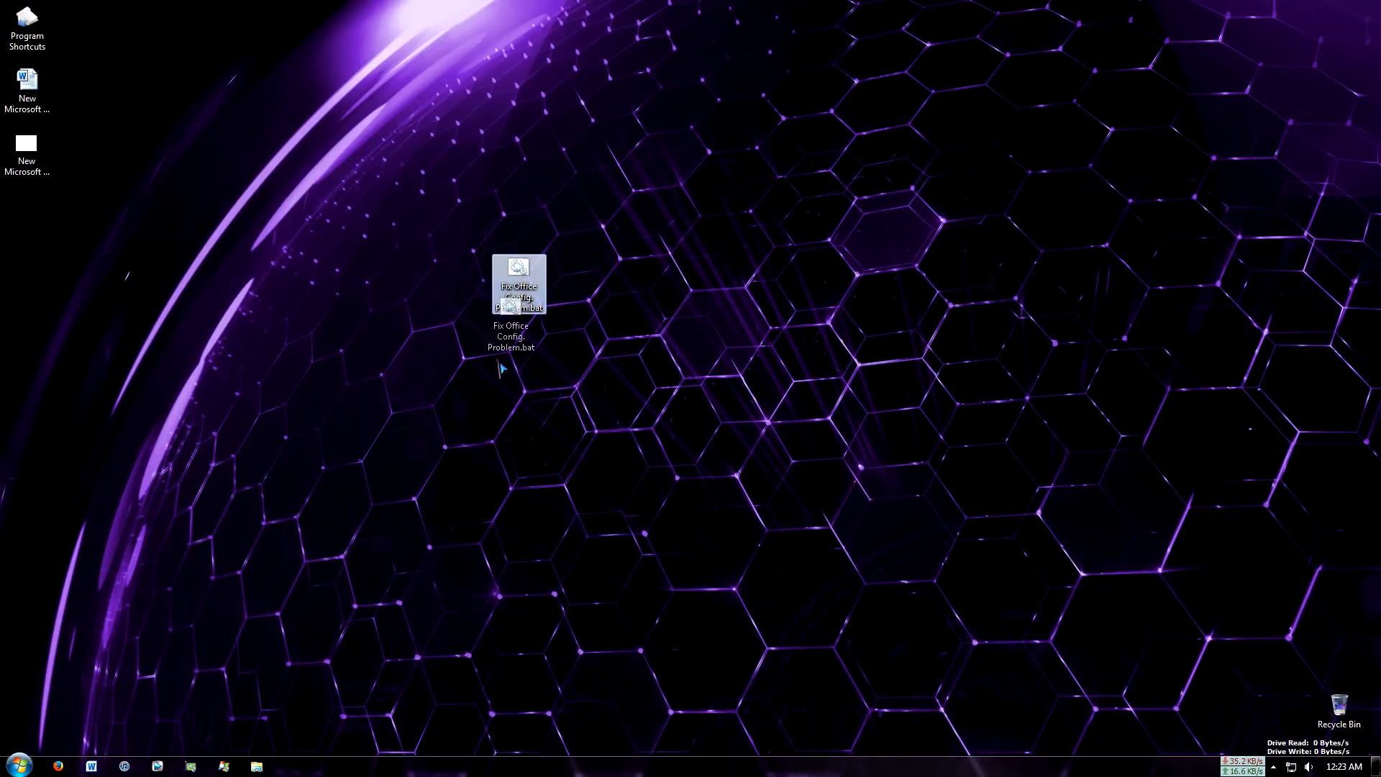
drag(518, 286, 572, 287)
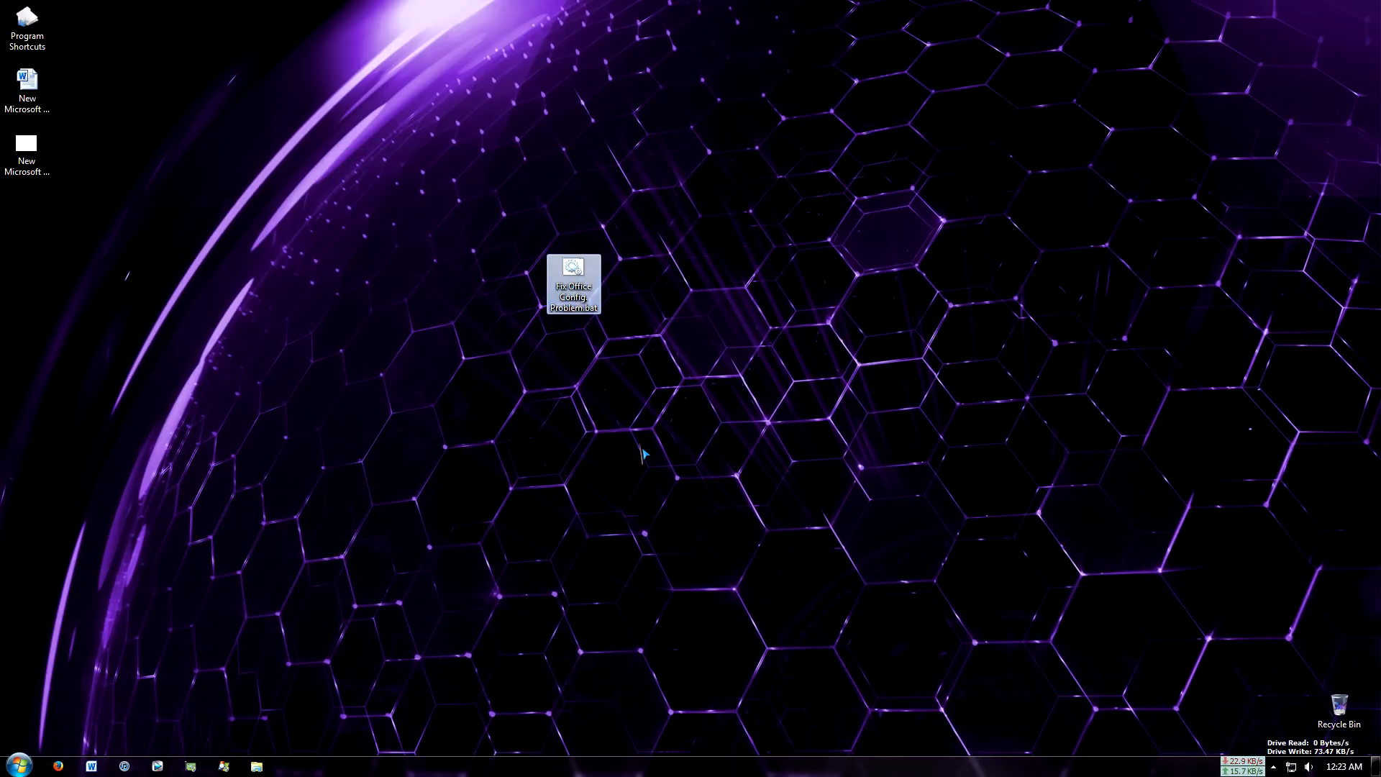
right_click(573, 286)
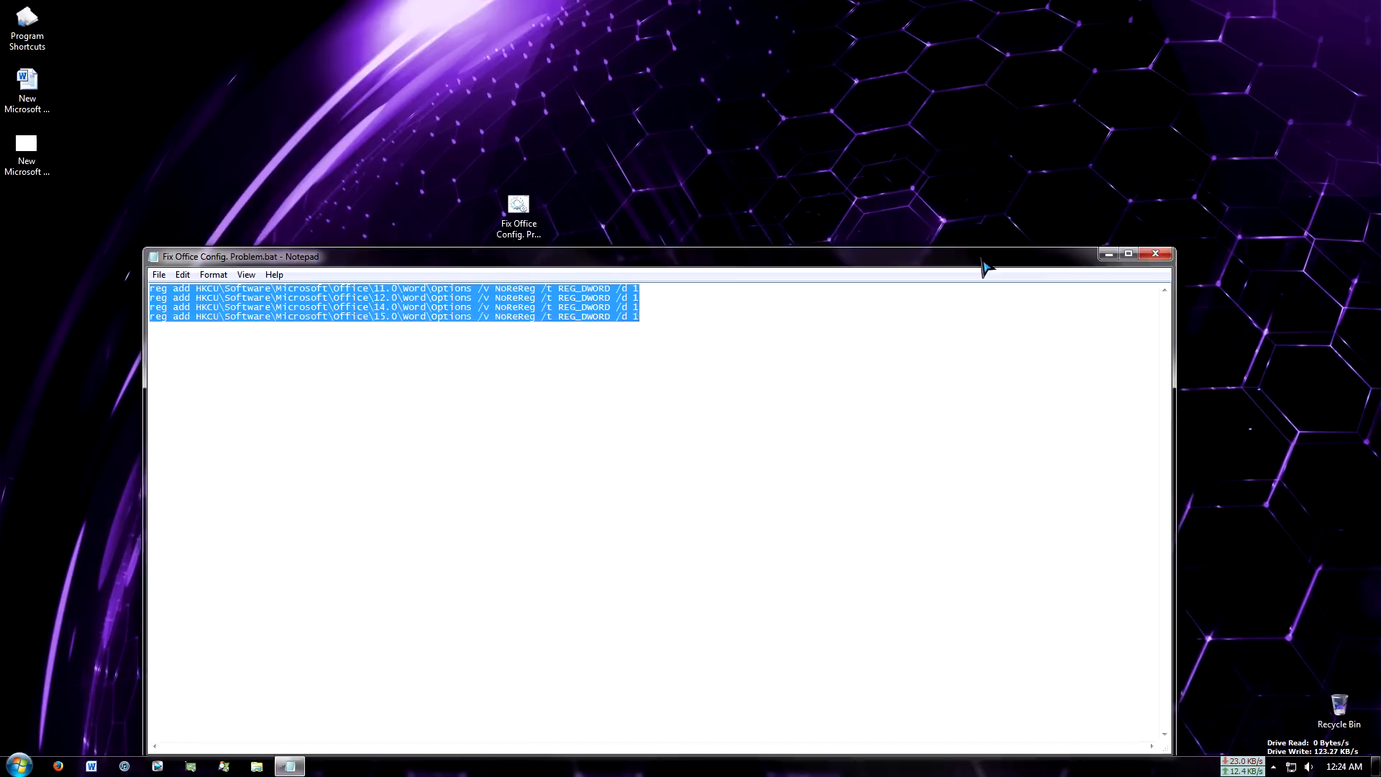
- Refresh the desktop and move Fix Office Config. Problem.bat just right of centre
right_click(687, 414)
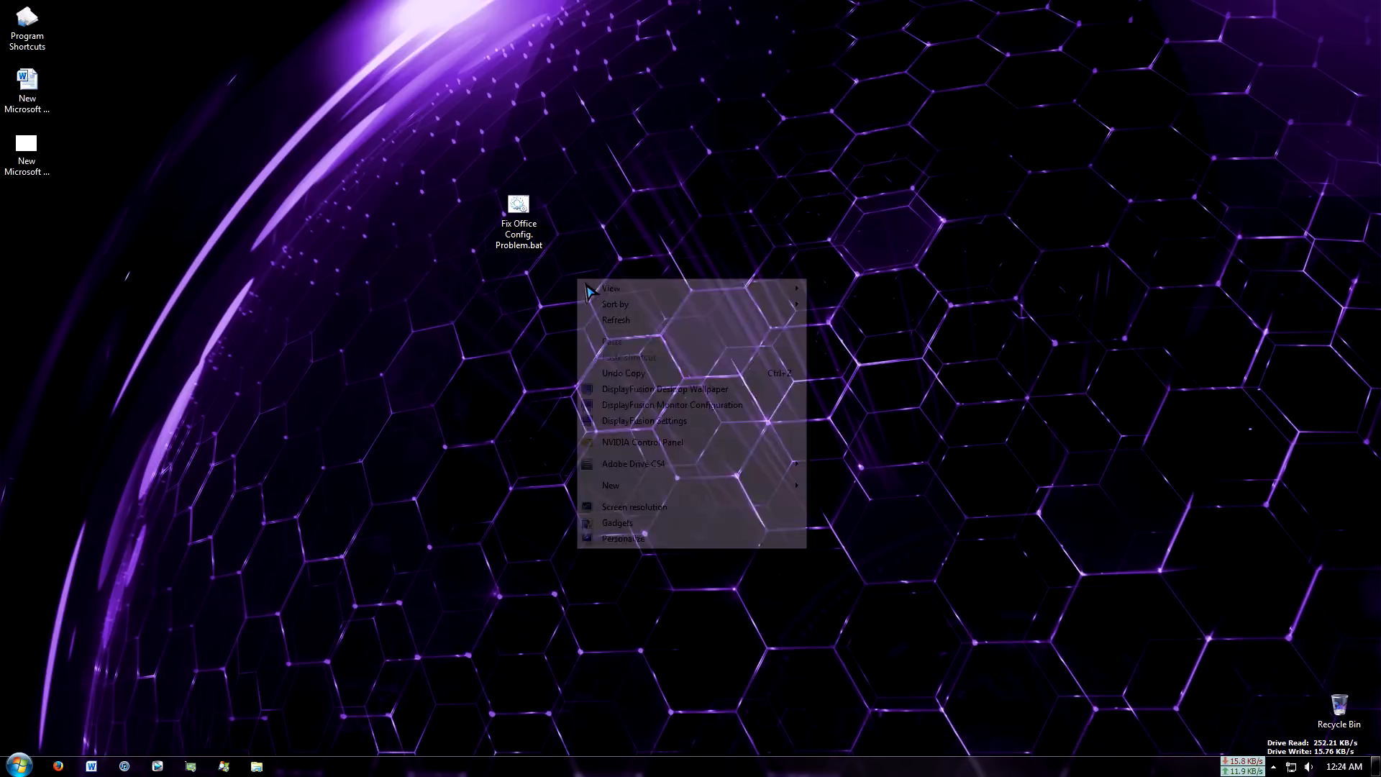
mouse_move(660, 330)
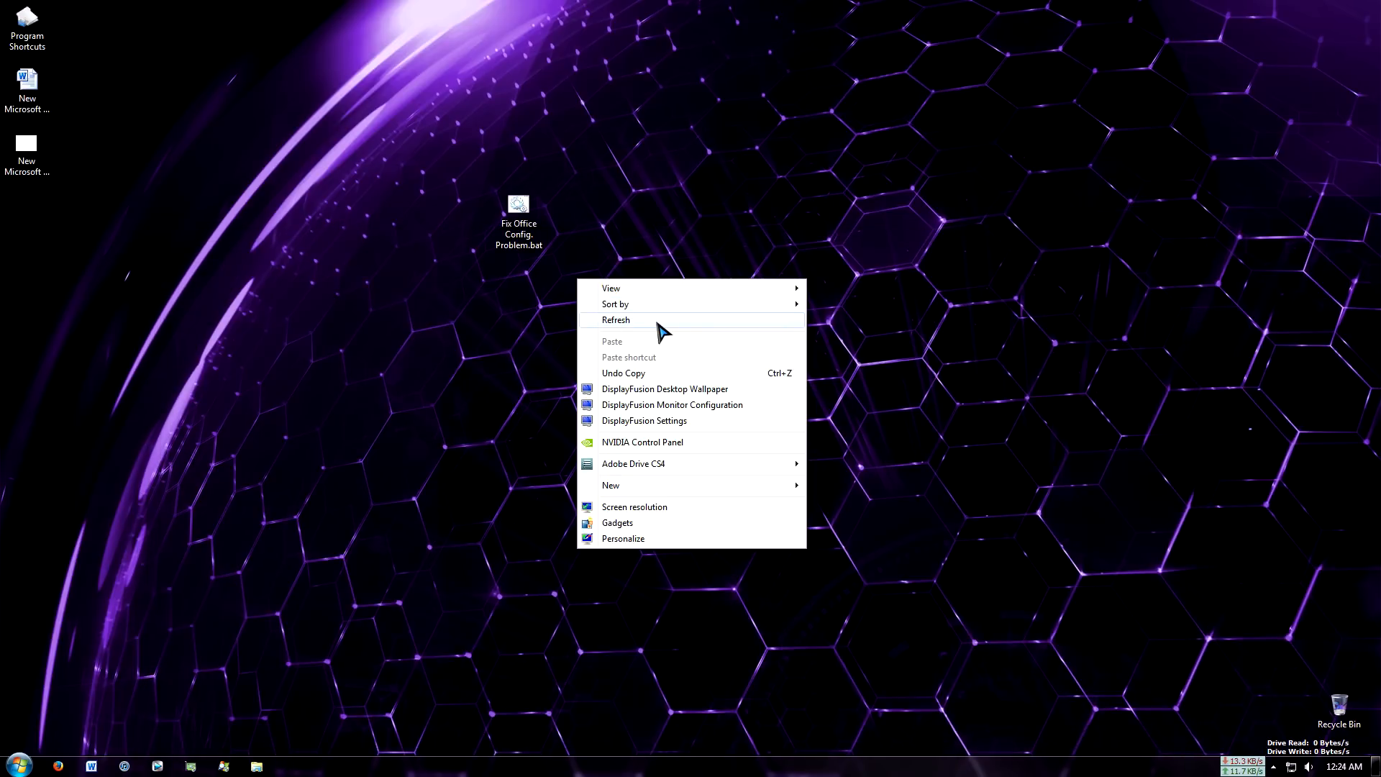
click(615, 320)
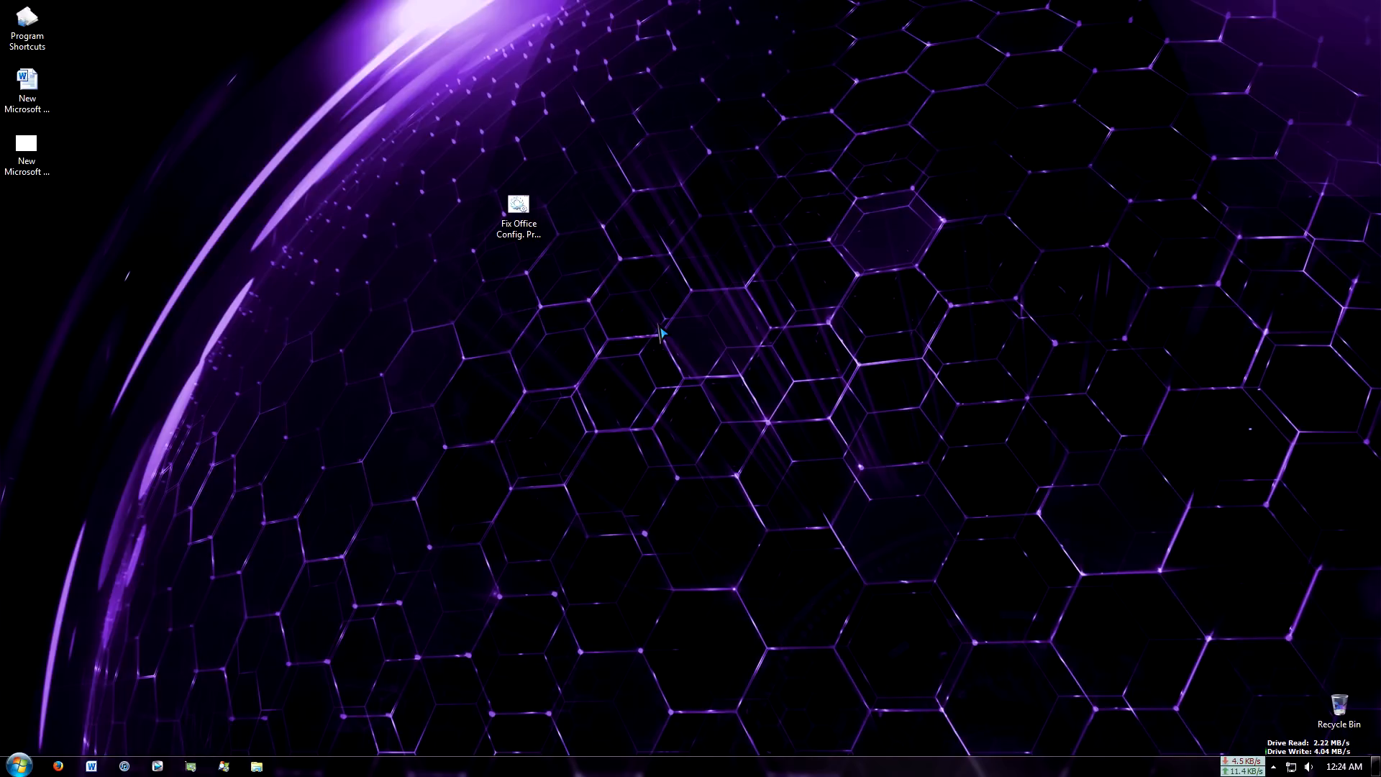
mouse_move(673, 373)
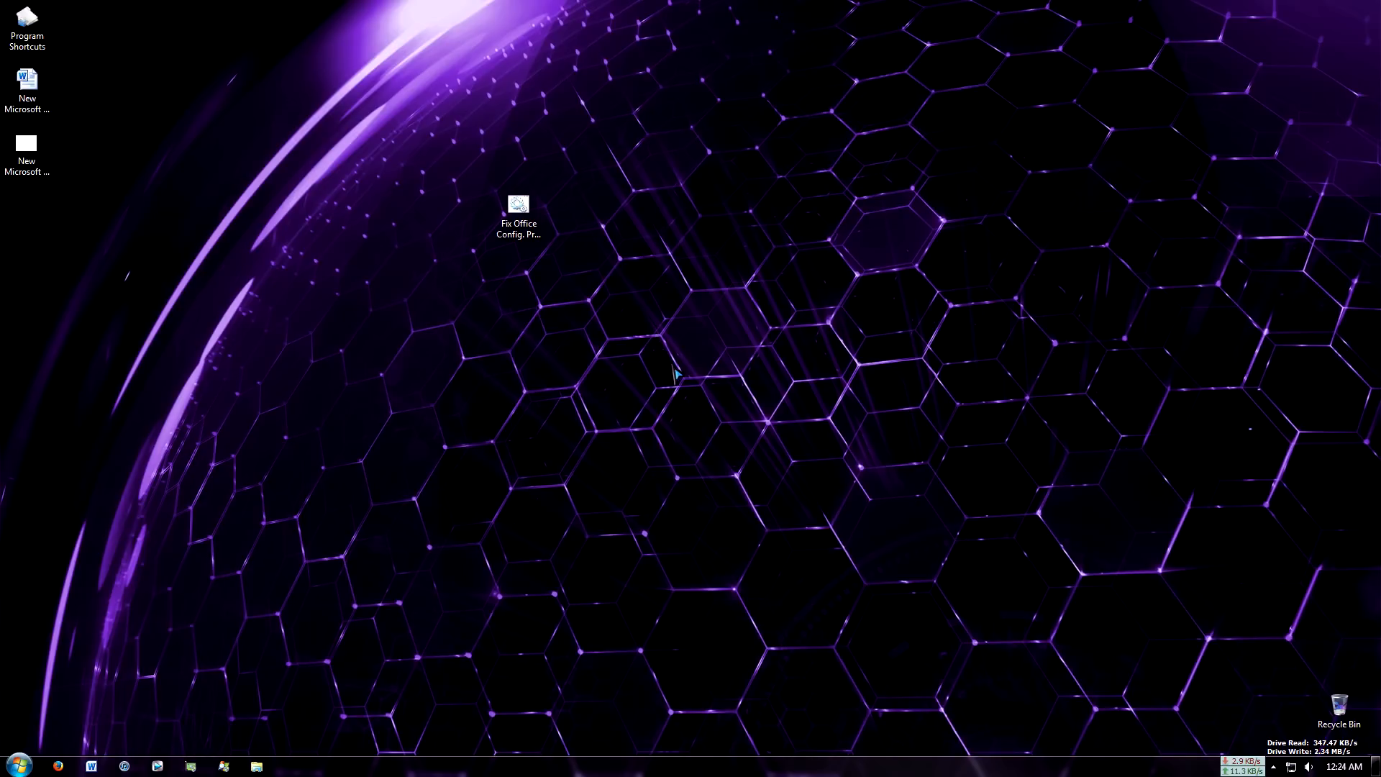
drag(518, 205, 682, 278)
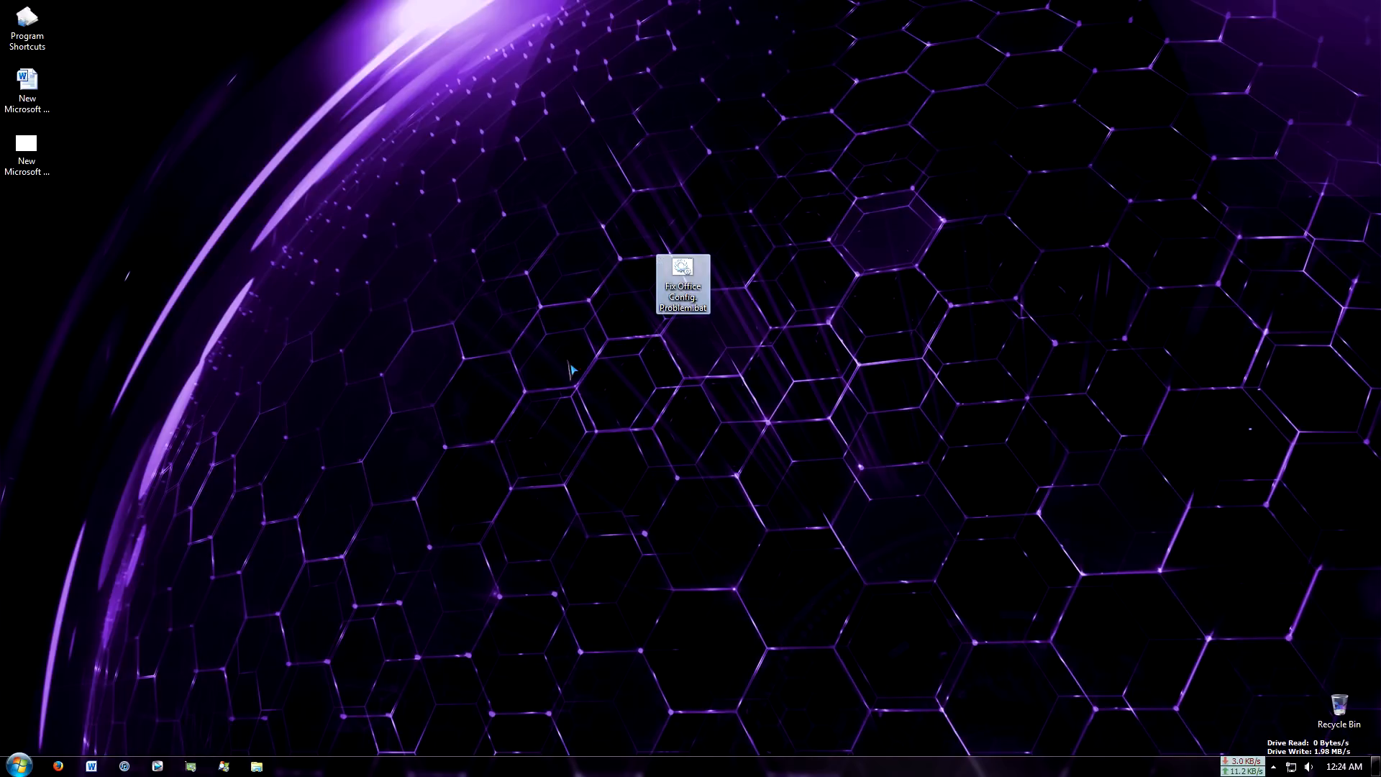
right_click(599, 368)
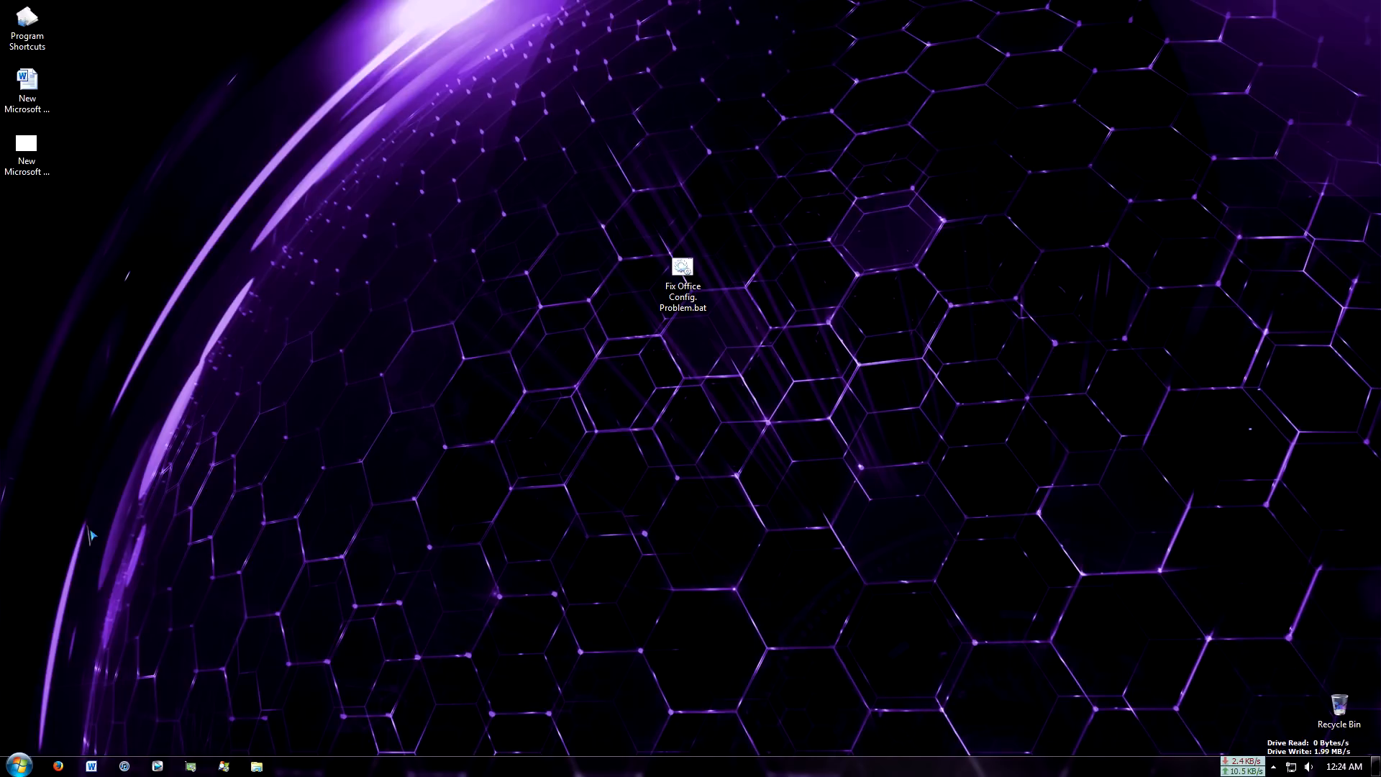
click(13, 762)
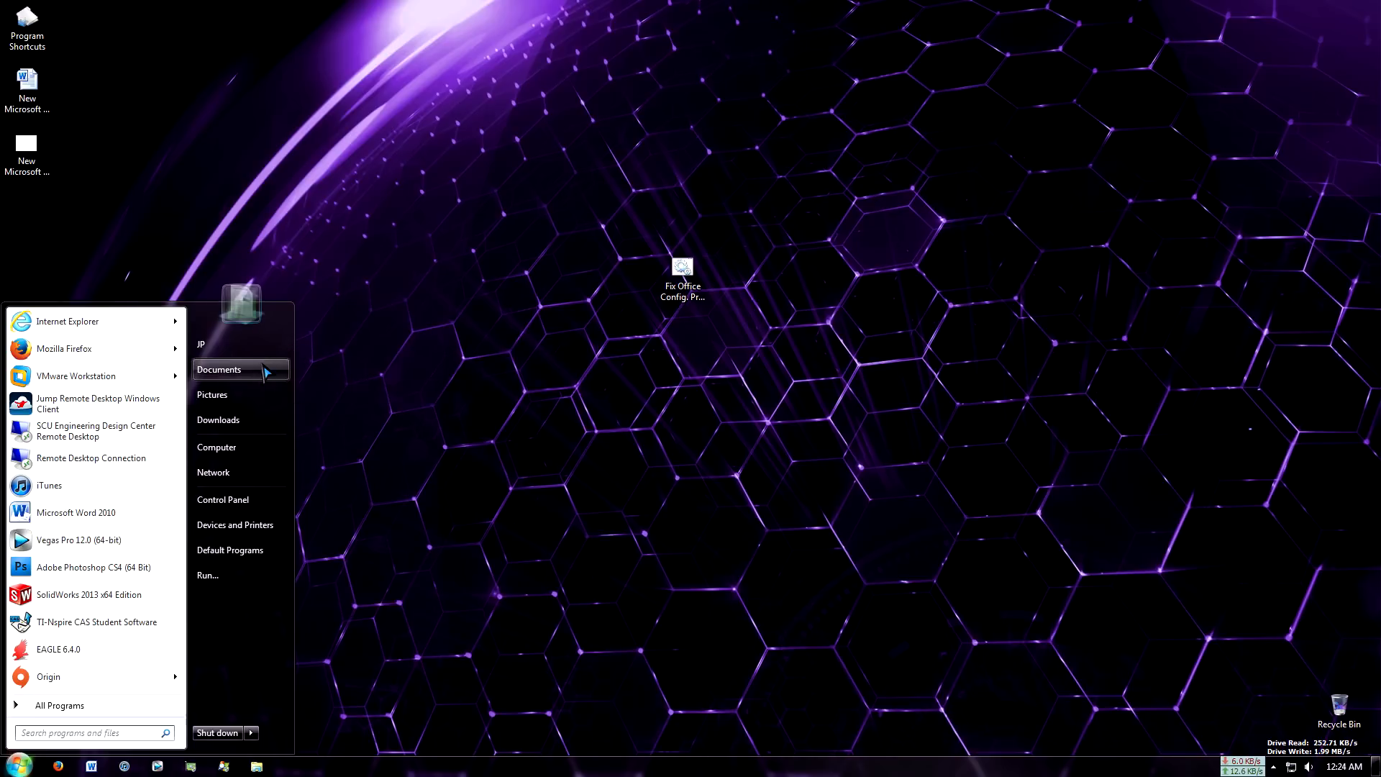
- Move both Office Professional Plus 2013 .img files (x64 and x86) from Documents to the desktop
click(220, 369)
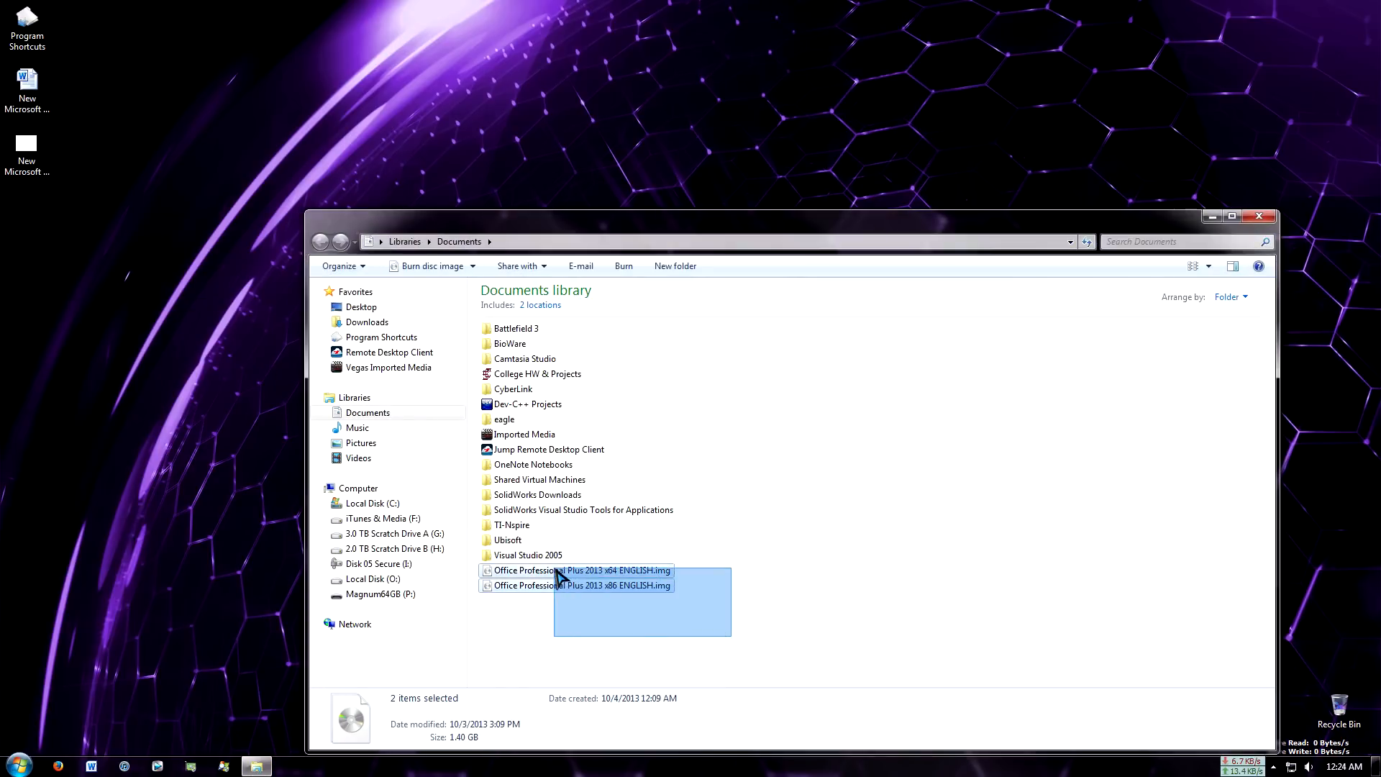
drag(577, 576, 190, 362)
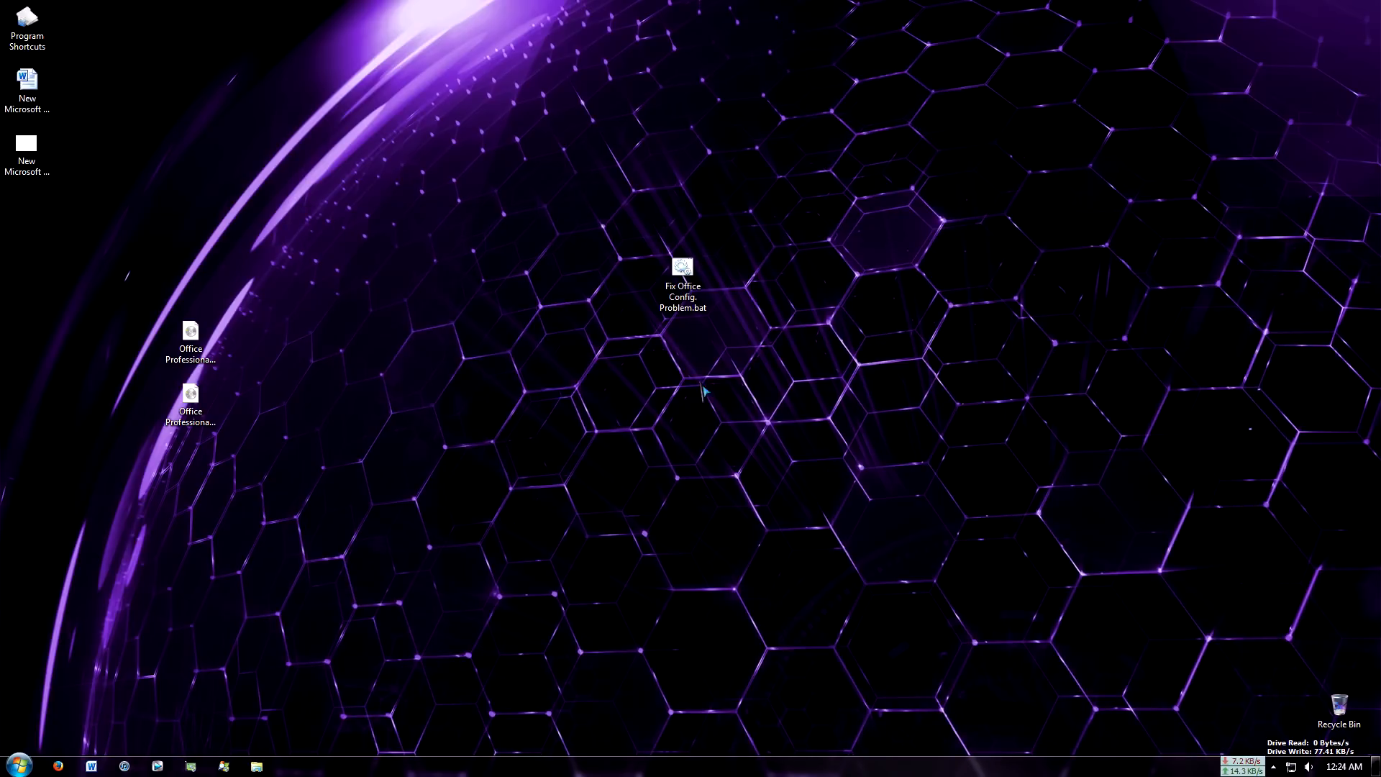
click(190, 344)
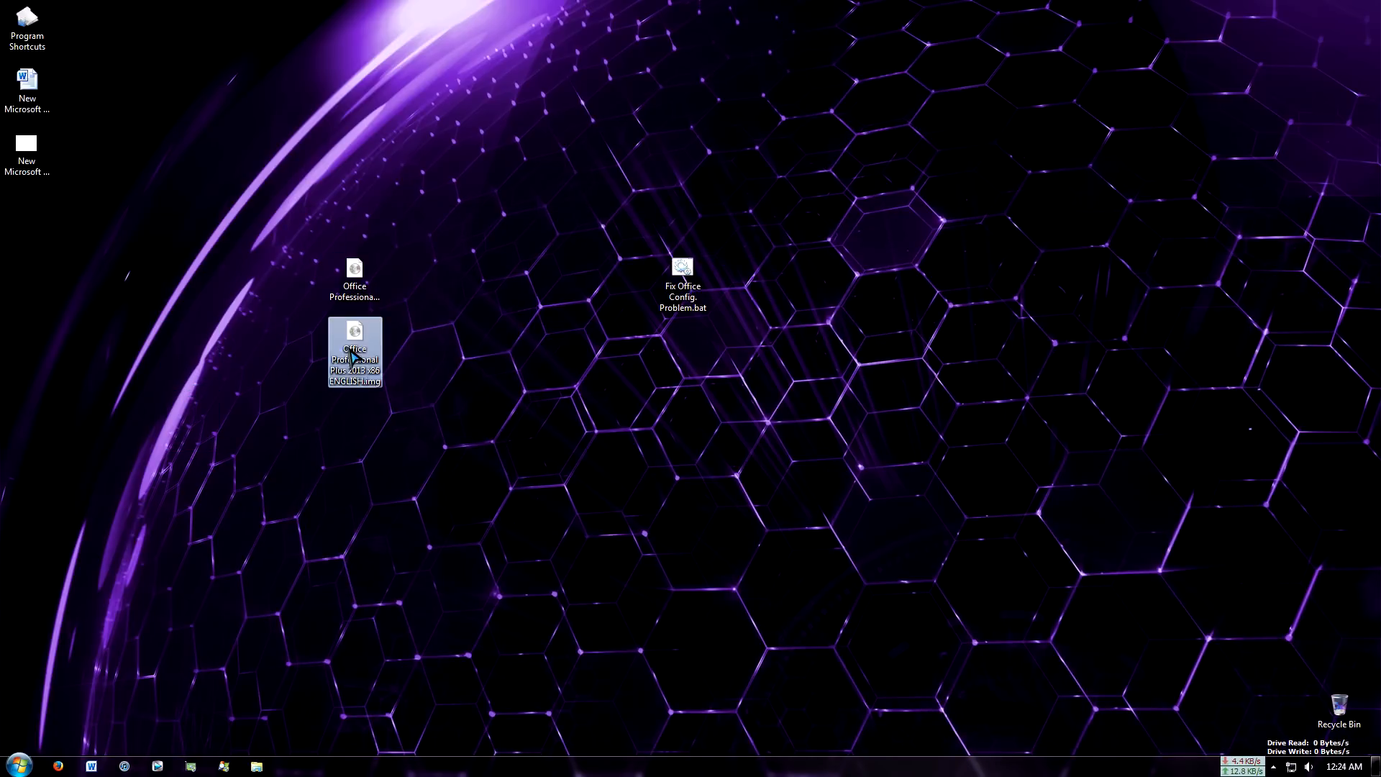
mouse_move(518, 364)
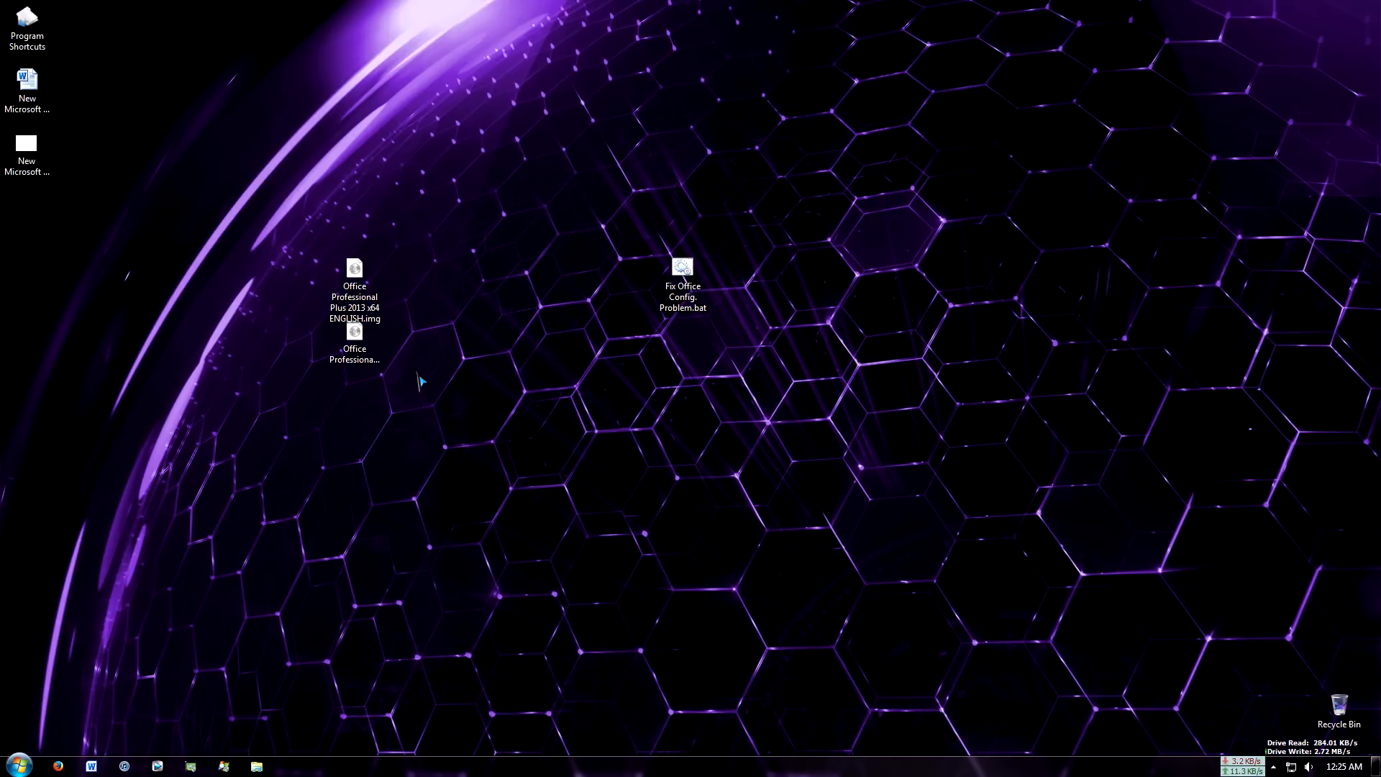
mouse_move(428, 362)
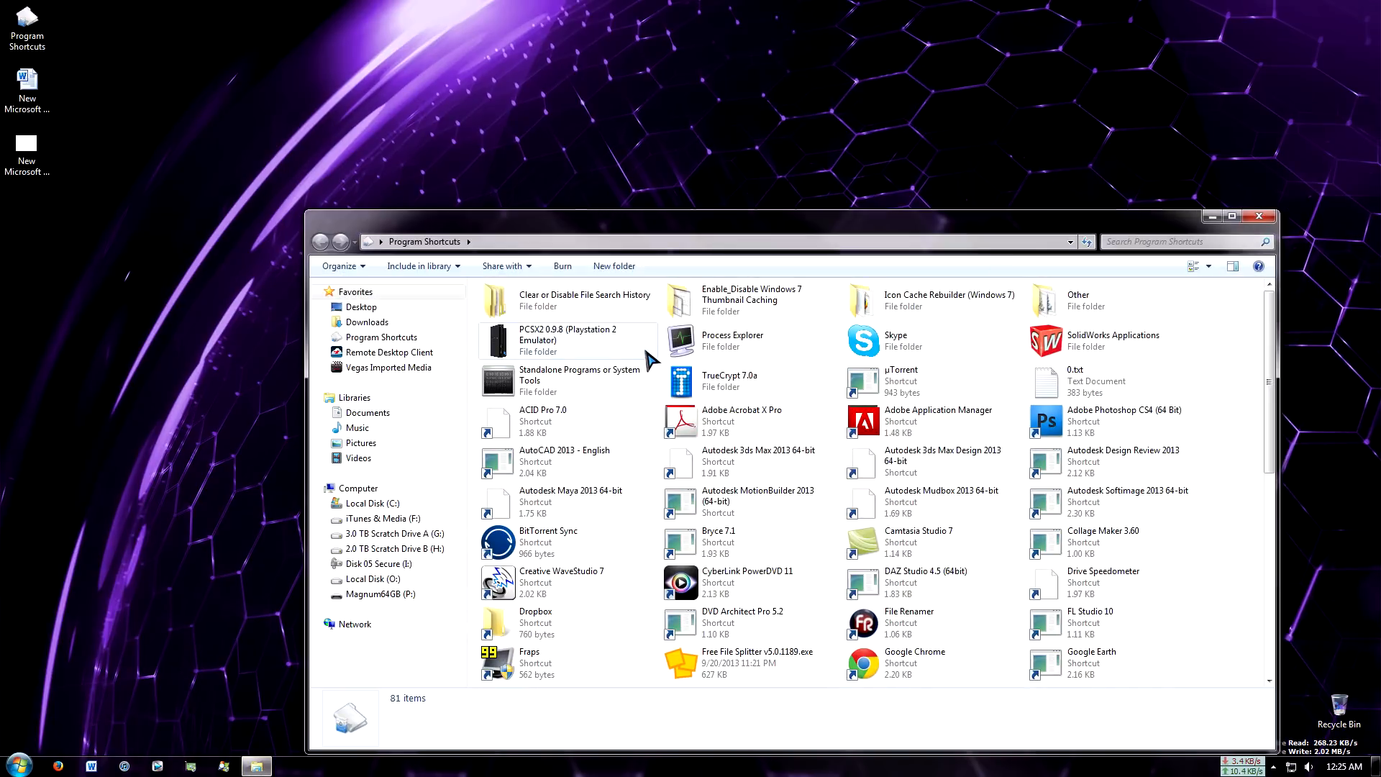
- Open WinMD5Free and note the x64 image's MD5 d8a4d049dc38c83cccecc3263703d99 in Notepad
double_click(578, 379)
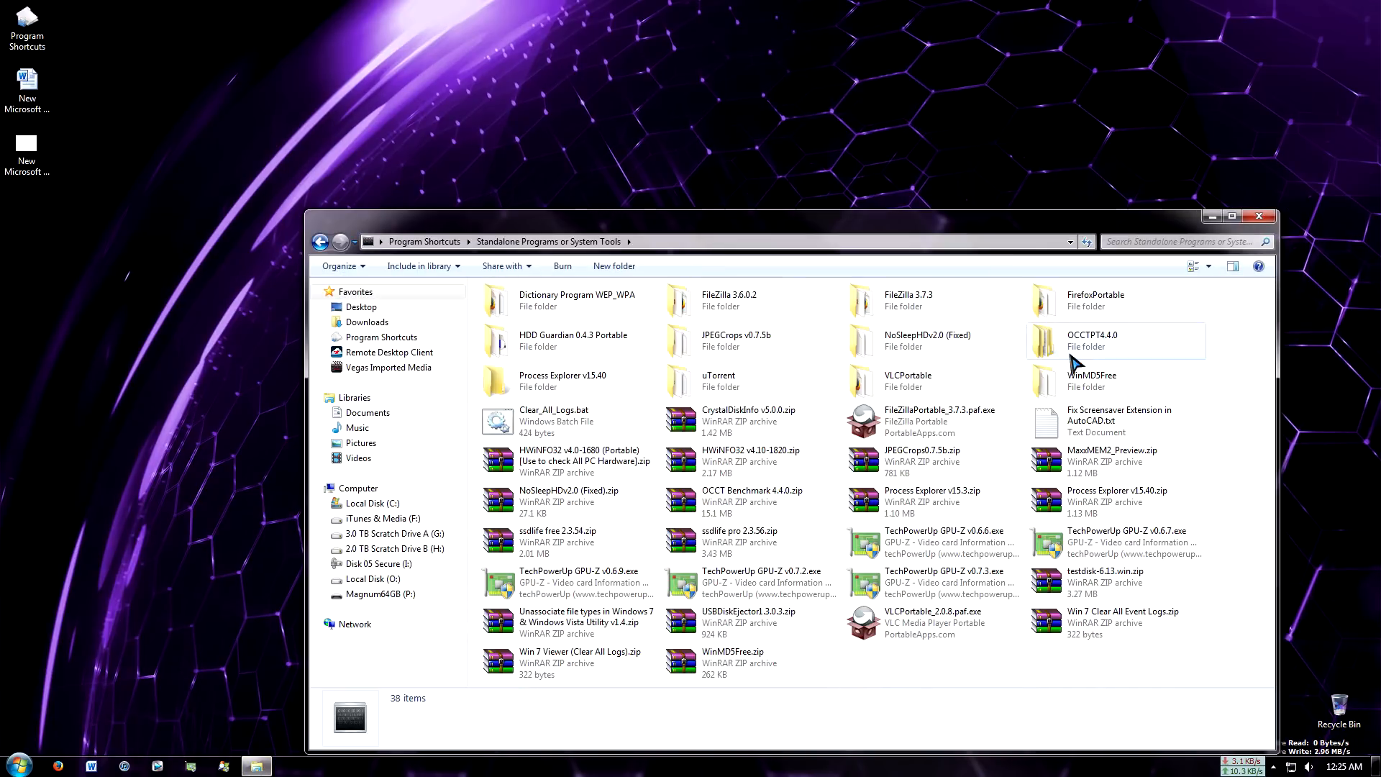
double_click(1091, 380)
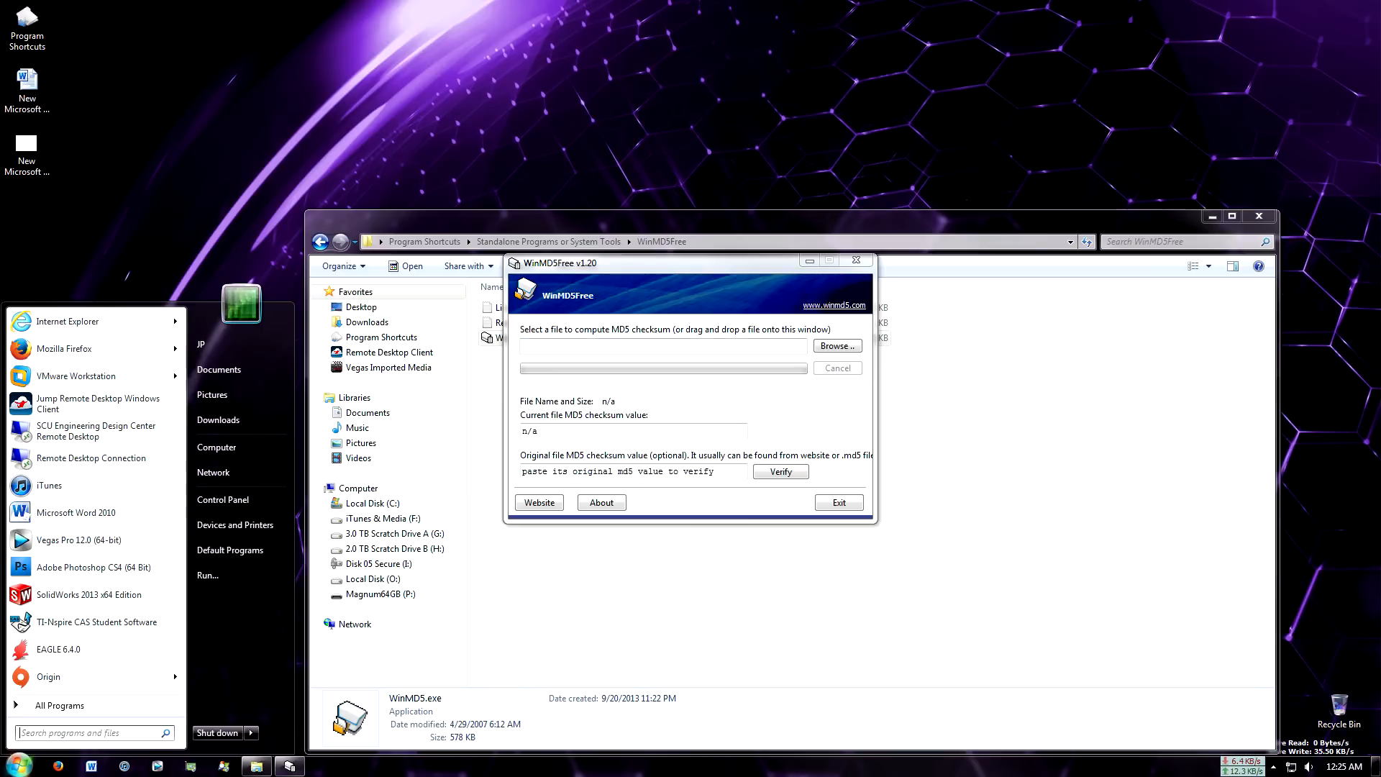
text(note)
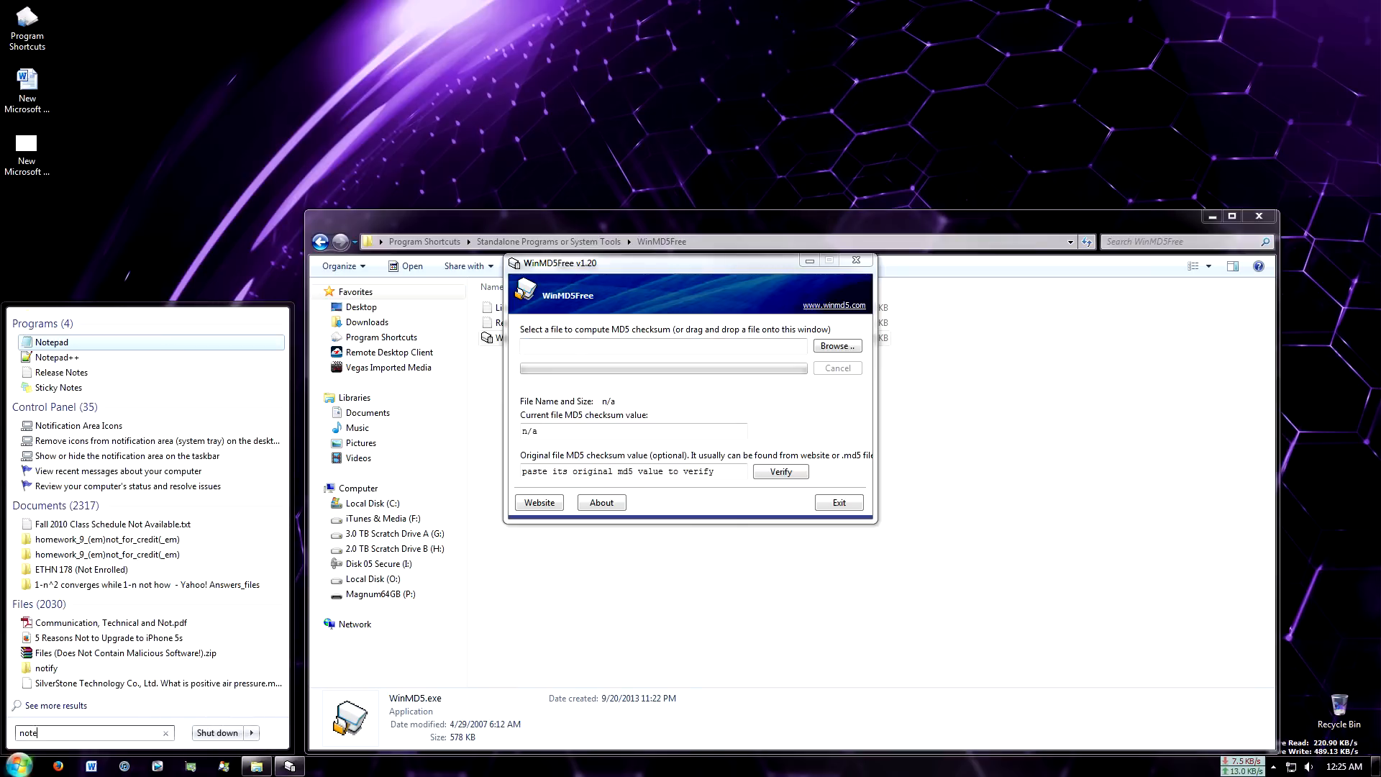
click(50, 342)
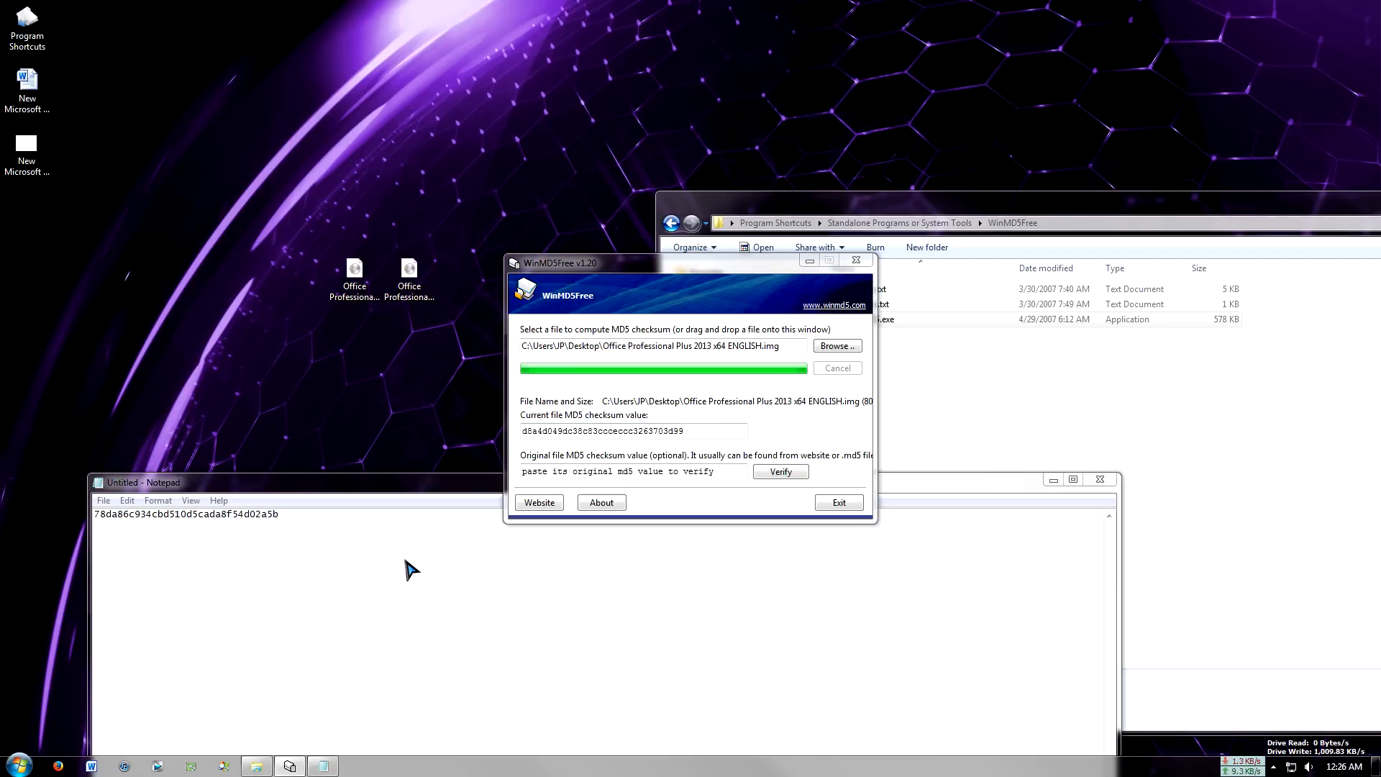
mouse_move(283, 509)
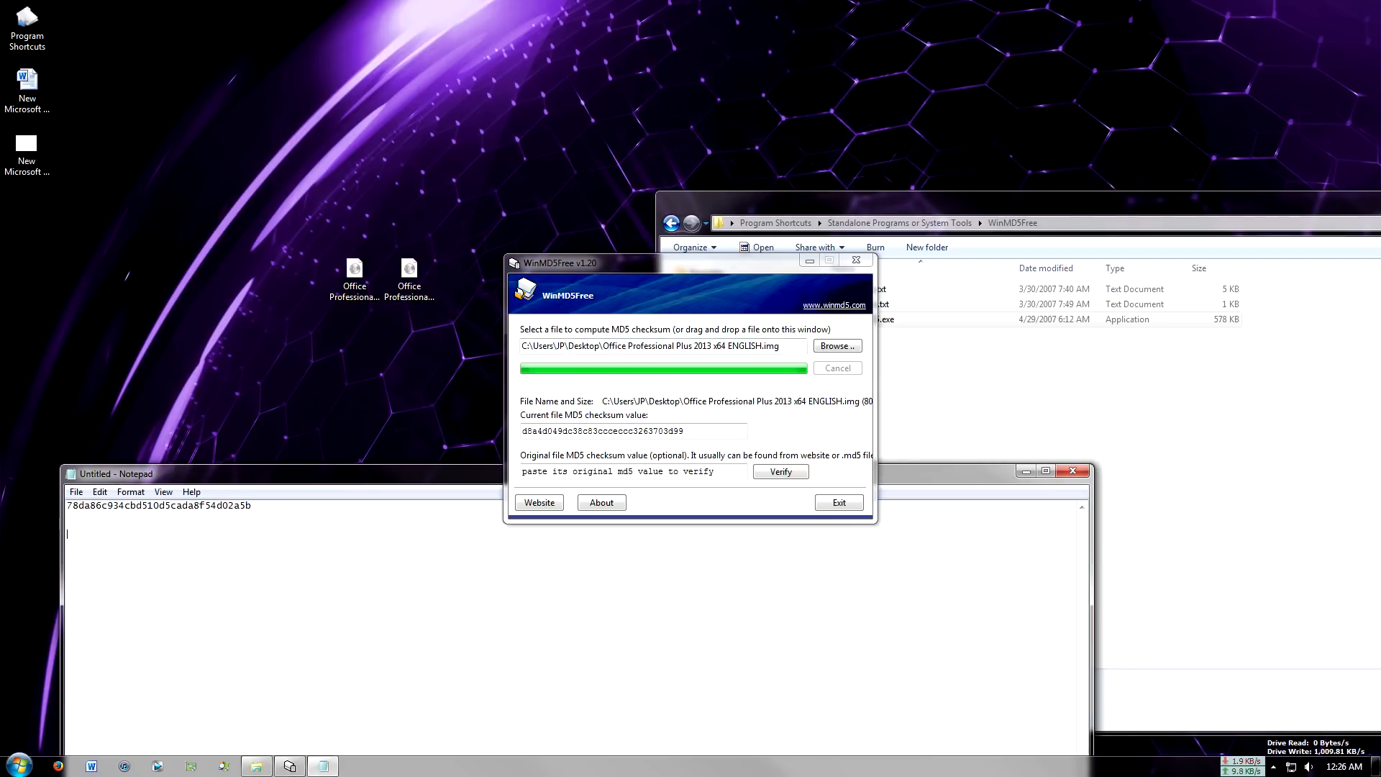
text(d8a4d049dc38c83cccecc3263703d99)
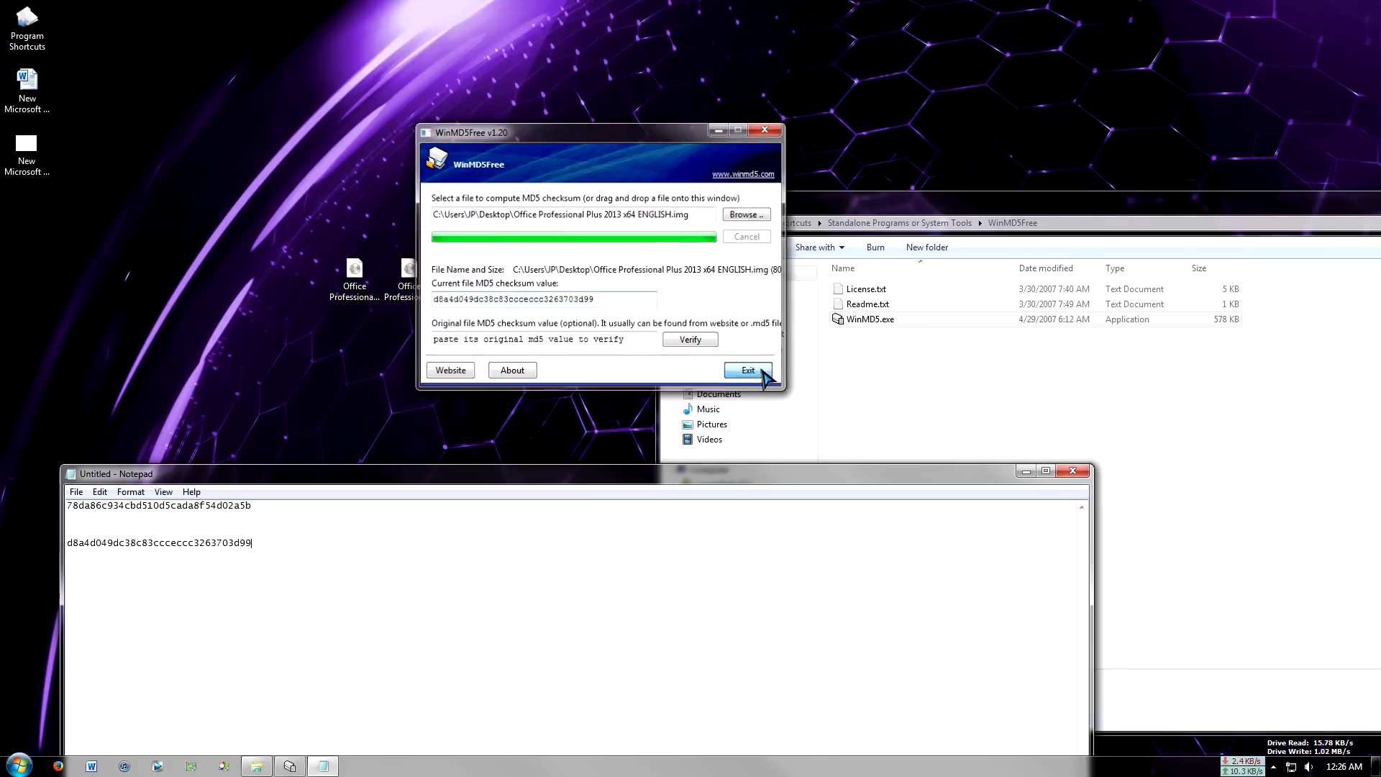
- Exit WinMD5Free, discard the Notepad notes, and mount both selected Office 2013 images
click(746, 369)
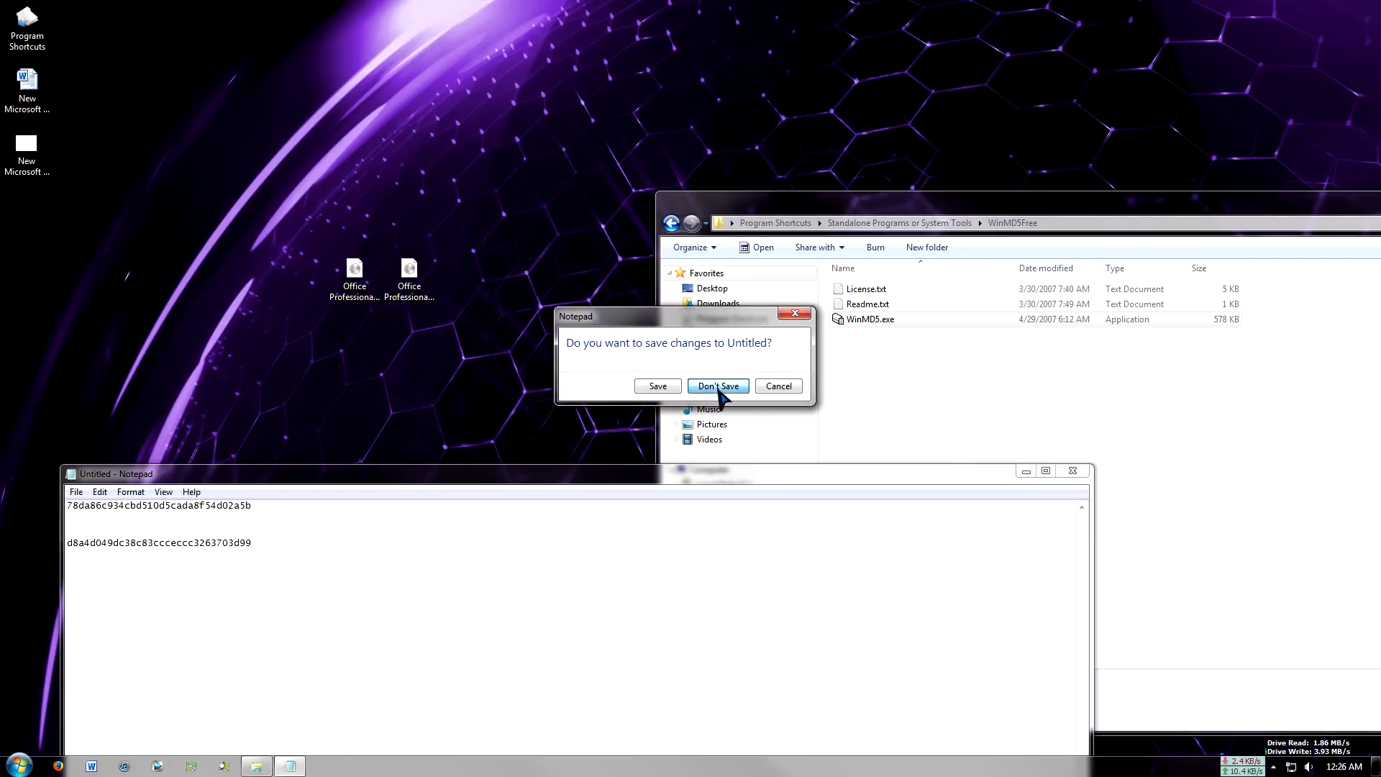
click(717, 385)
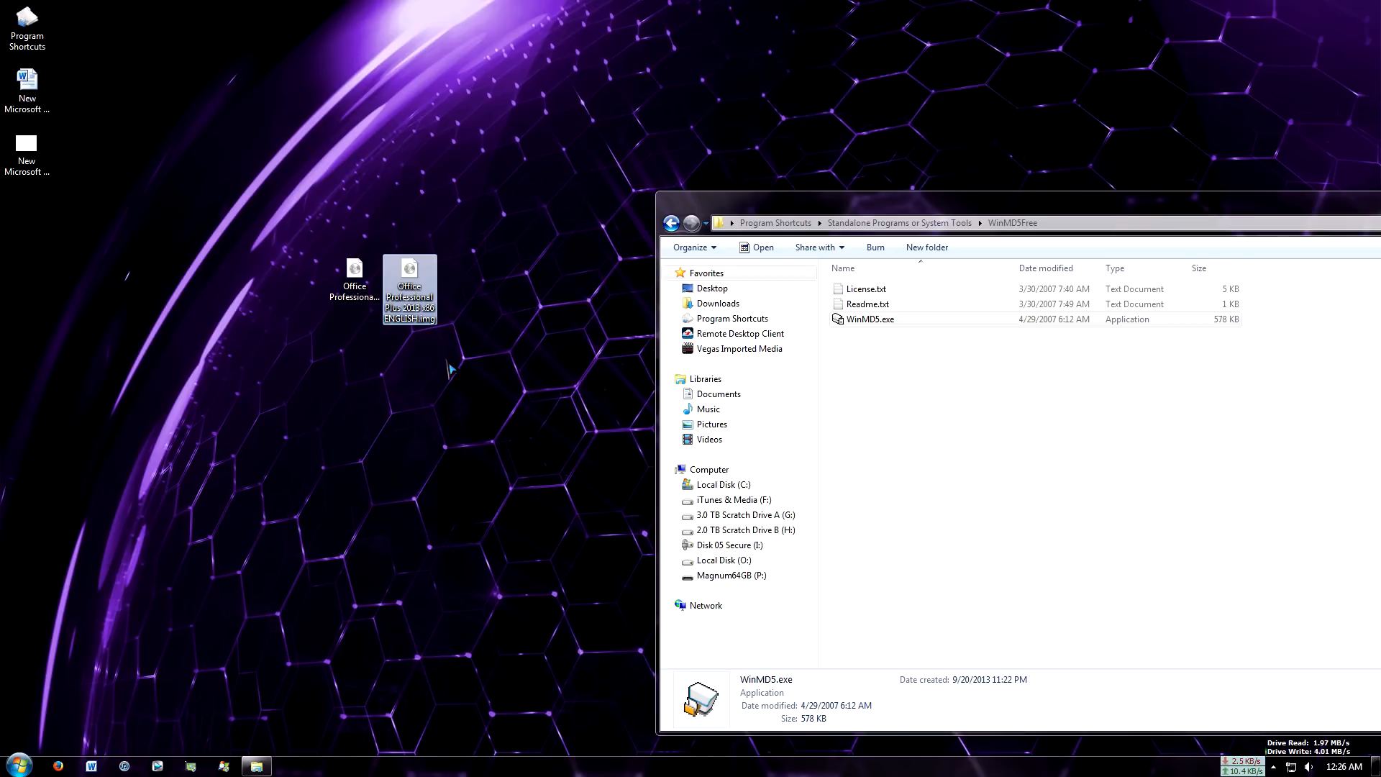
mouse_move(409, 308)
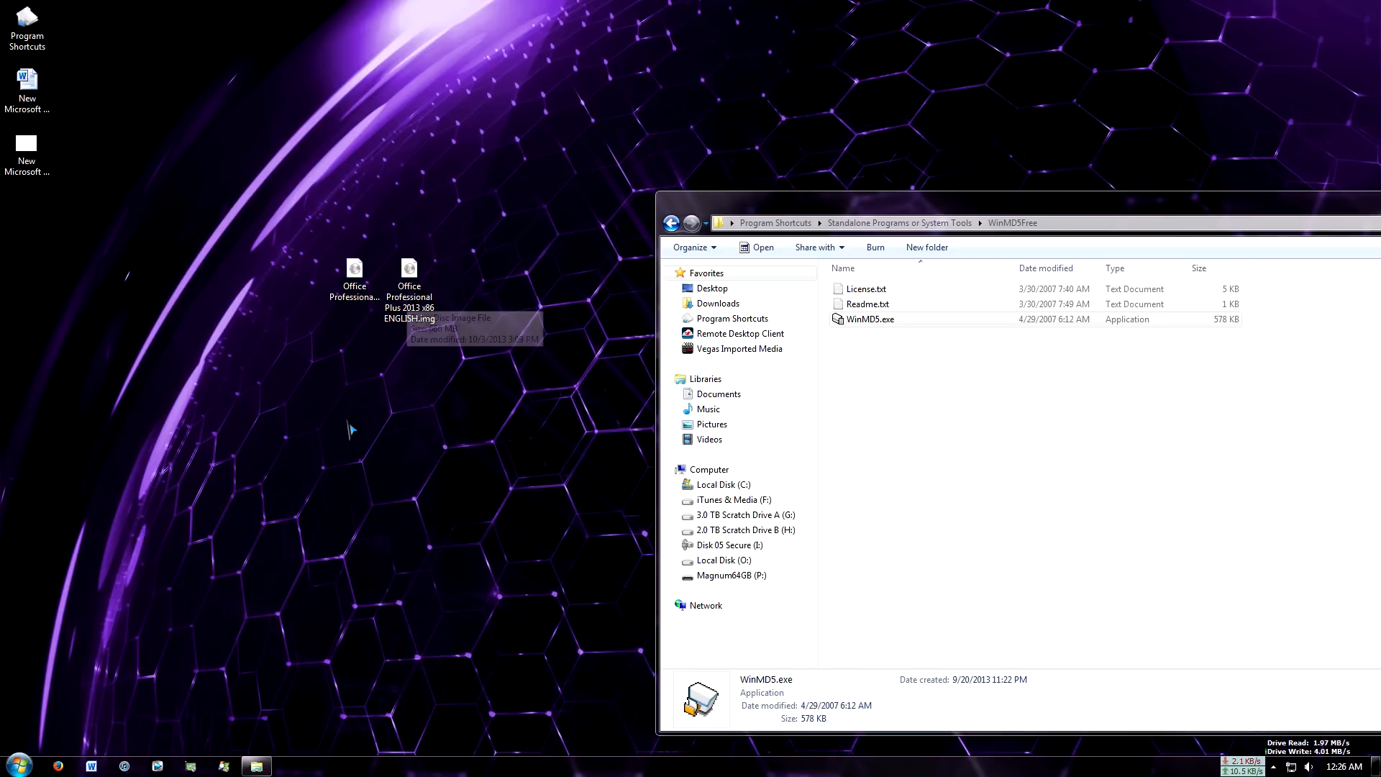
click(354, 278)
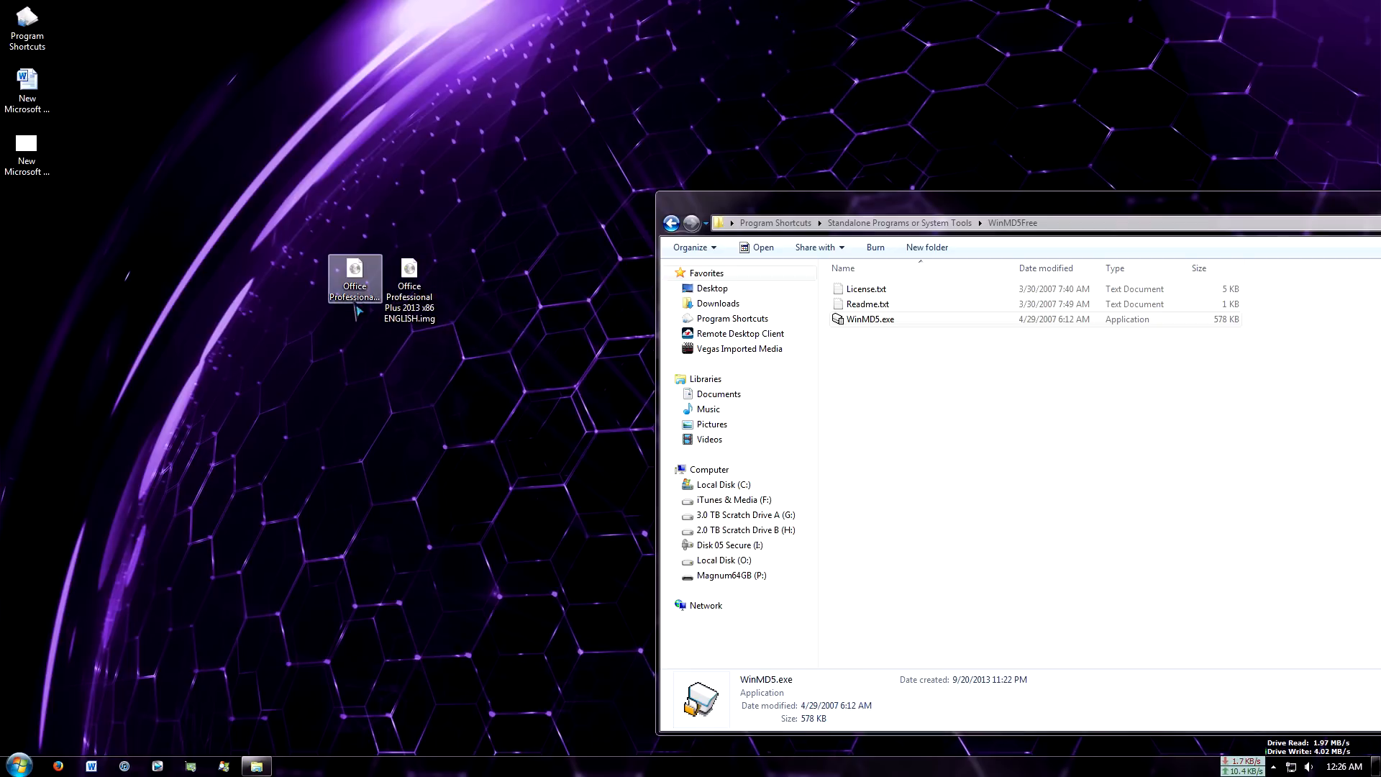
click(409, 288)
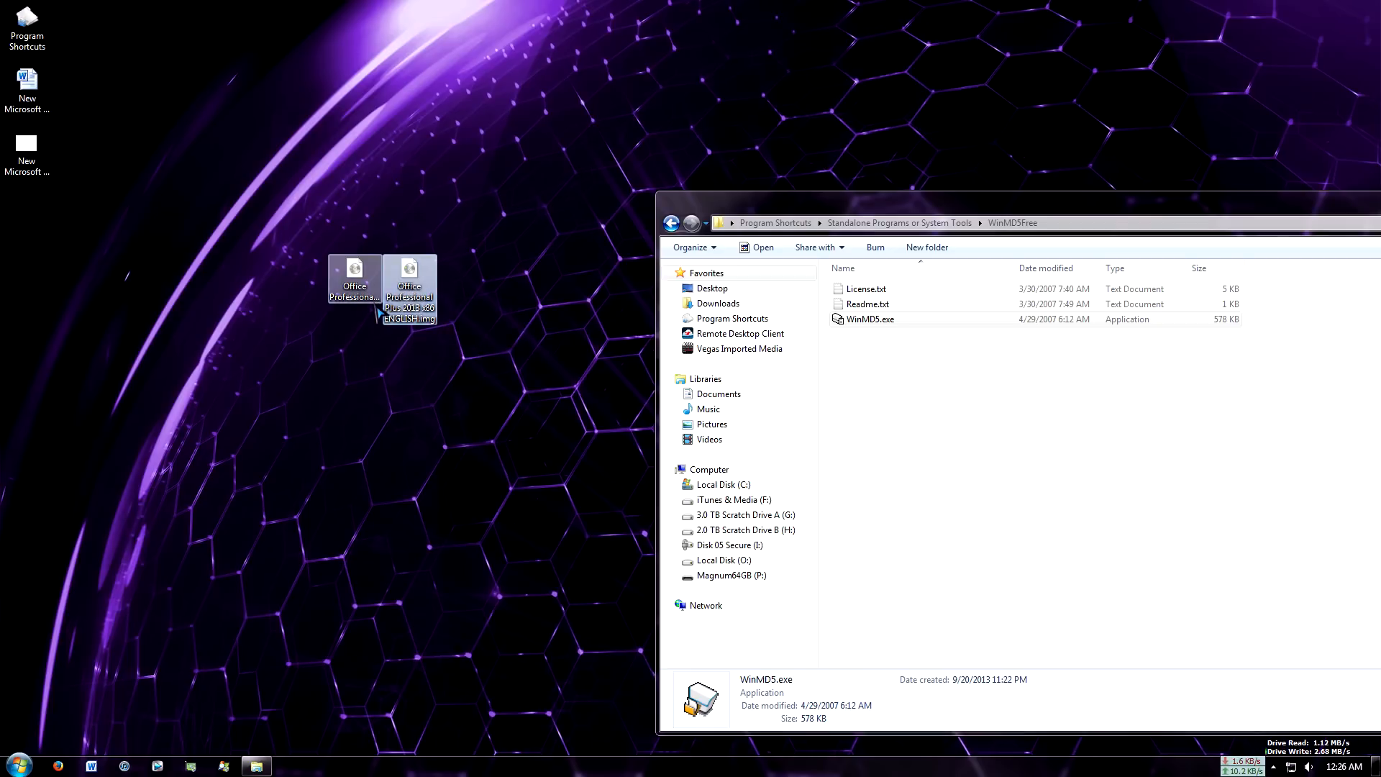
right_click(409, 288)
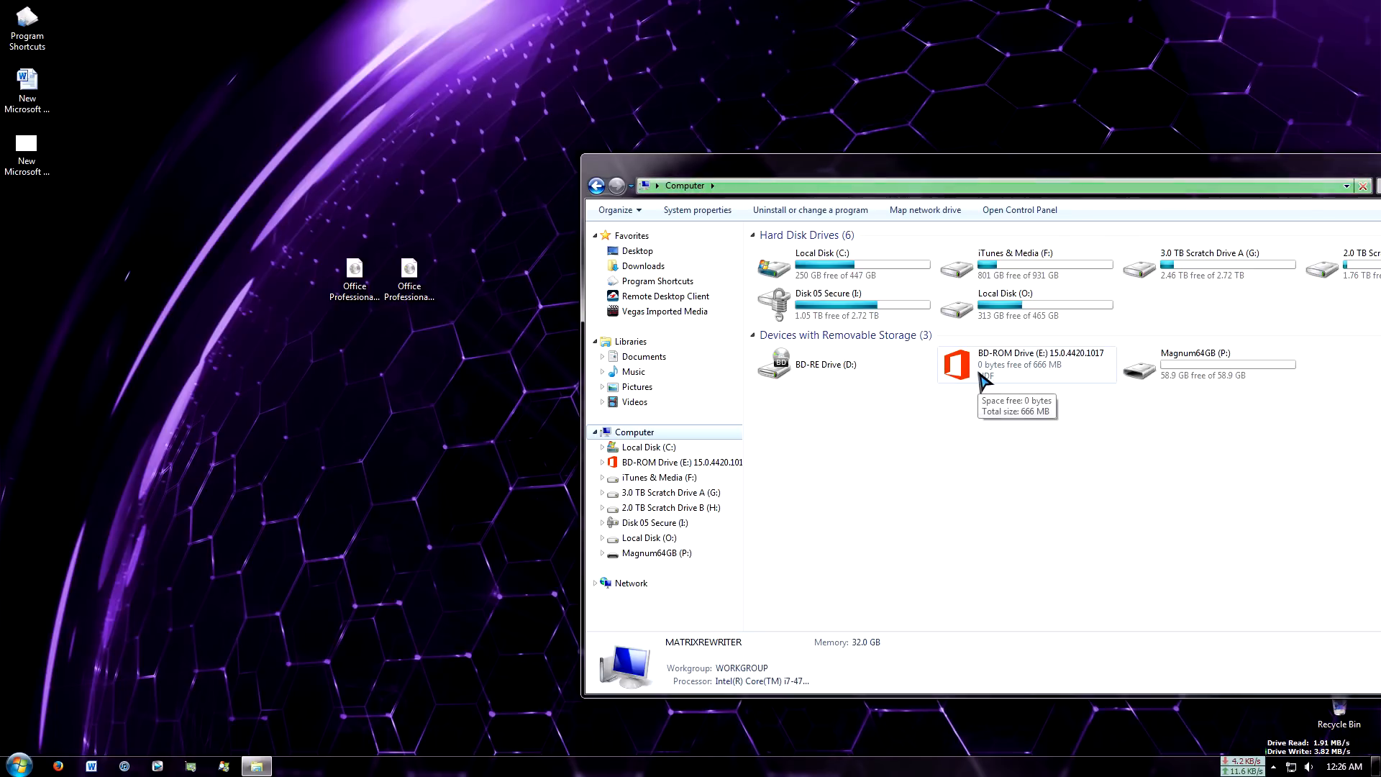
- Copy all files from the mounted Office drive E: into a new desktop folder 'office install'
click(1025, 359)
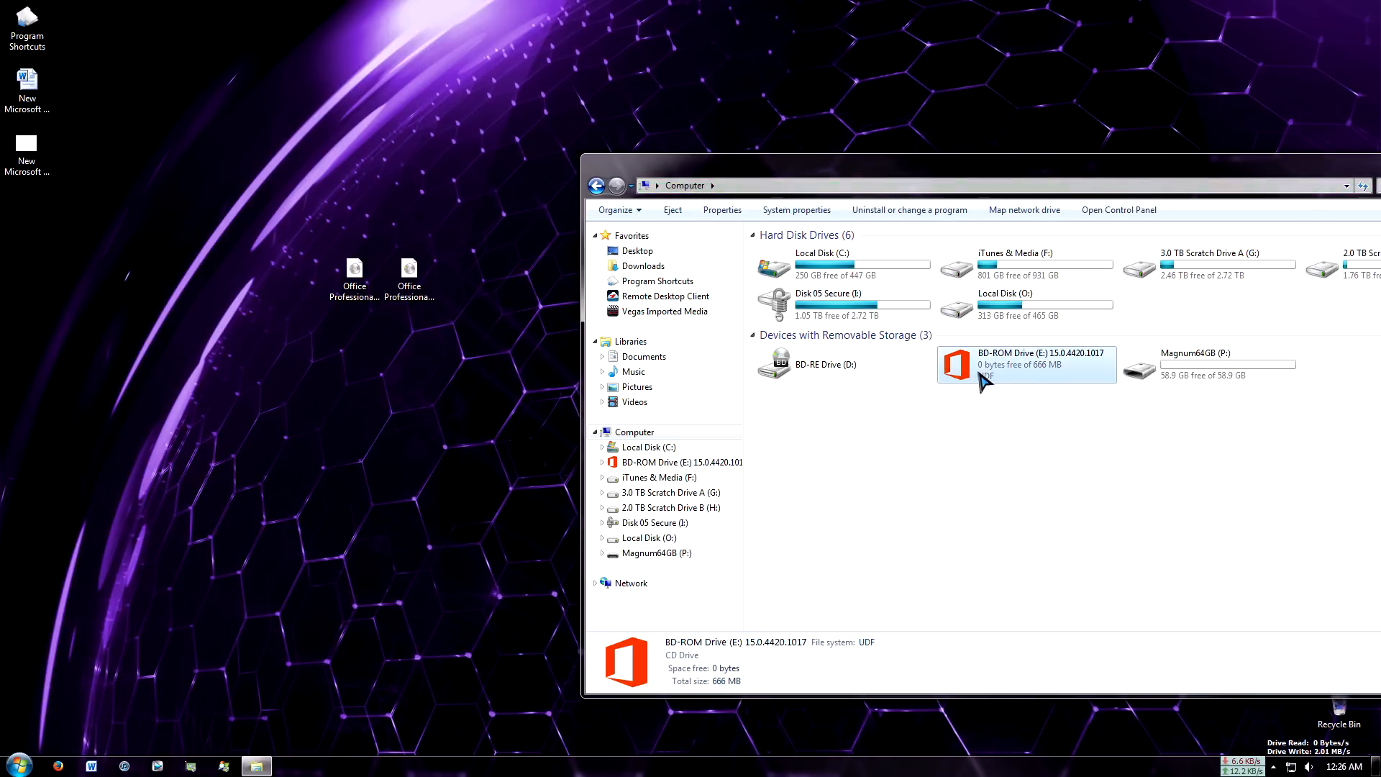
double_click(1026, 364)
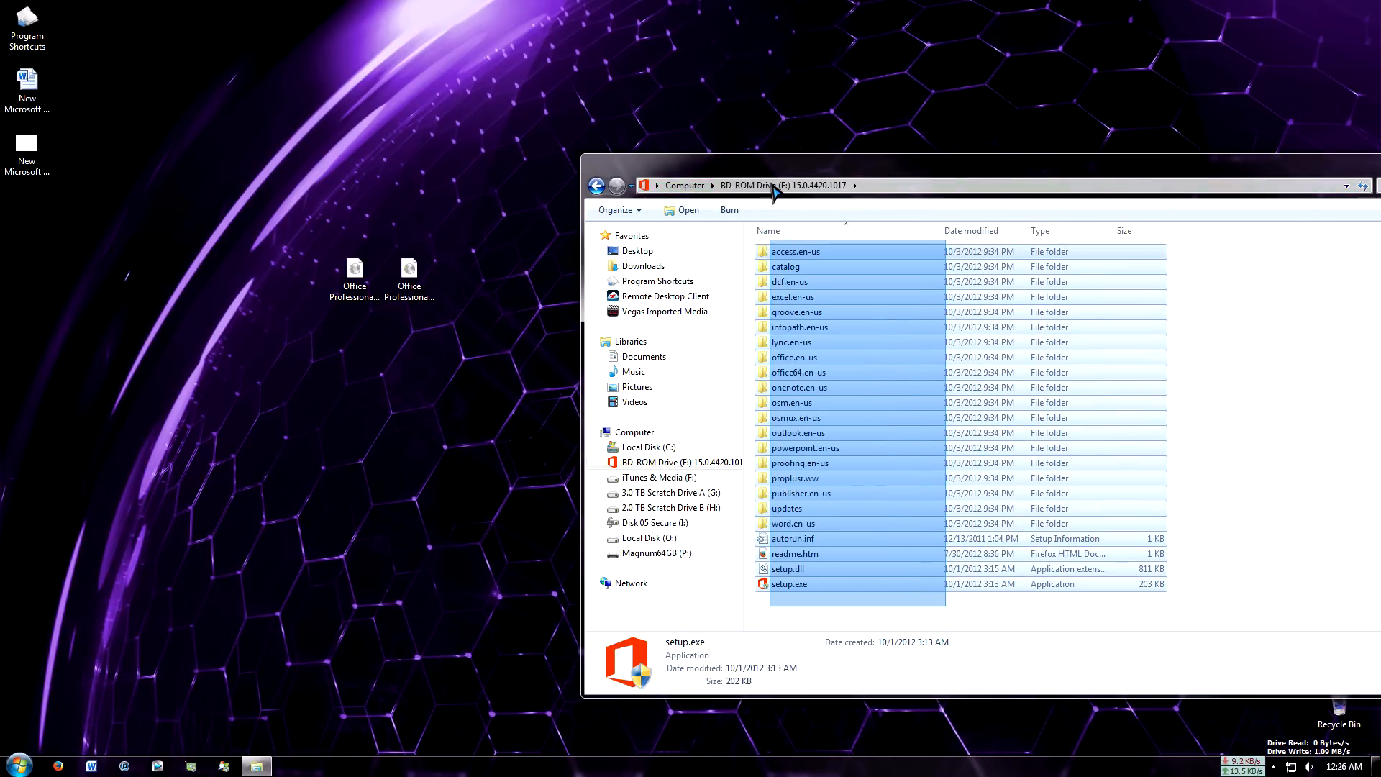
key(ctrl+a)
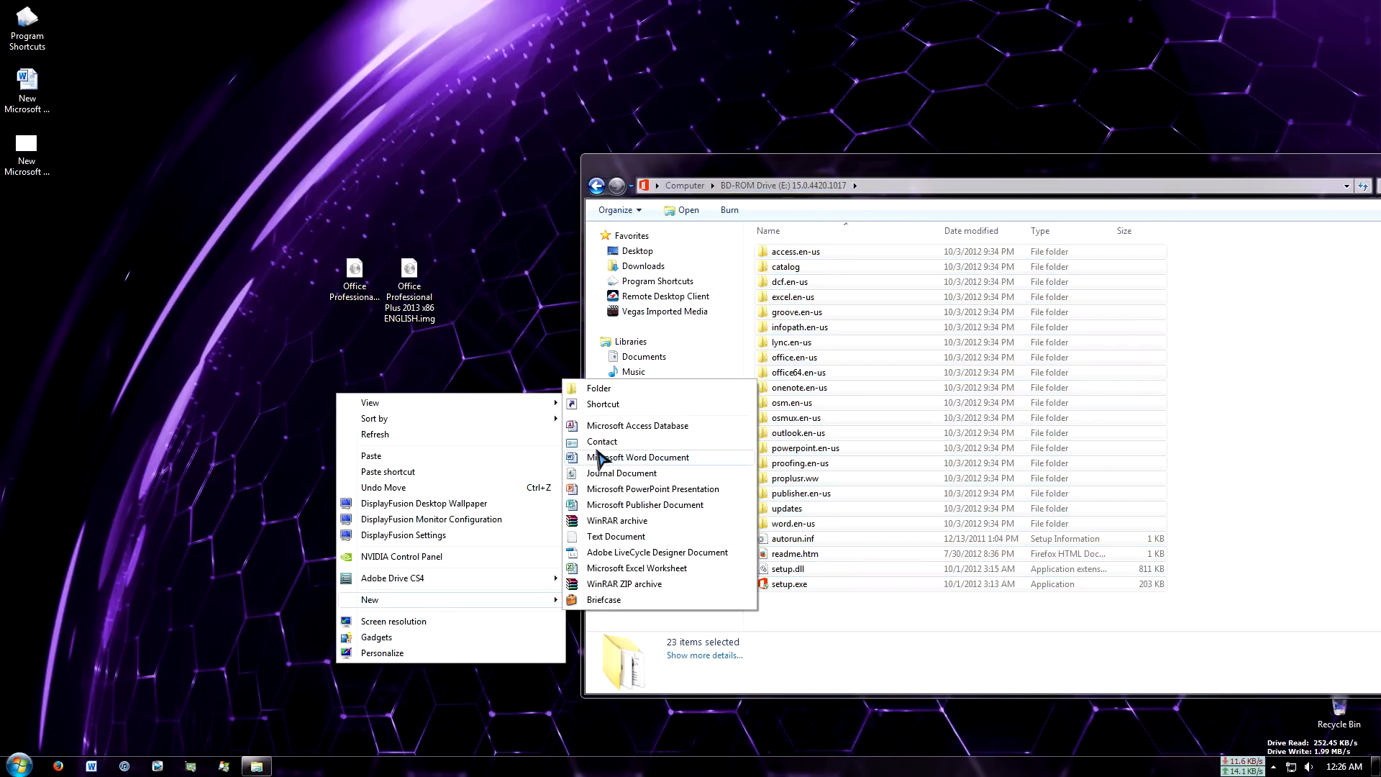
click(597, 387)
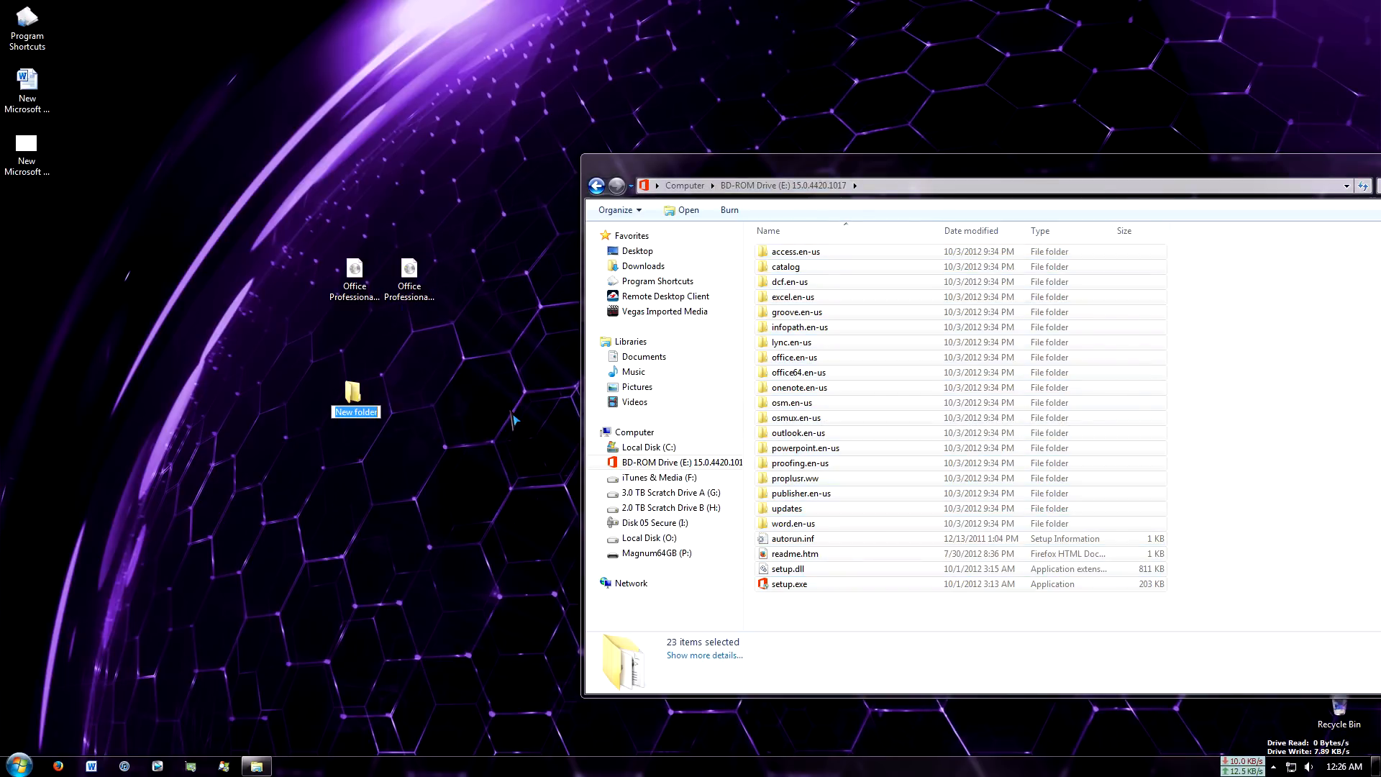
text(off)
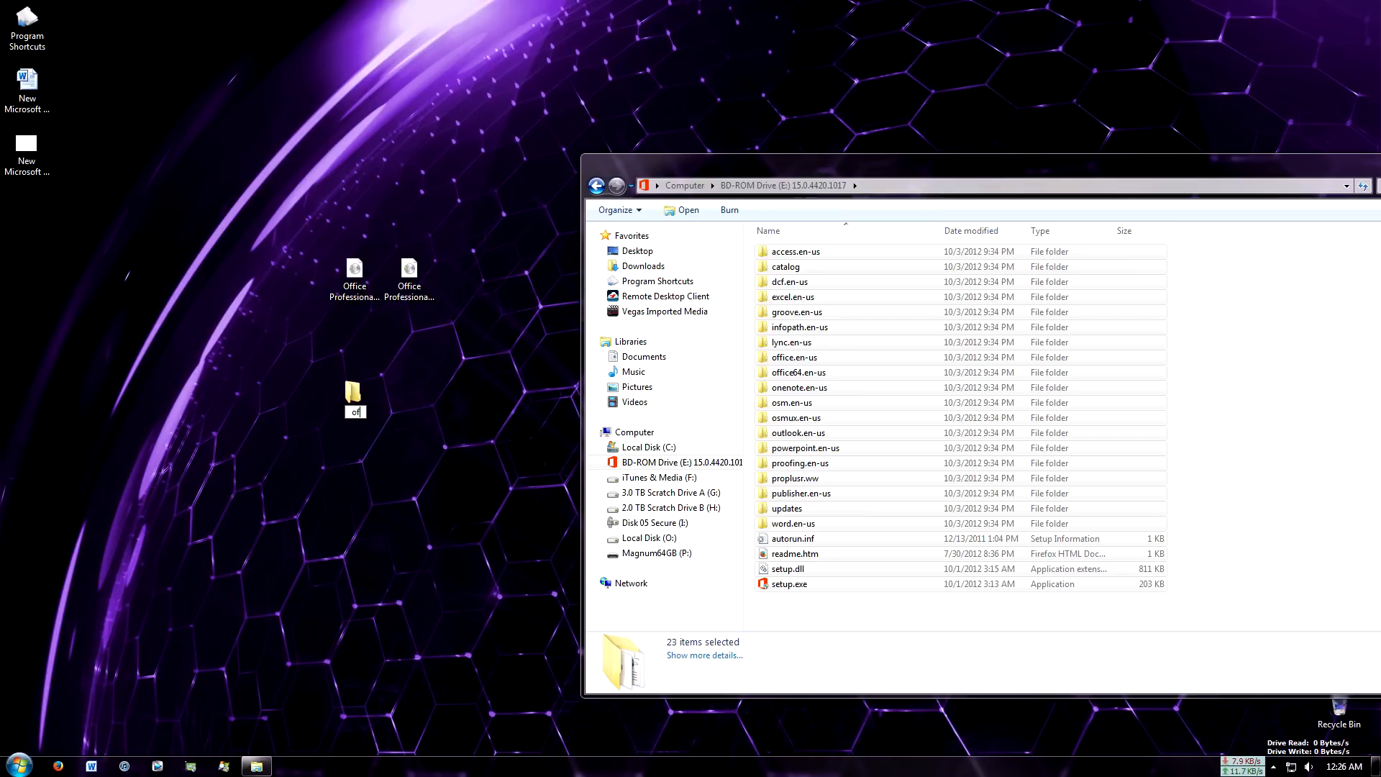
text(office instal)
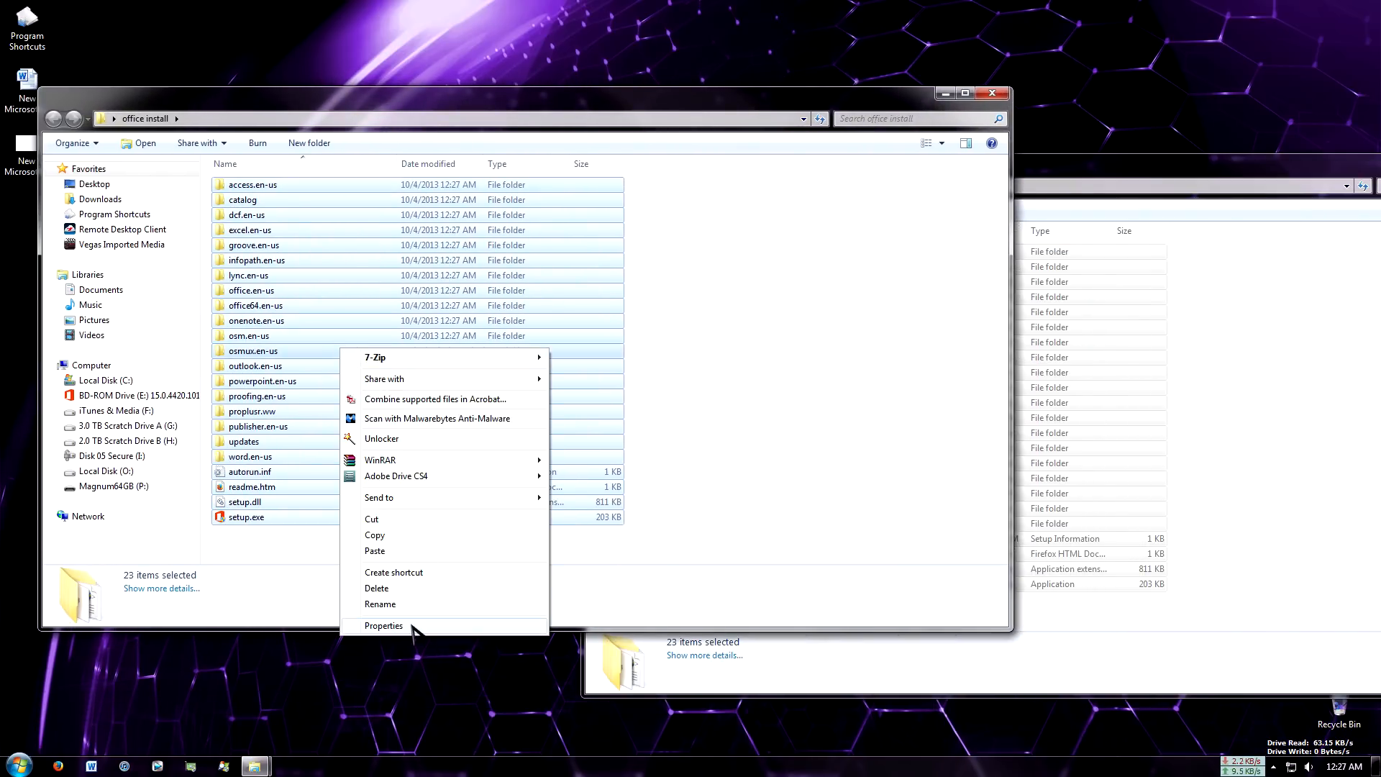
- Confirm the folder holds 23 items totalling 665 MB, then close it
click(384, 625)
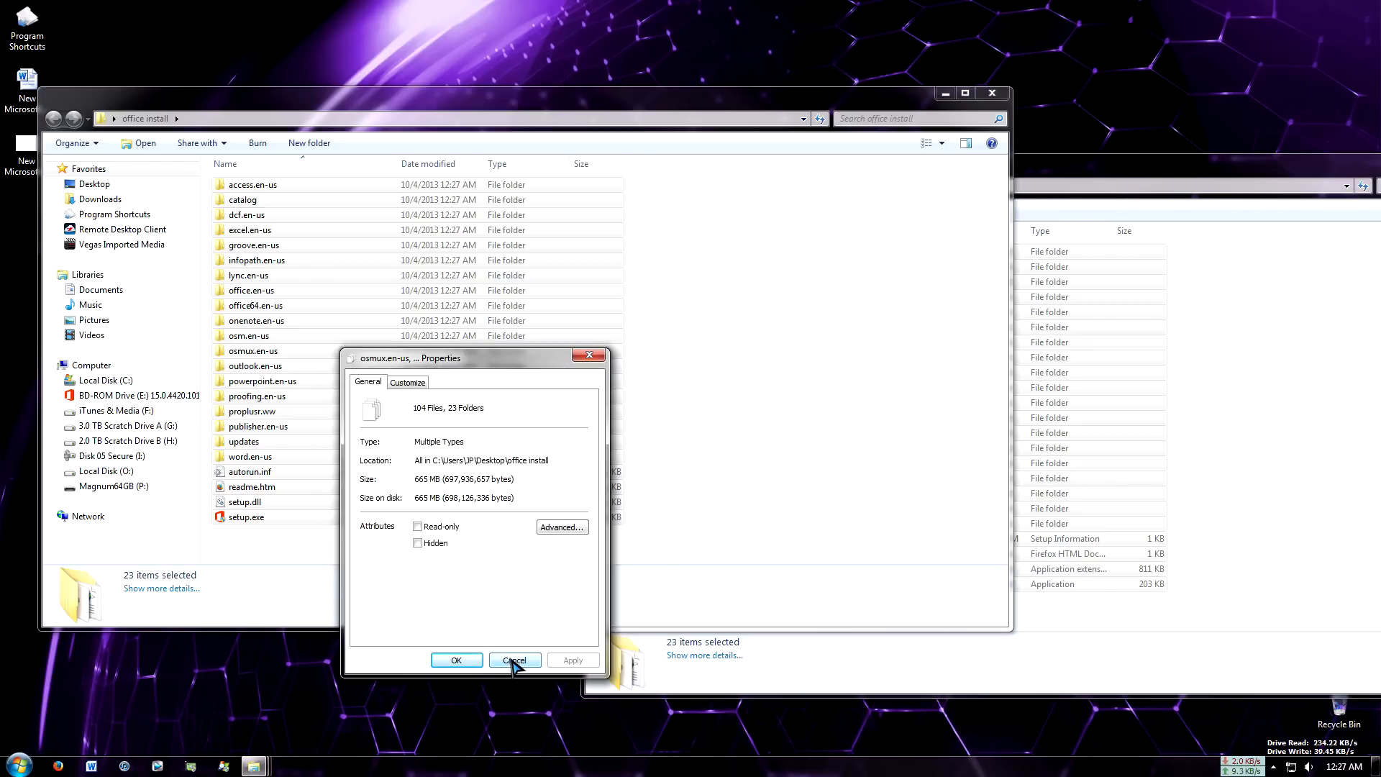
click(514, 660)
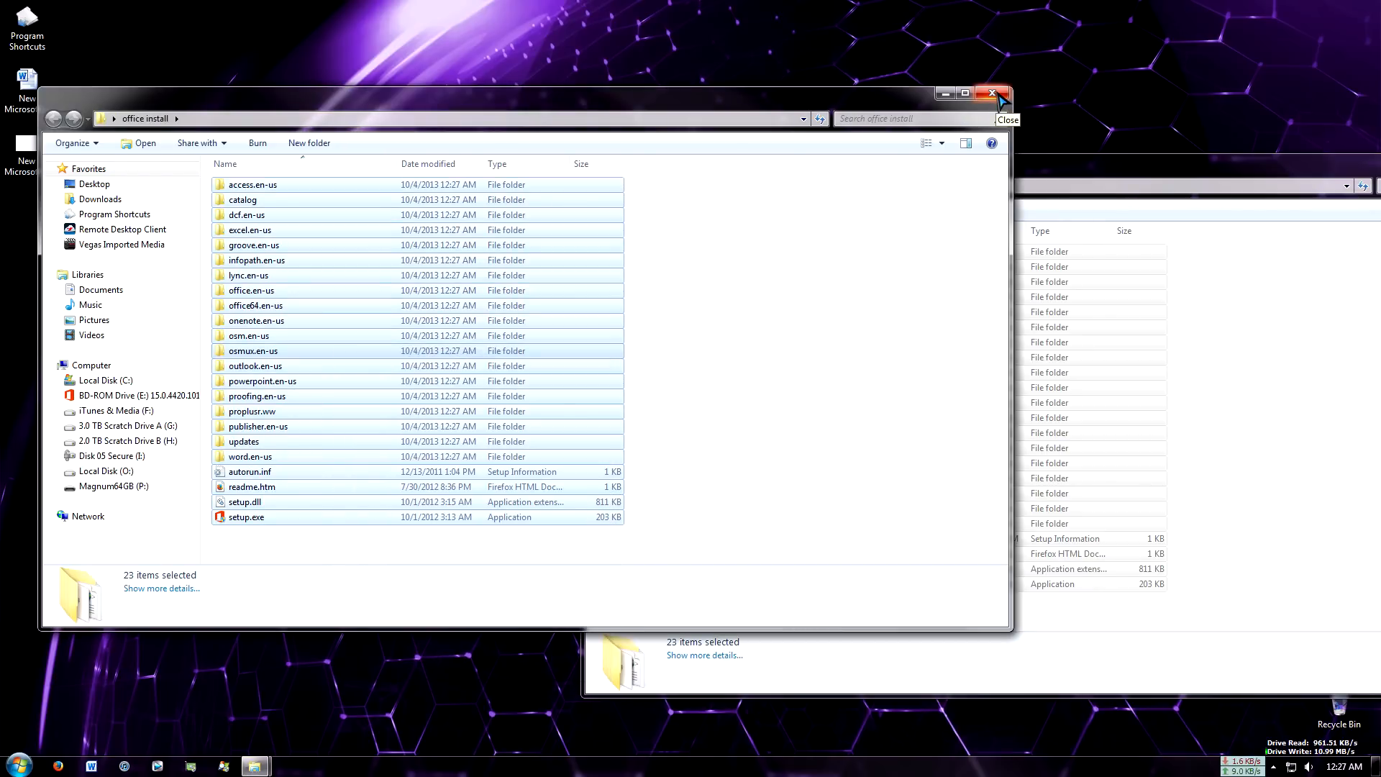
click(989, 94)
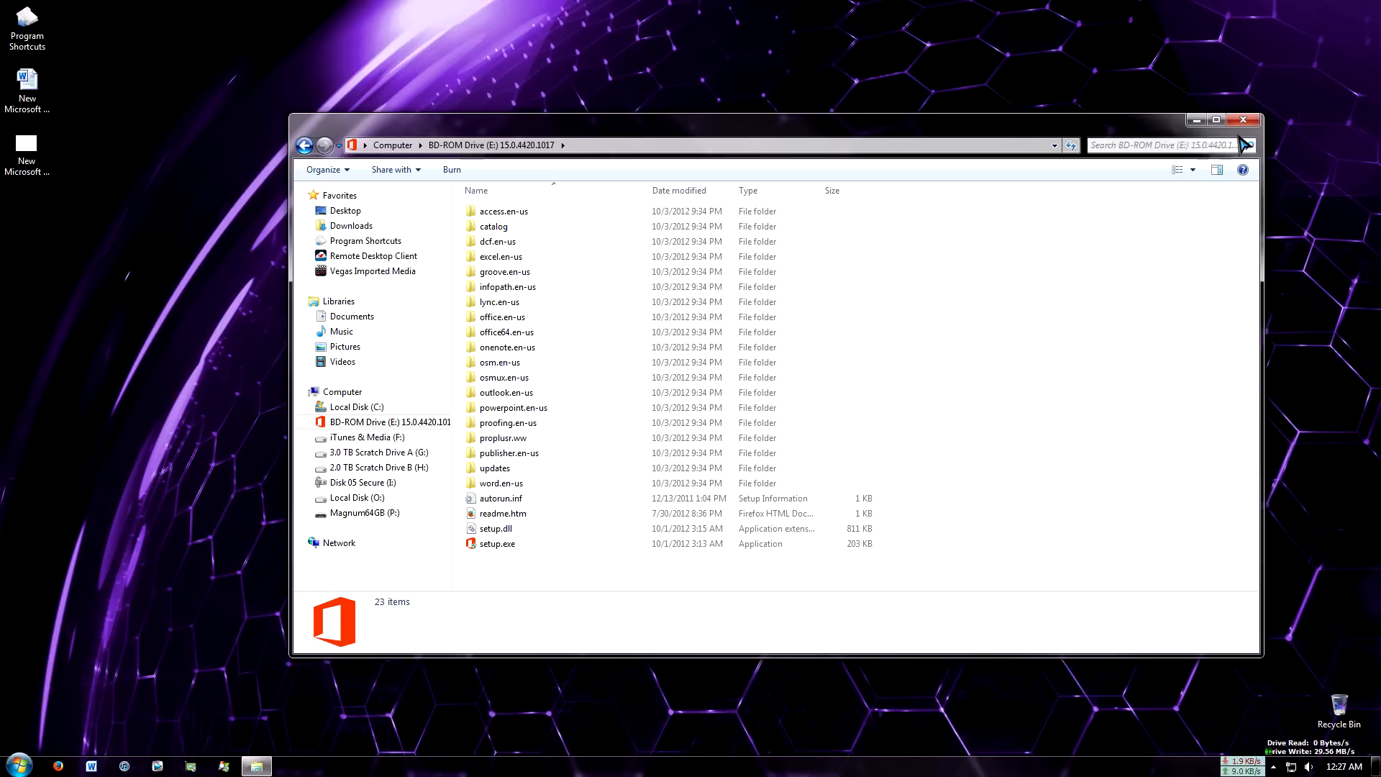
- Close the Office drive window and place office install and the batch file beside the images
click(1243, 121)
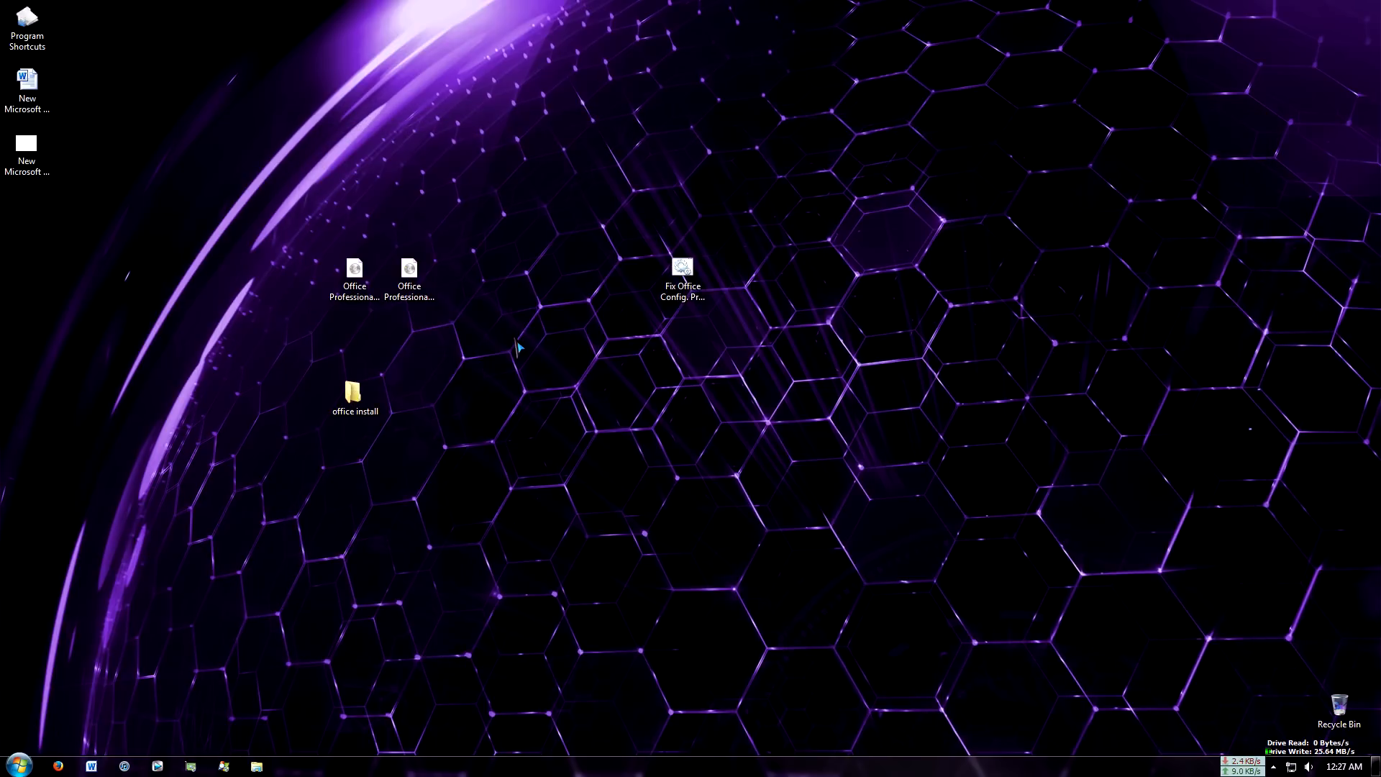
drag(357, 392, 498, 309)
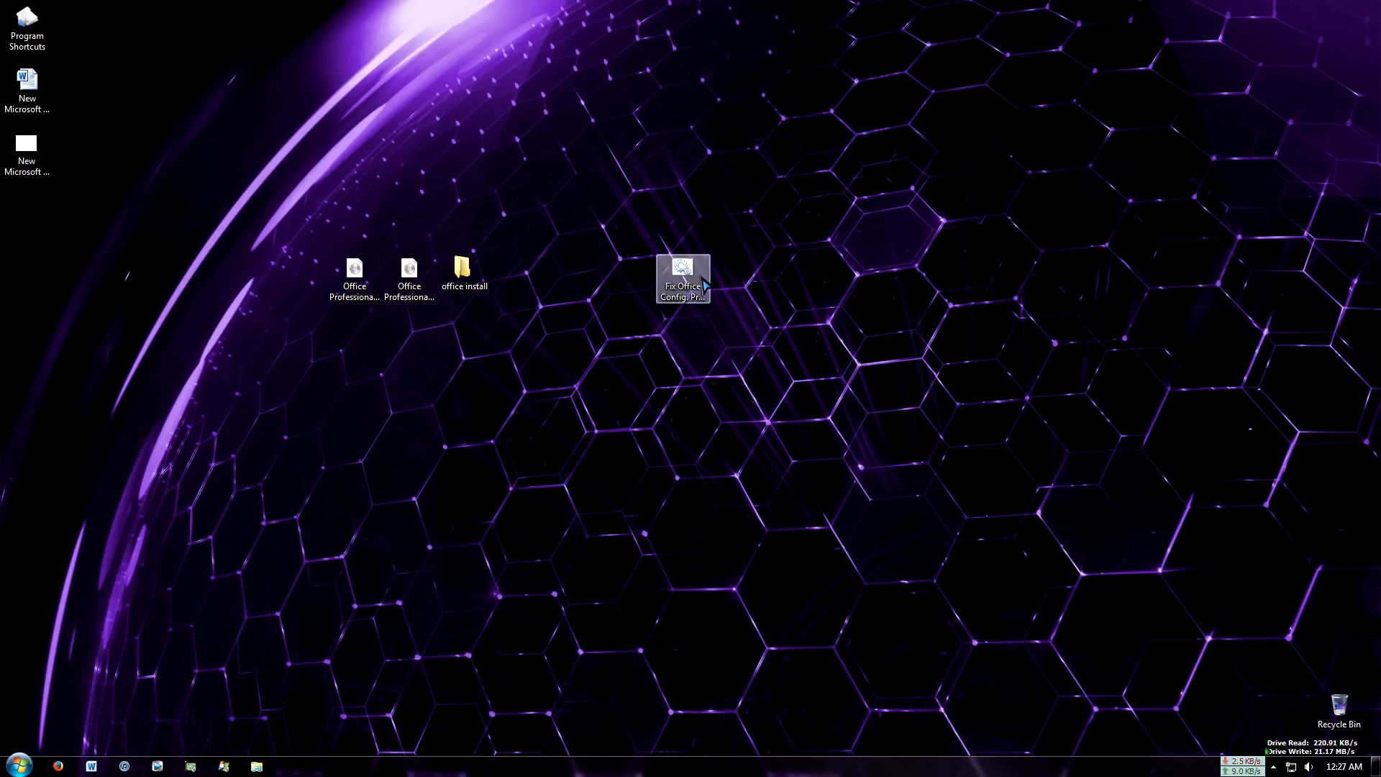
drag(683, 279, 518, 283)
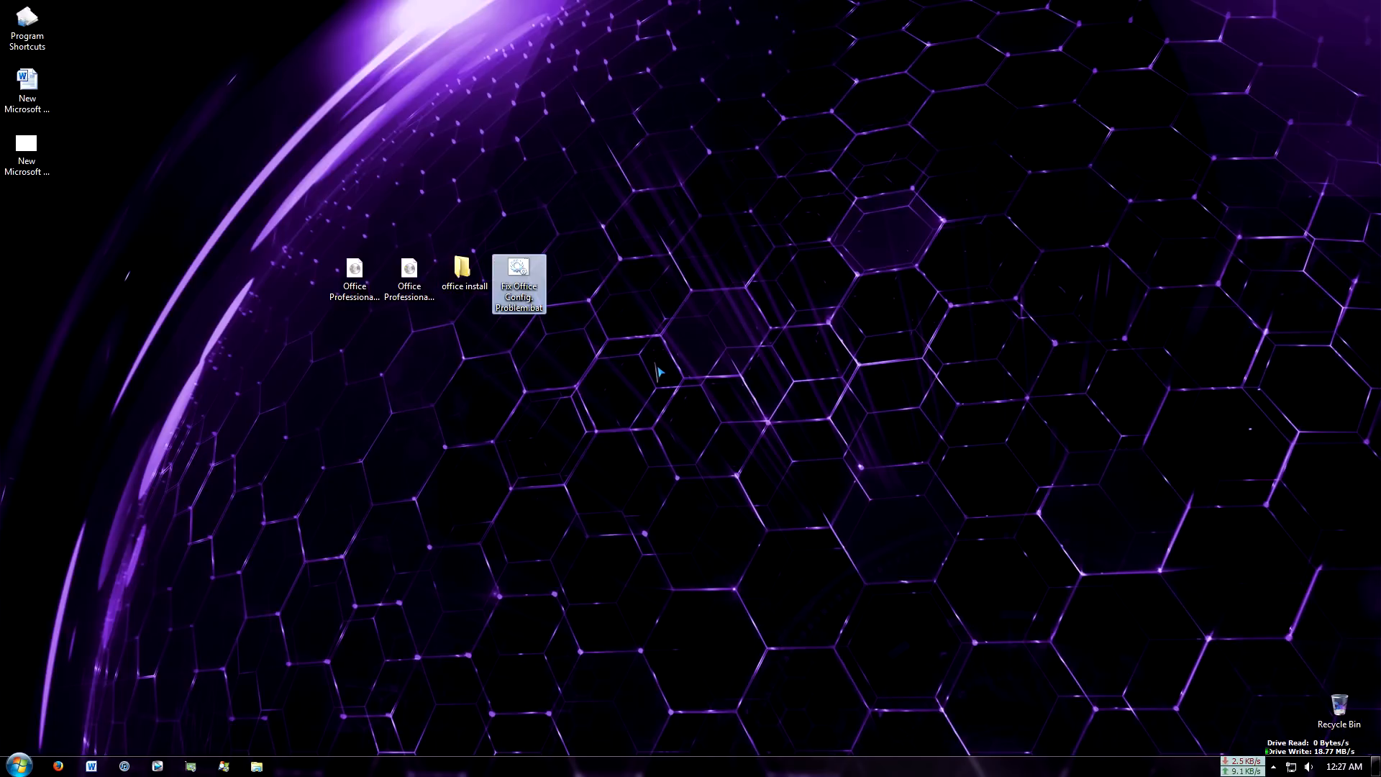
mouse_move(588, 335)
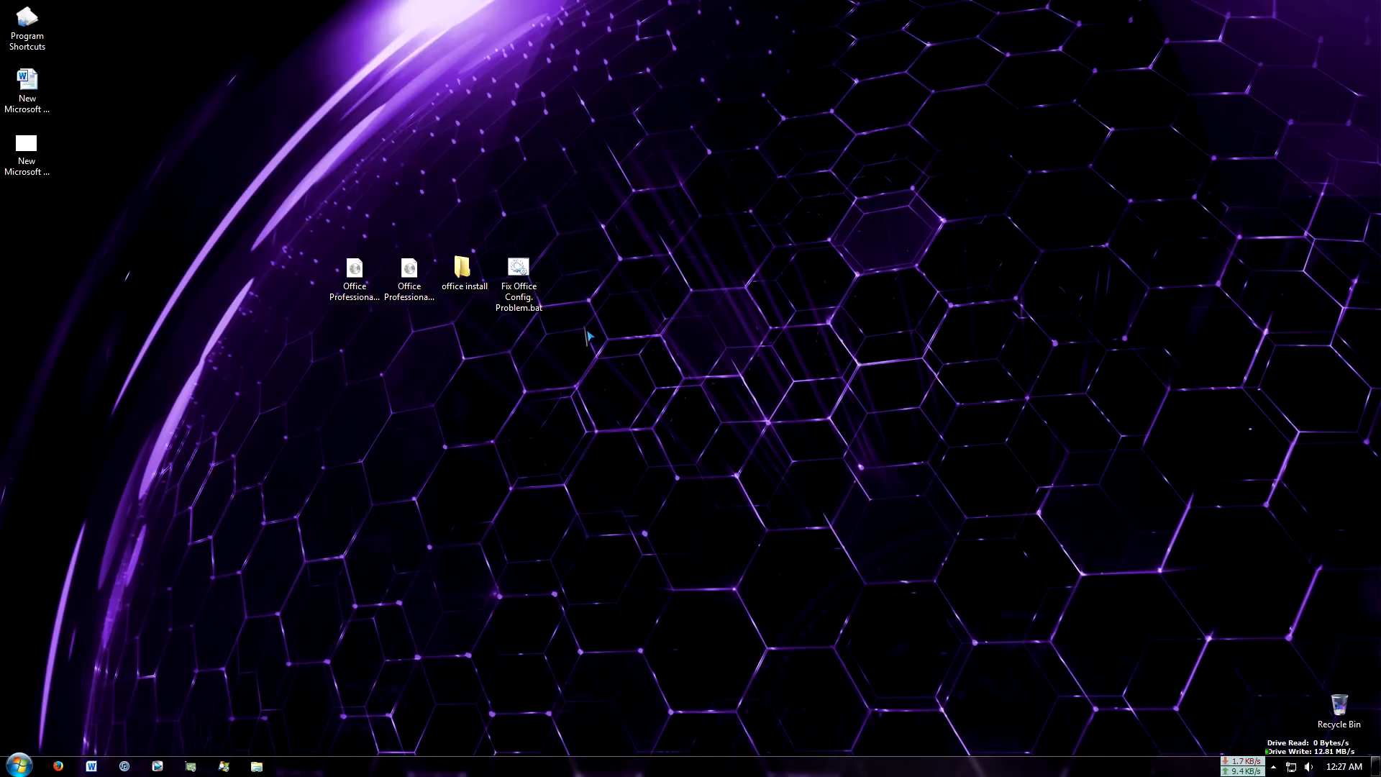
mouse_move(678, 357)
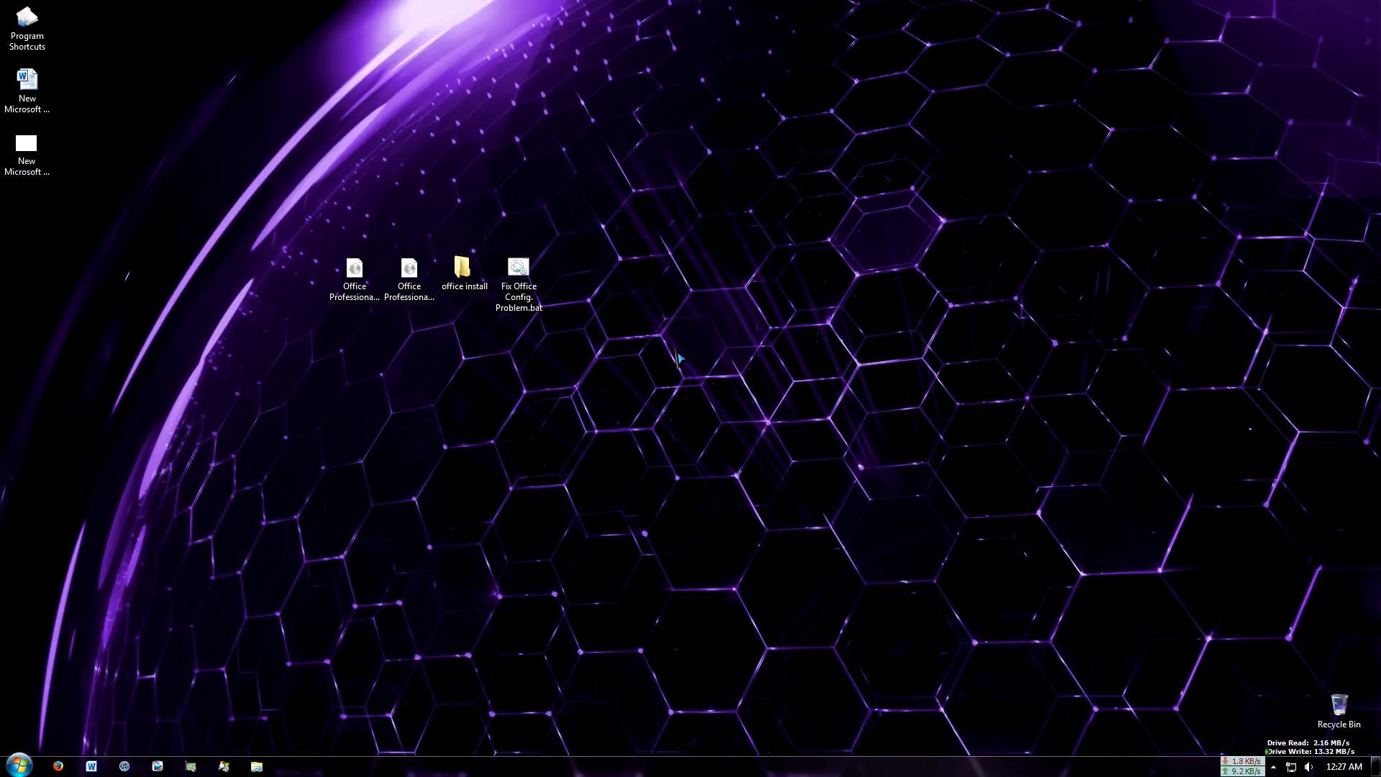
mouse_move(674, 369)
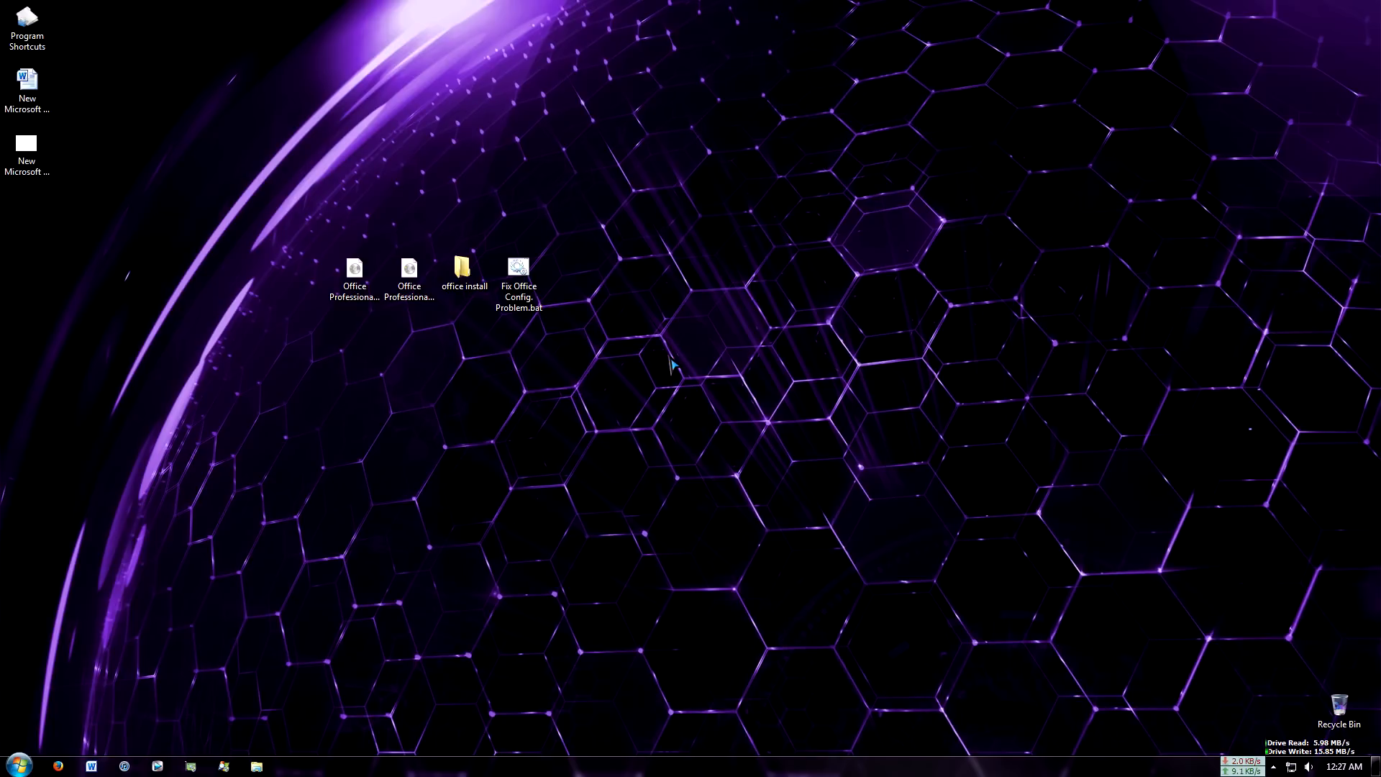